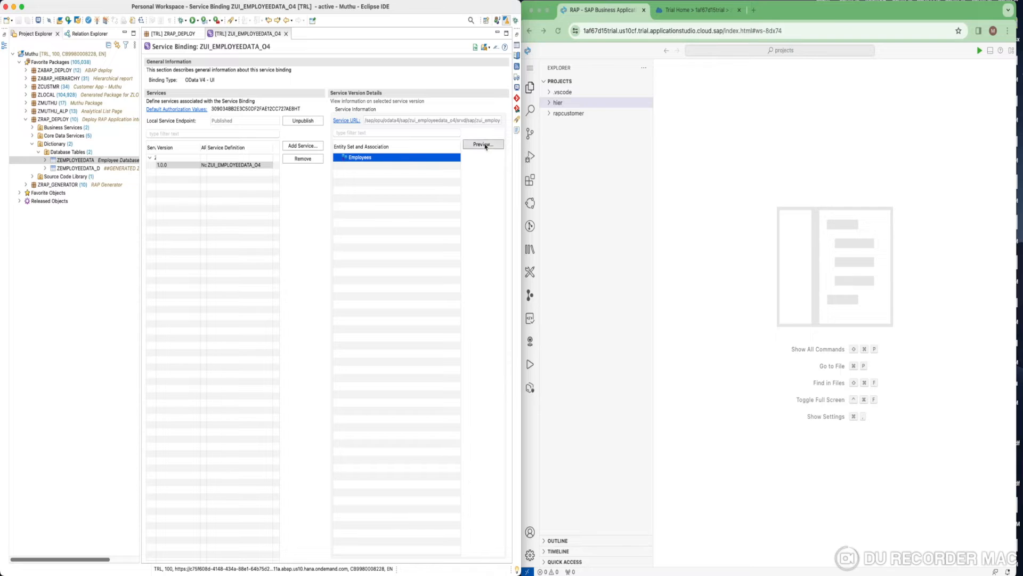
Preview the Employees entity set, load both records, view employee 2's details and return to the list.
left_click(482, 144)
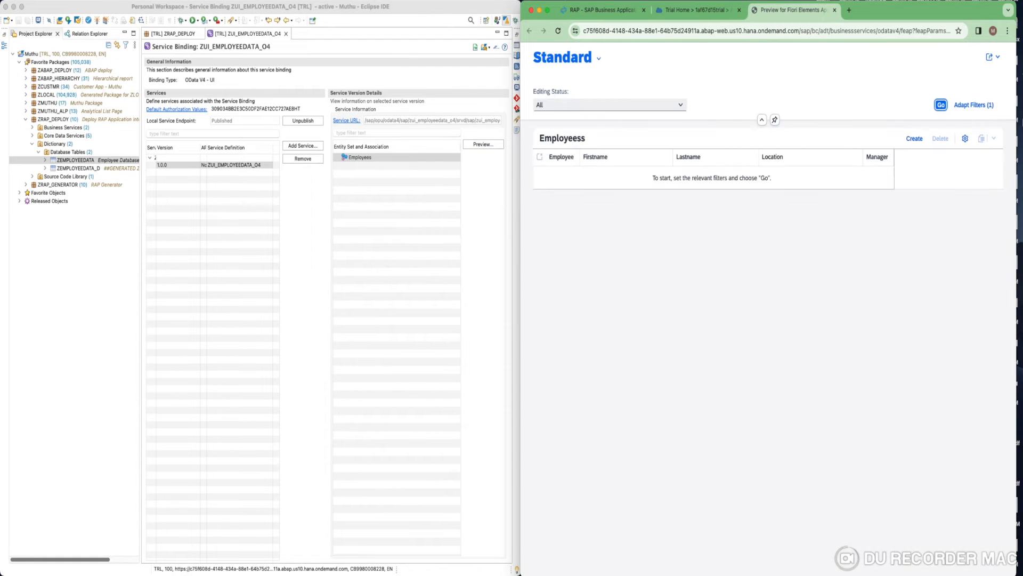
left_click(940, 105)
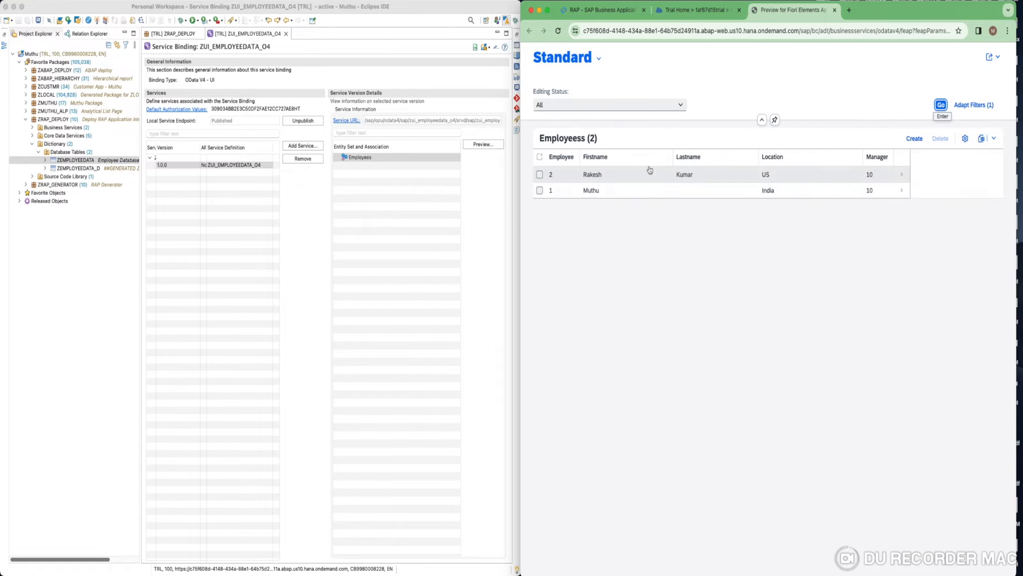
left_click(902, 174)
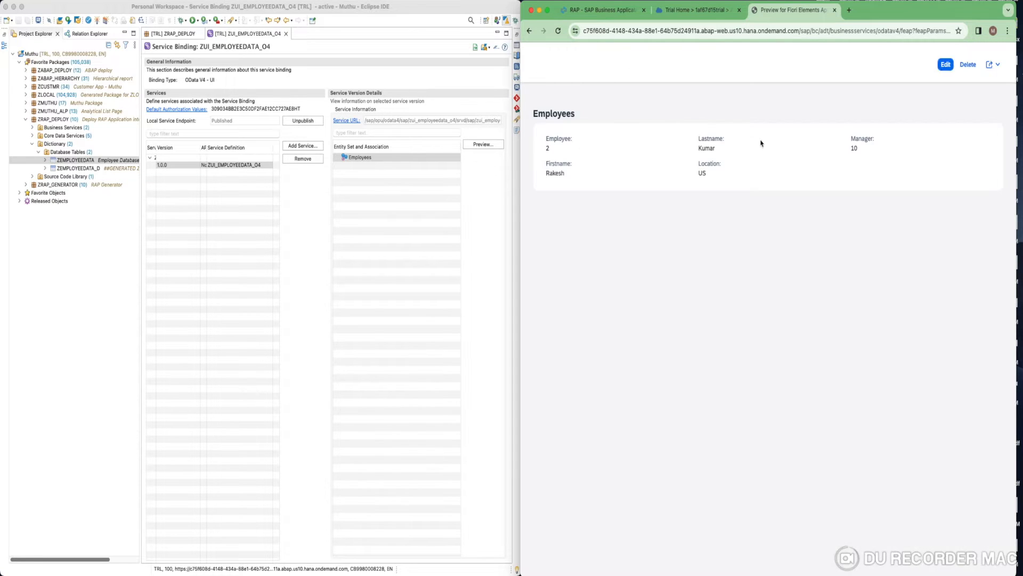
left_click(529, 31)
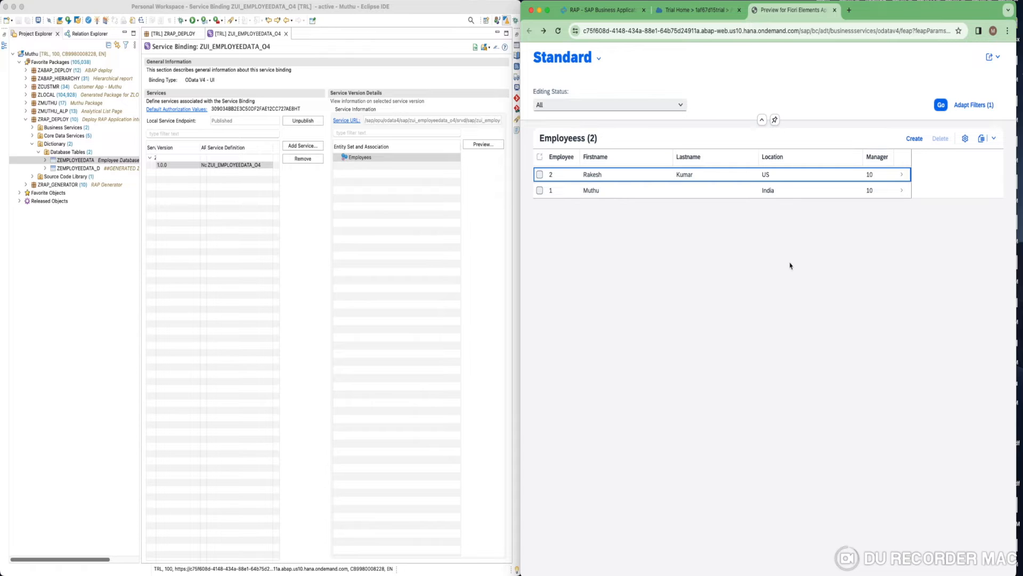
mouse_move(782, 245)
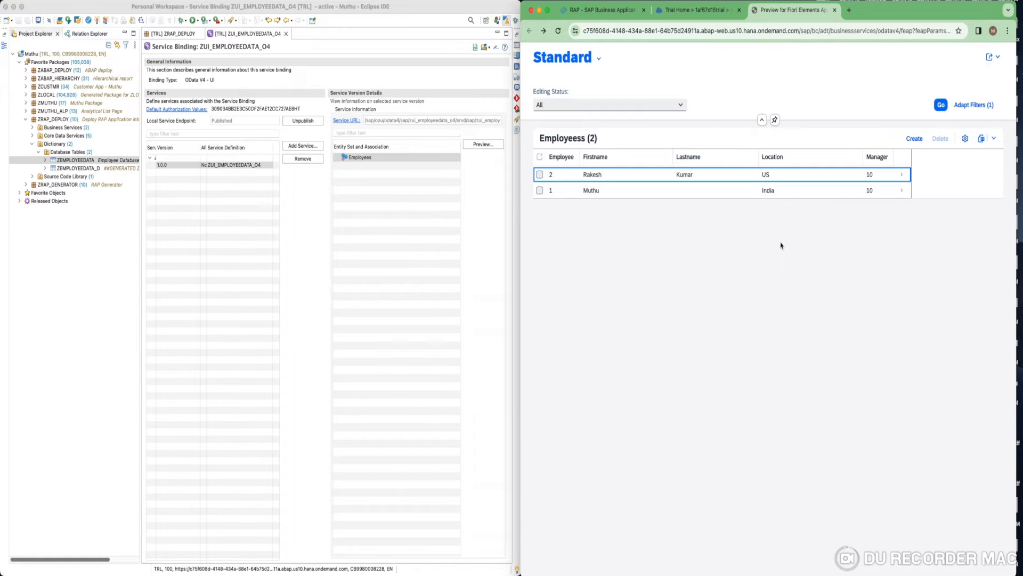
mouse_move(487, 225)
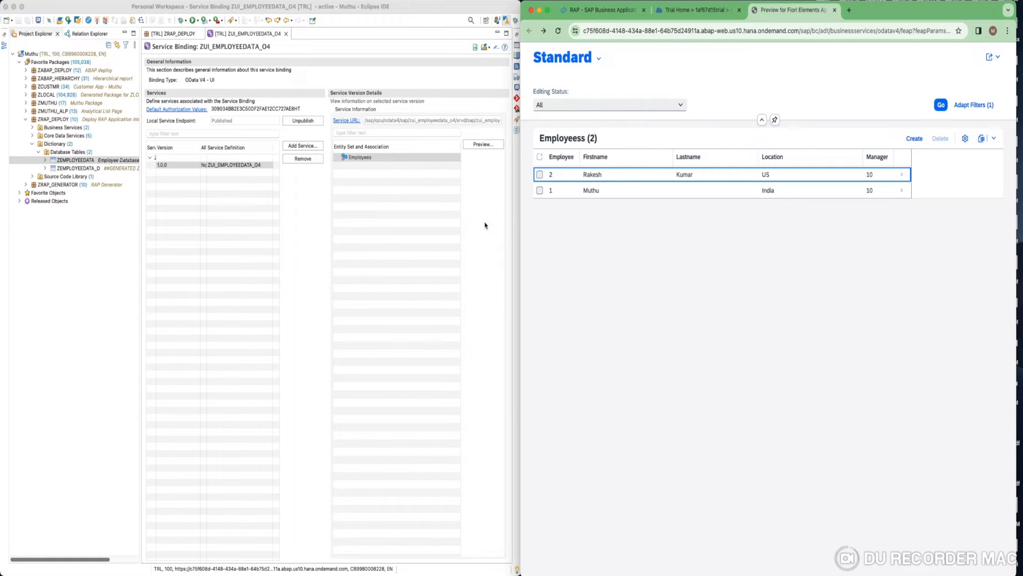
mouse_move(323, 289)
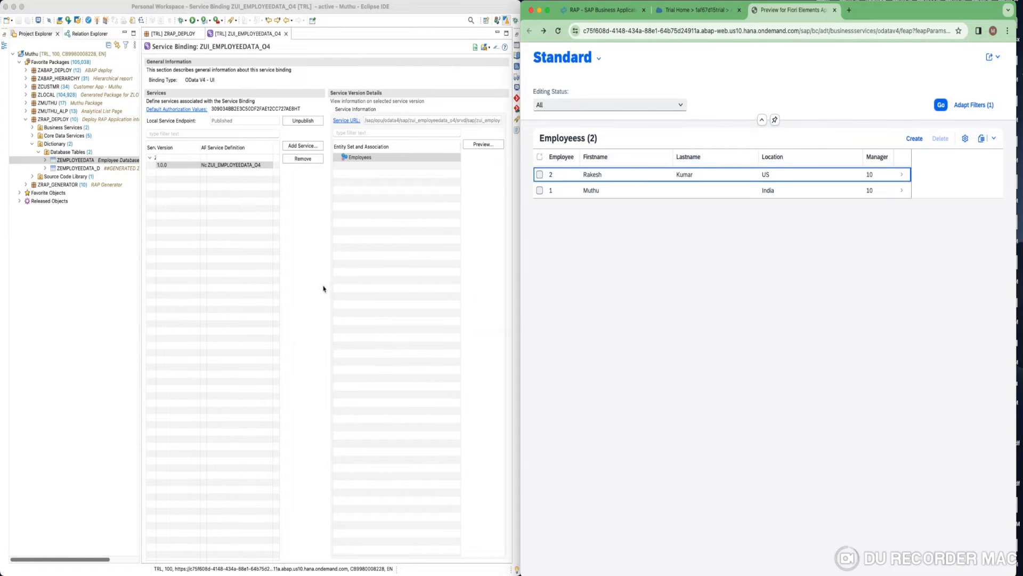
mouse_move(399, 168)
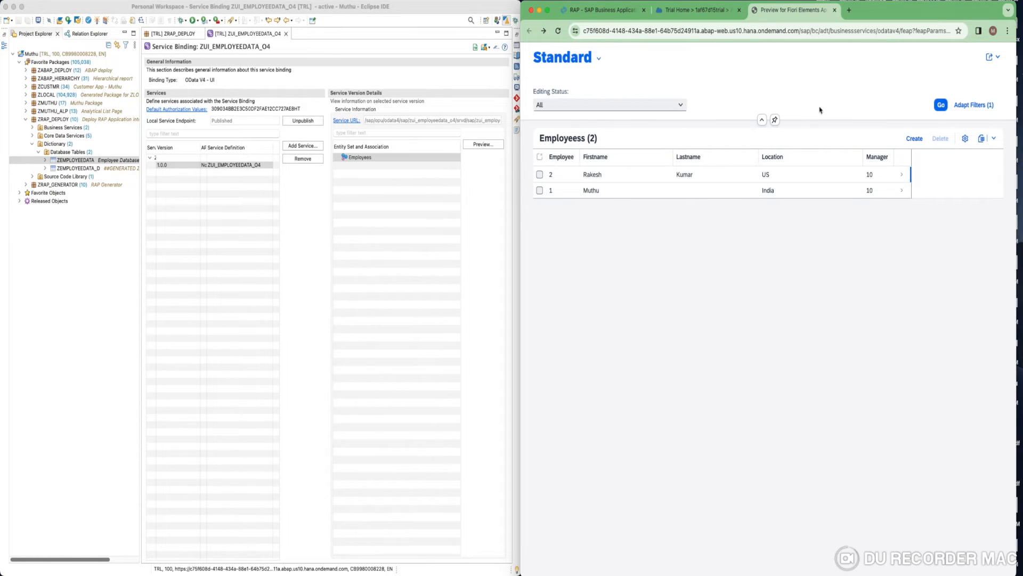
mouse_move(448, 278)
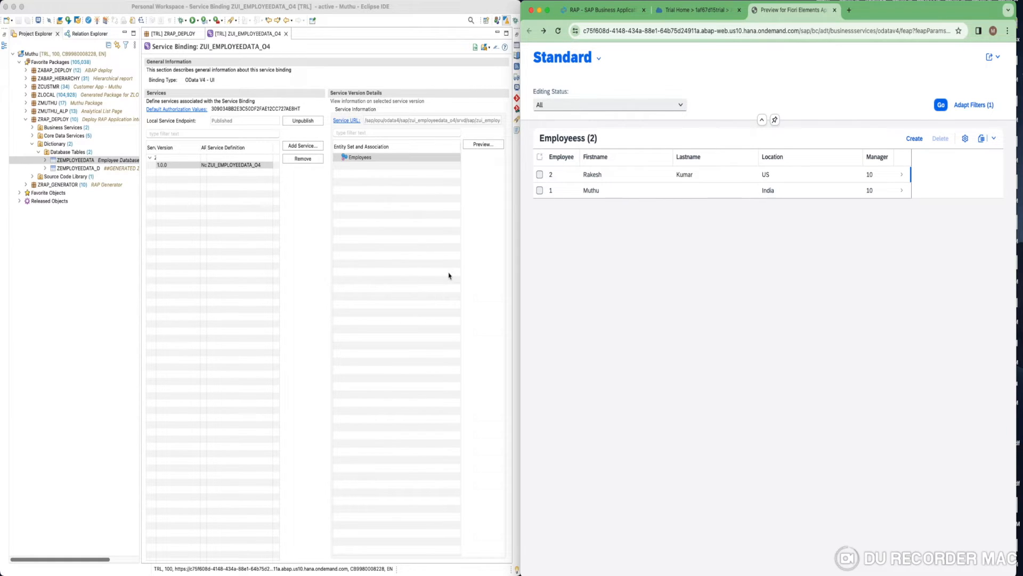
mouse_move(646, 240)
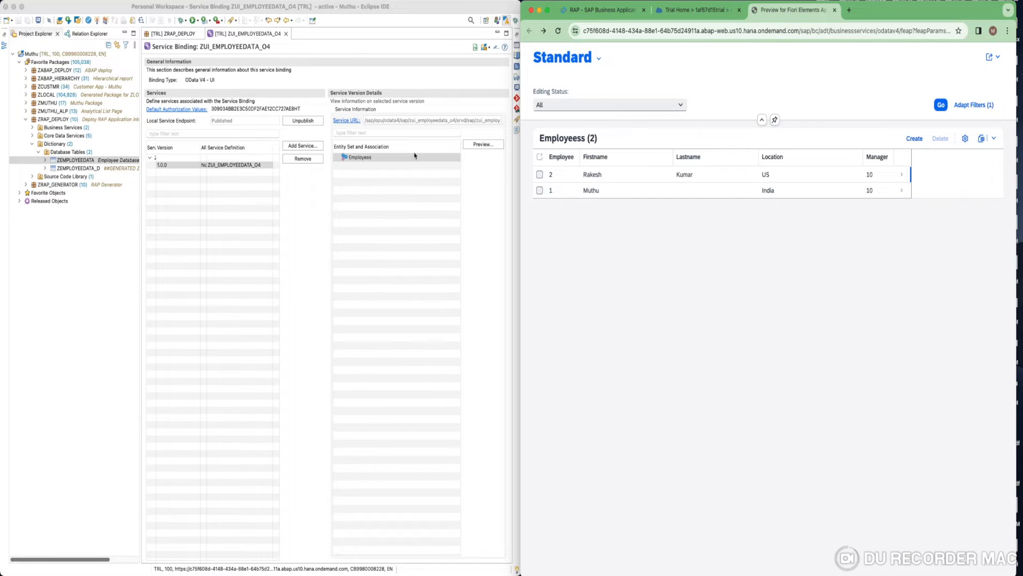
mouse_move(624, 250)
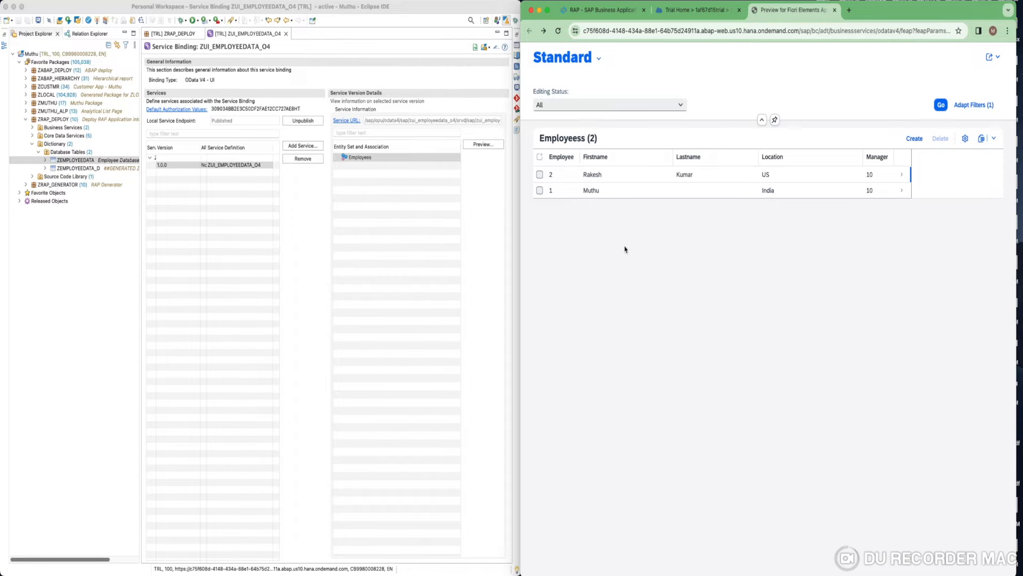
mouse_move(565, 298)
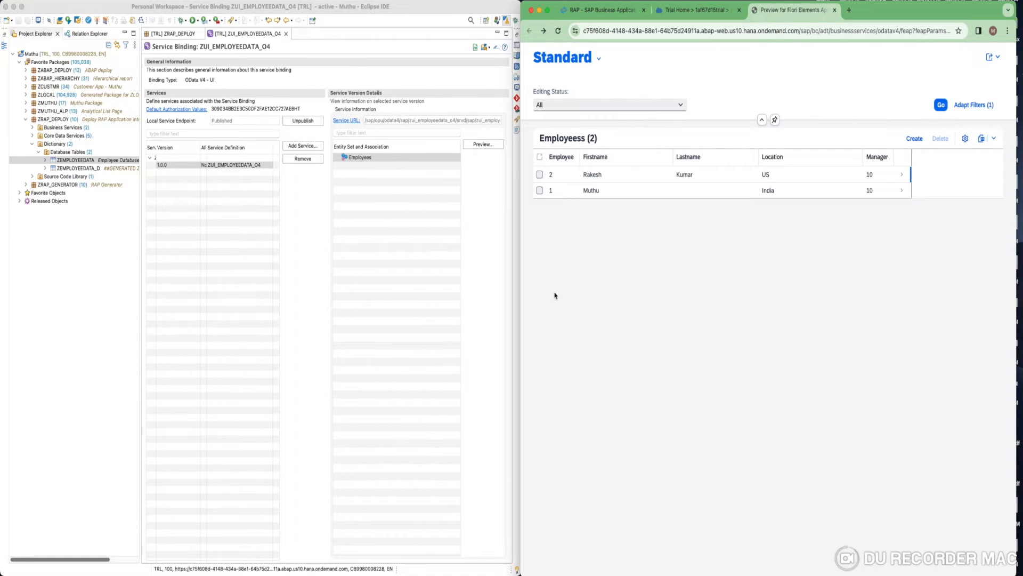
mouse_move(392, 152)
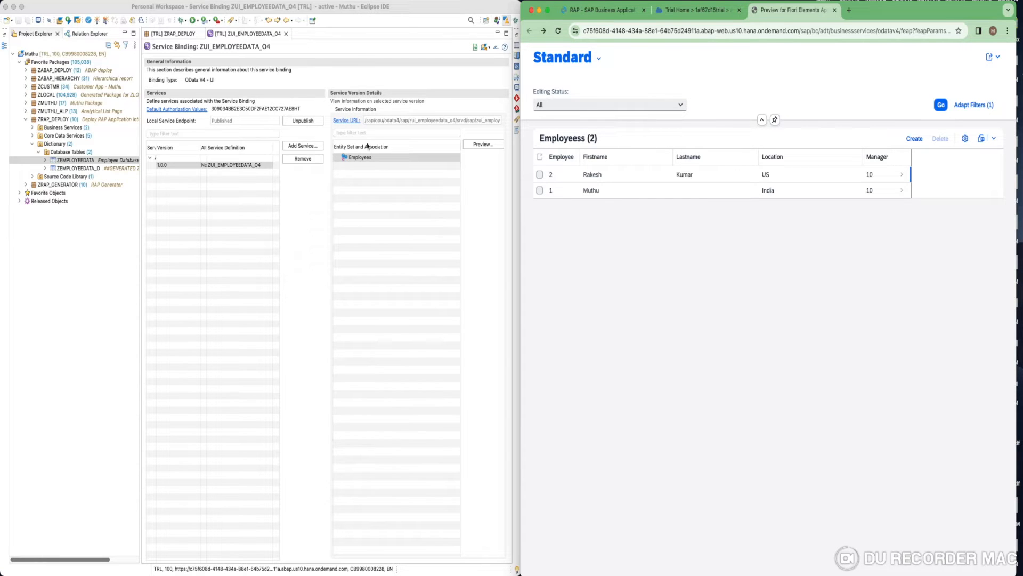
mouse_move(455, 109)
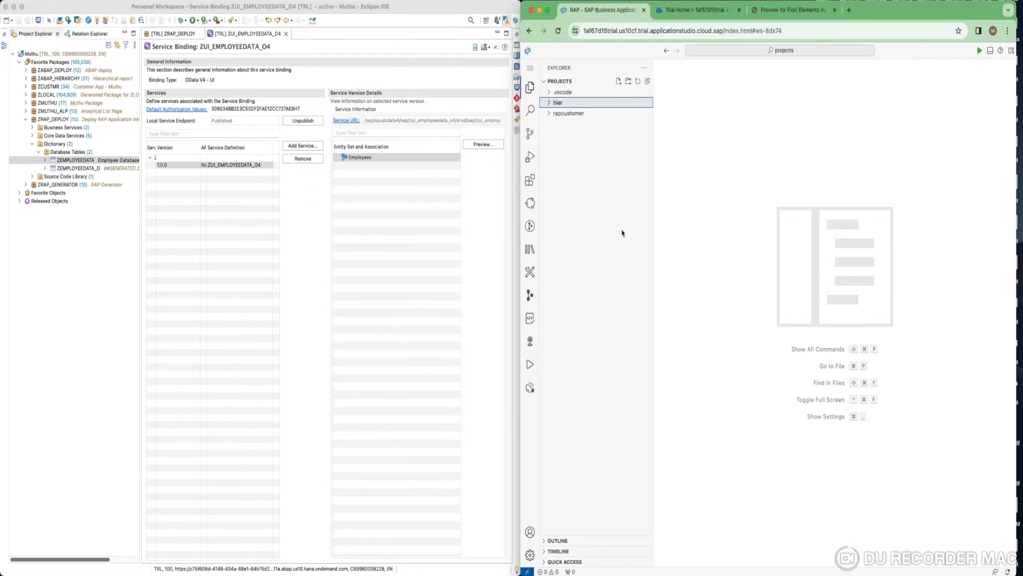
mouse_move(428, 243)
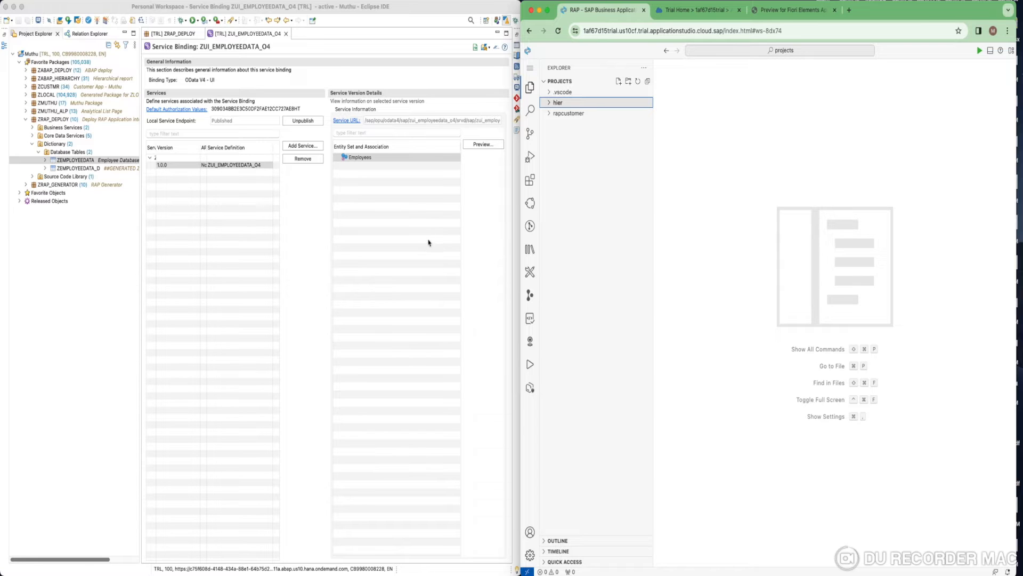
mouse_move(668, 77)
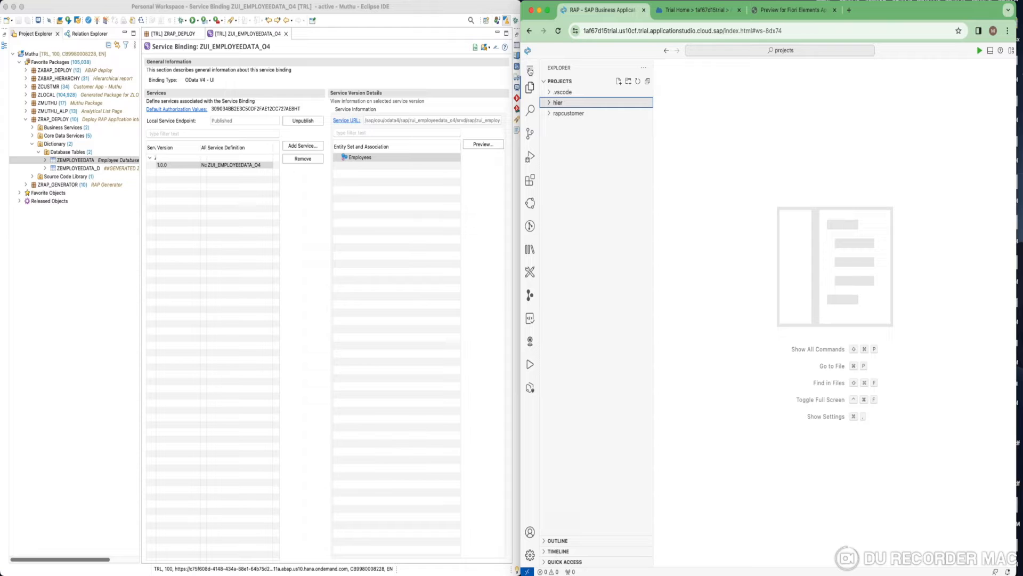
mouse_move(387, 190)
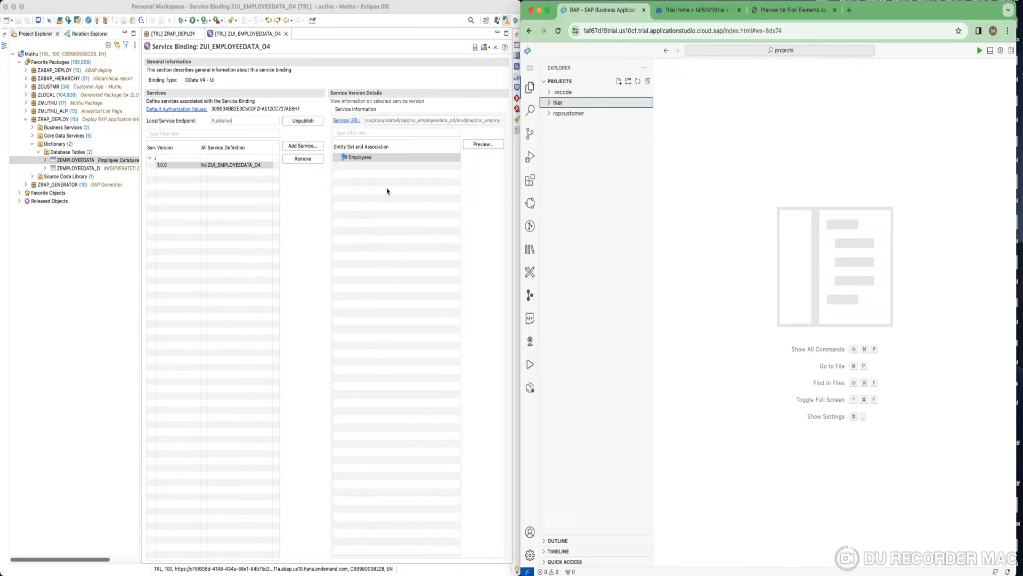
Start the New Project From Template wizard from the File menu.
left_click(555, 67)
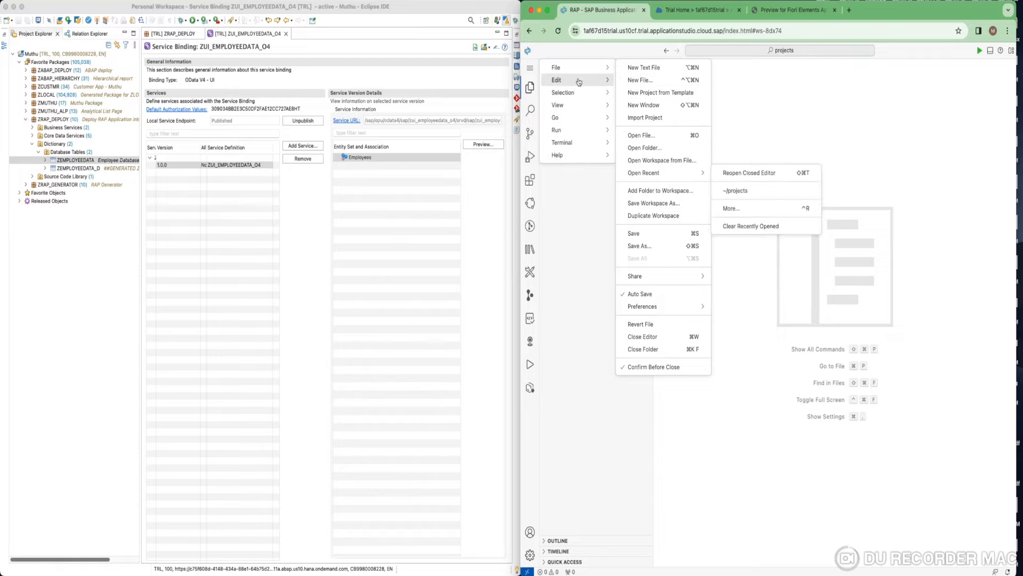
mouse_move(557, 67)
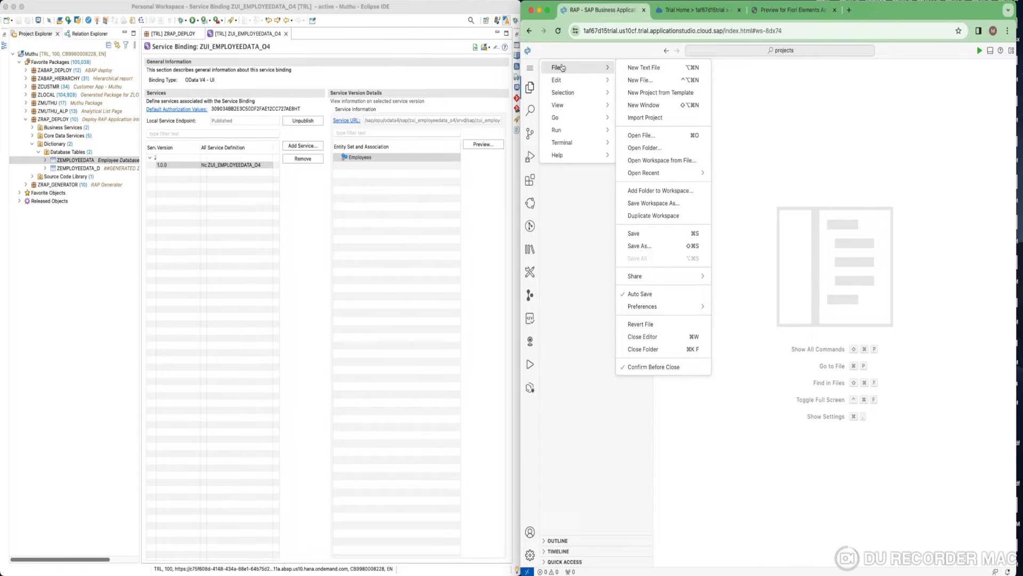
mouse_move(651, 106)
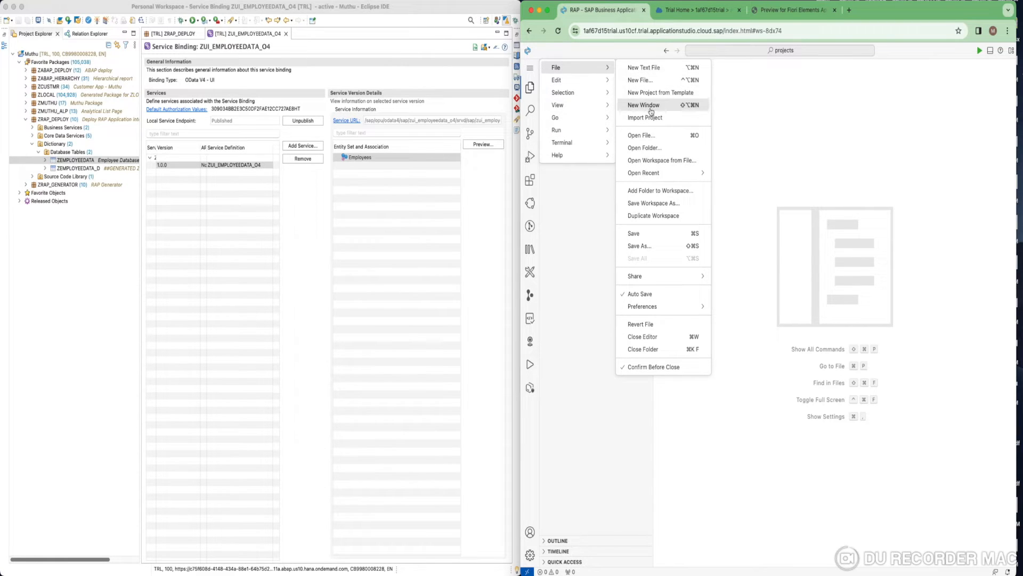
left_click(660, 92)
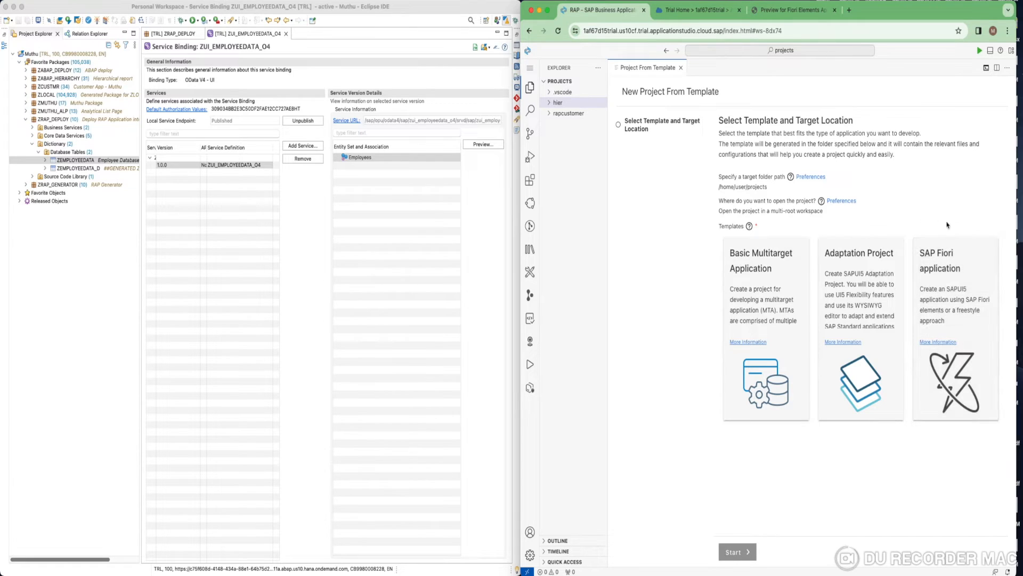
mouse_move(958, 267)
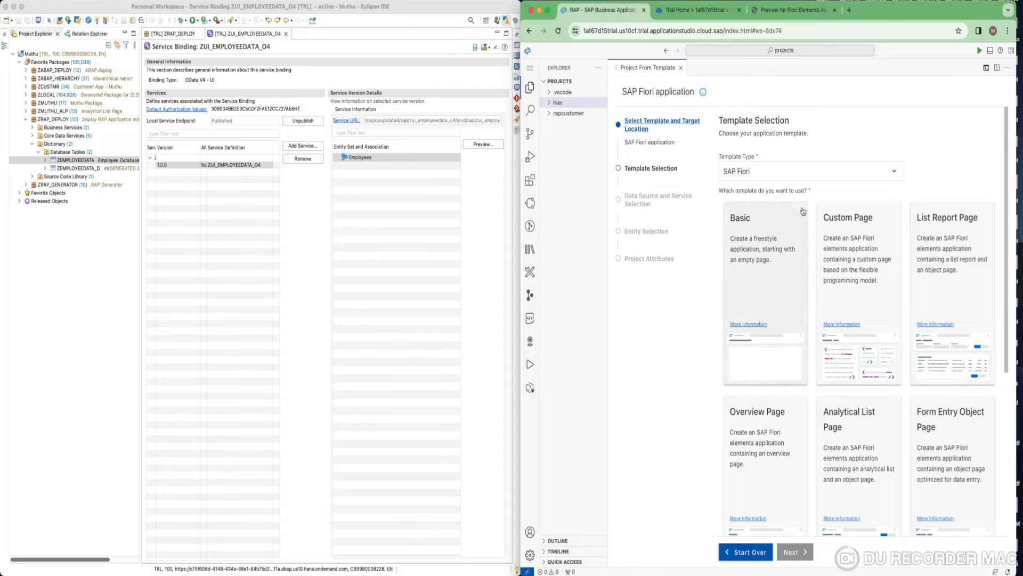
Choose the List Report Page template and continue to data source selection.
left_click(952, 294)
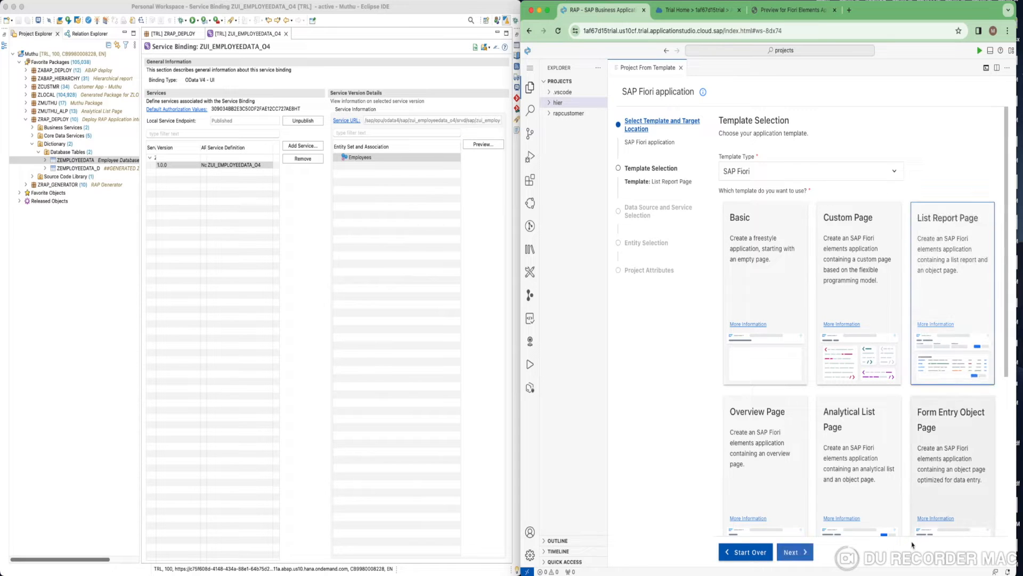
left_click(790, 551)
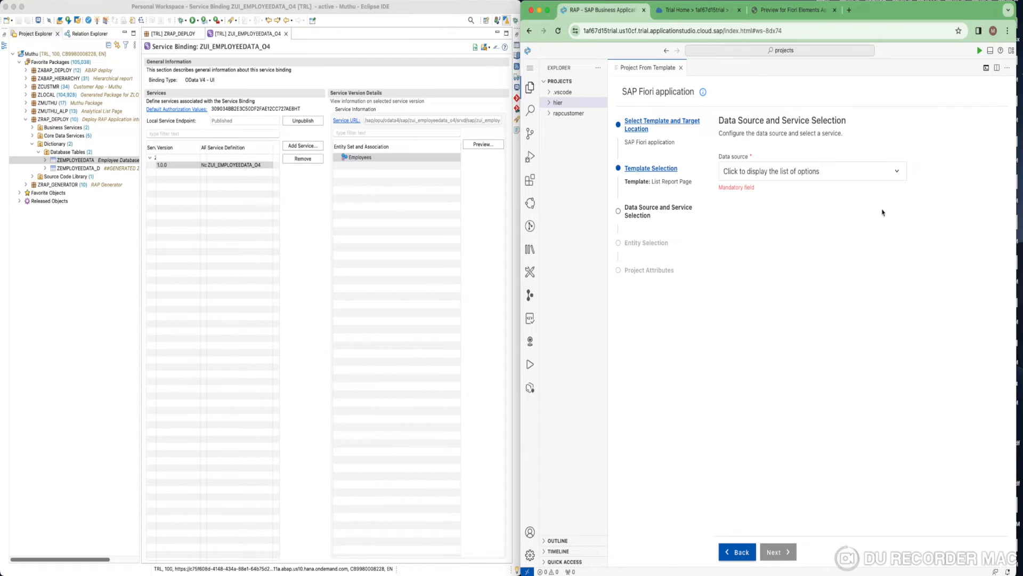
Set the data source to Connect to a System and choose the abap-cloud BTP trial system.
left_click(813, 171)
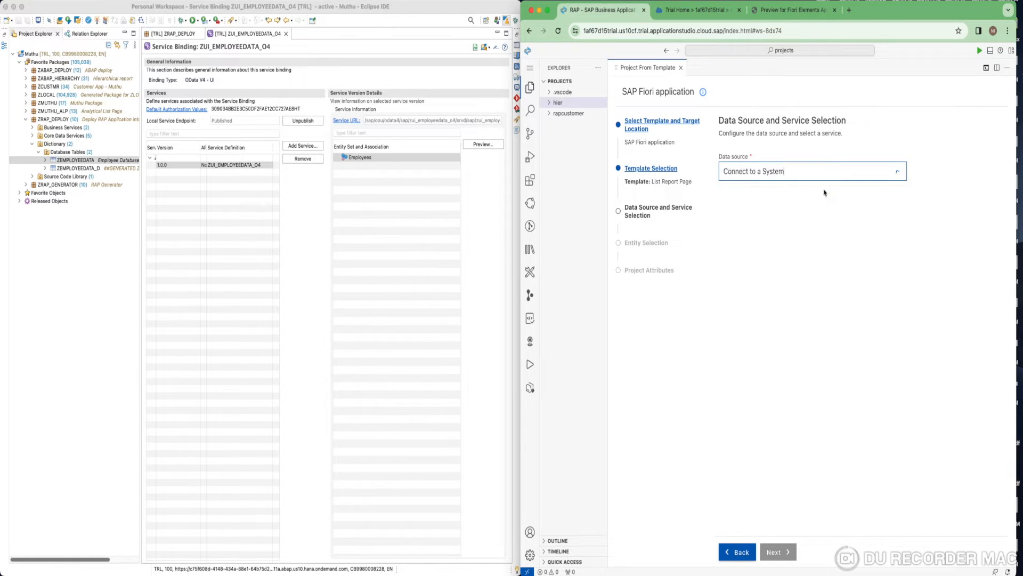
left_click(811, 171)
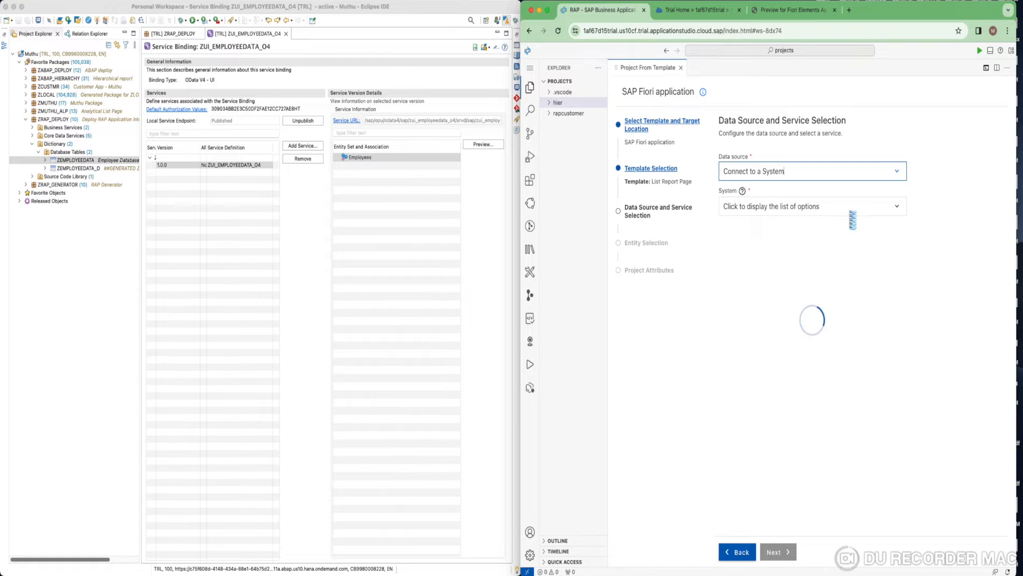
left_click(813, 206)
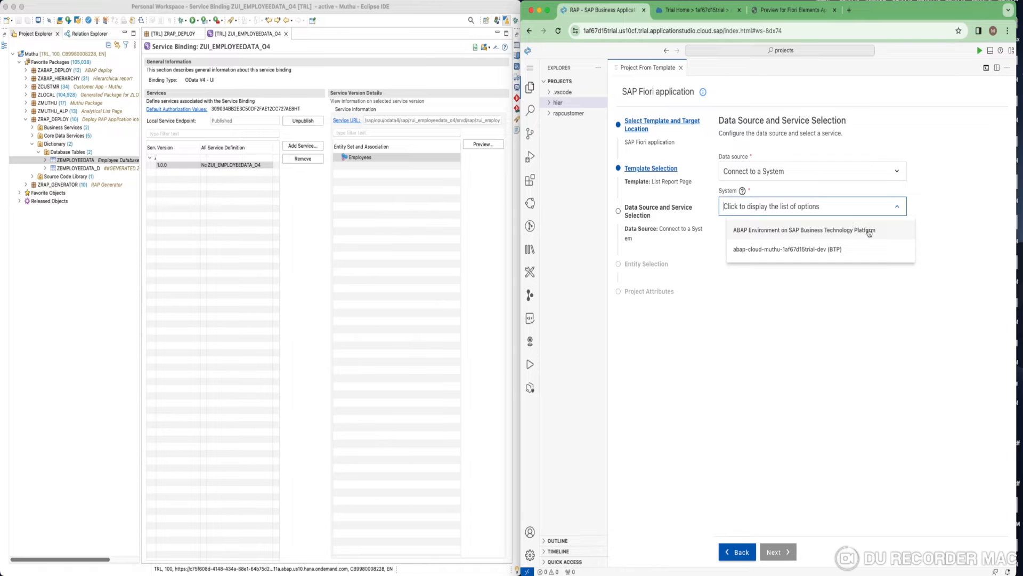
mouse_move(814, 248)
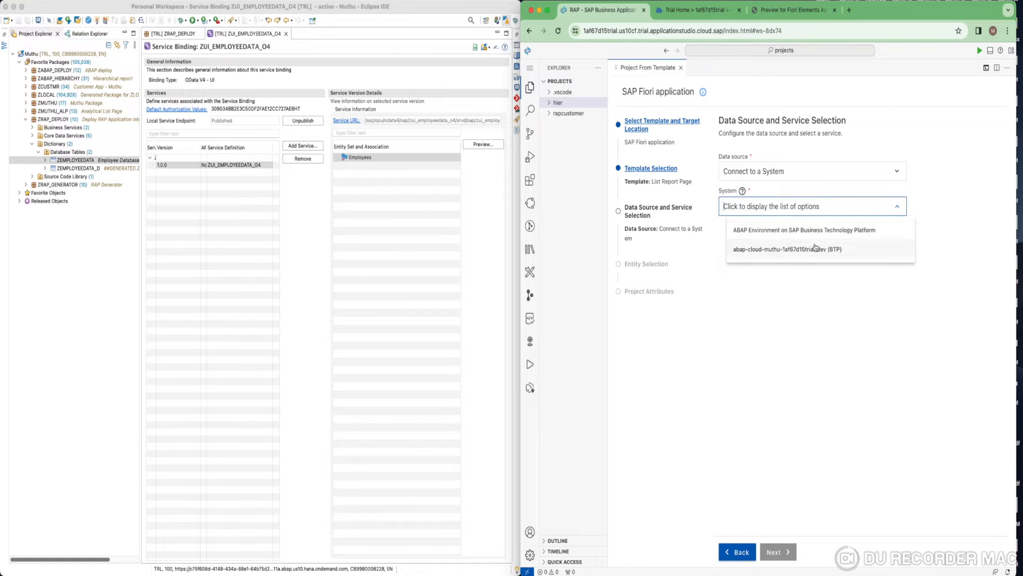
left_click(786, 249)
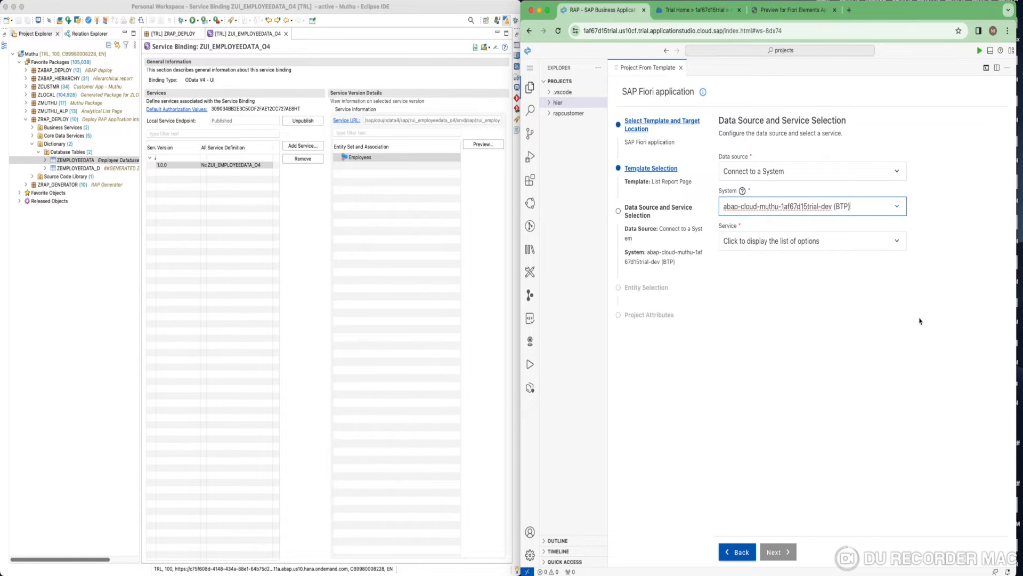
Filter services by 'zui_employeedata' and select ZUI_EMPLOYEEDATA_O4 (0001) - OData V4.
left_click(812, 241)
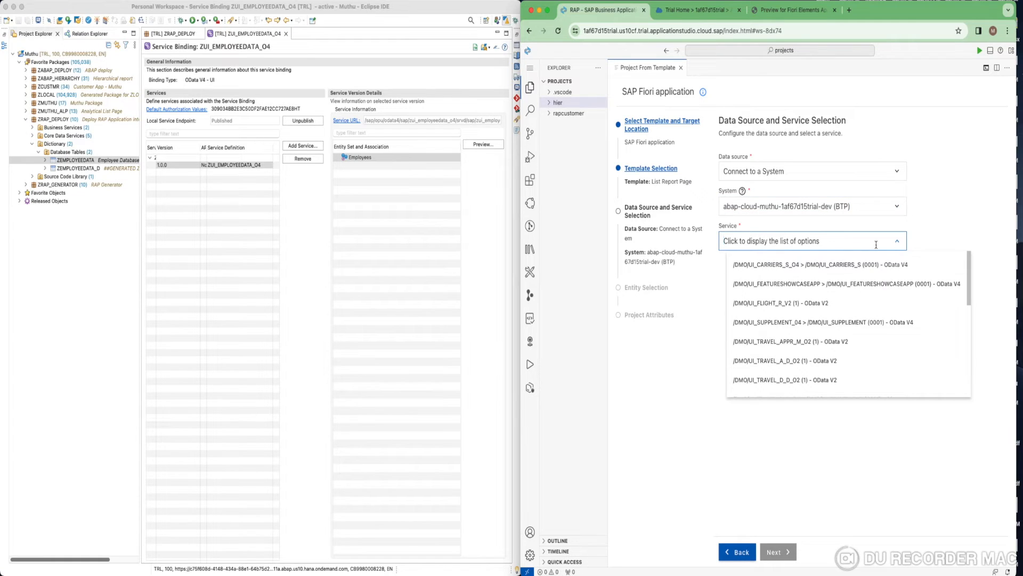
mouse_move(238, 75)
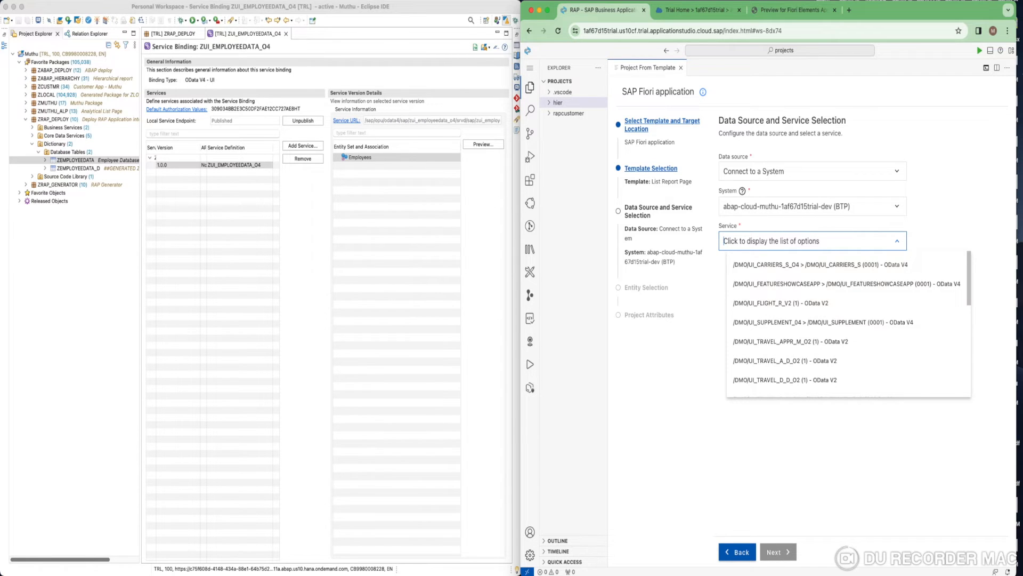
type("zui_employe")
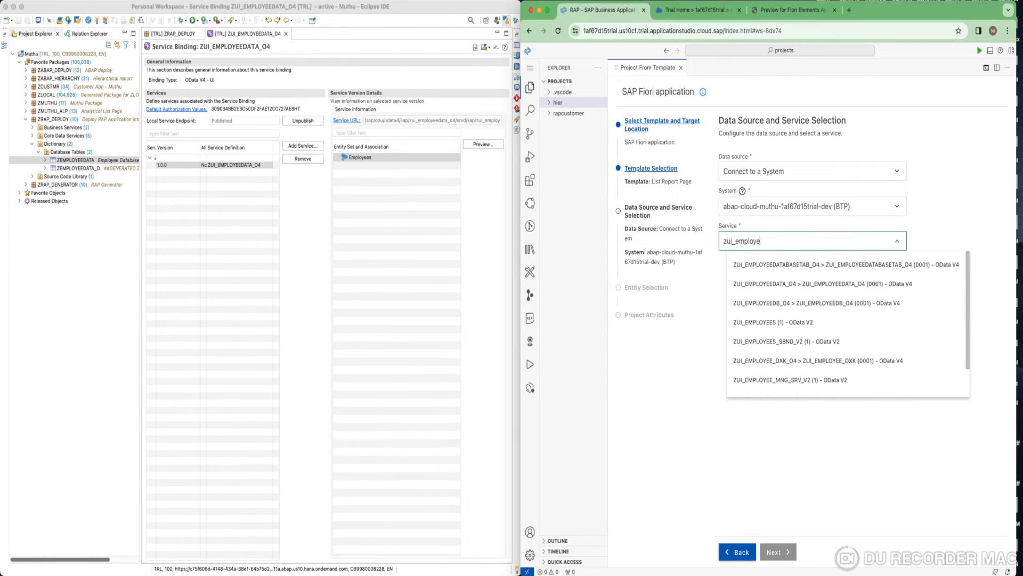
type("edata")
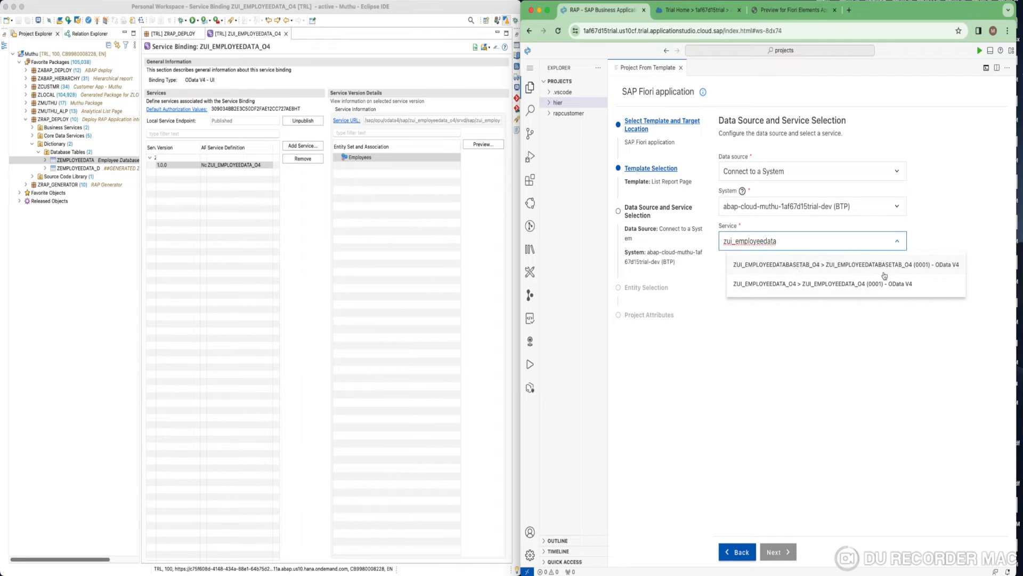
mouse_move(793, 283)
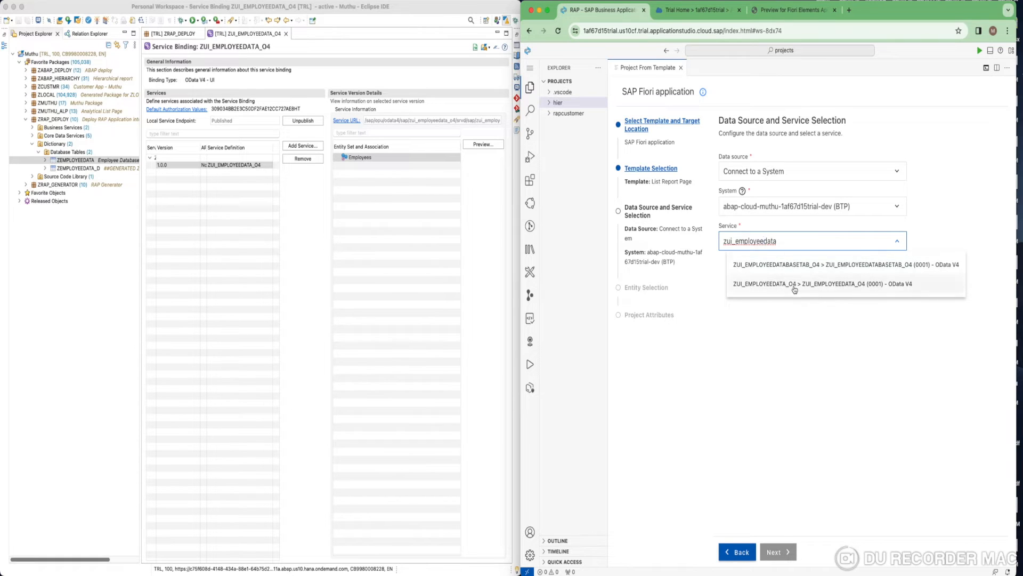
left_click(821, 284)
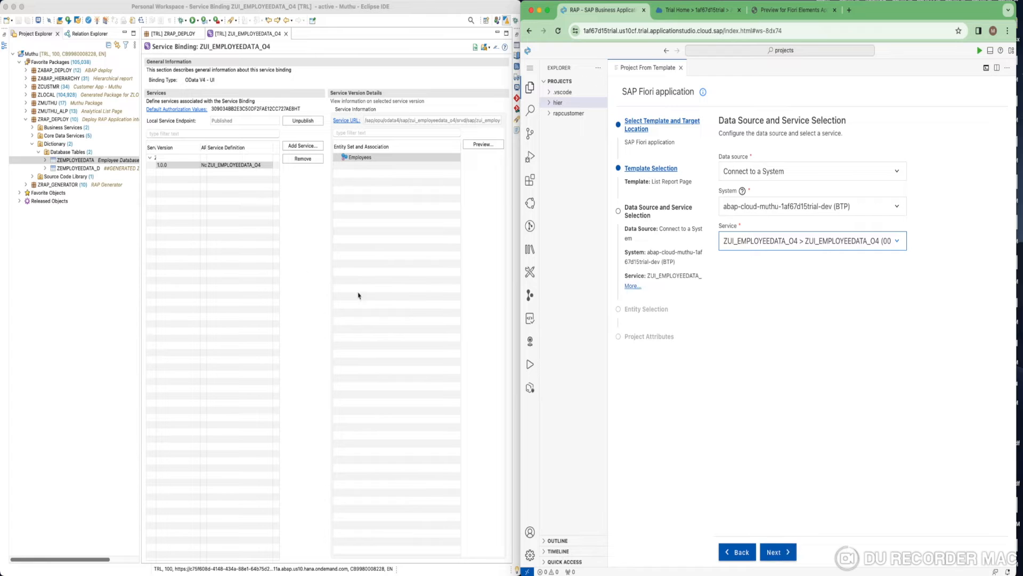
mouse_move(372, 195)
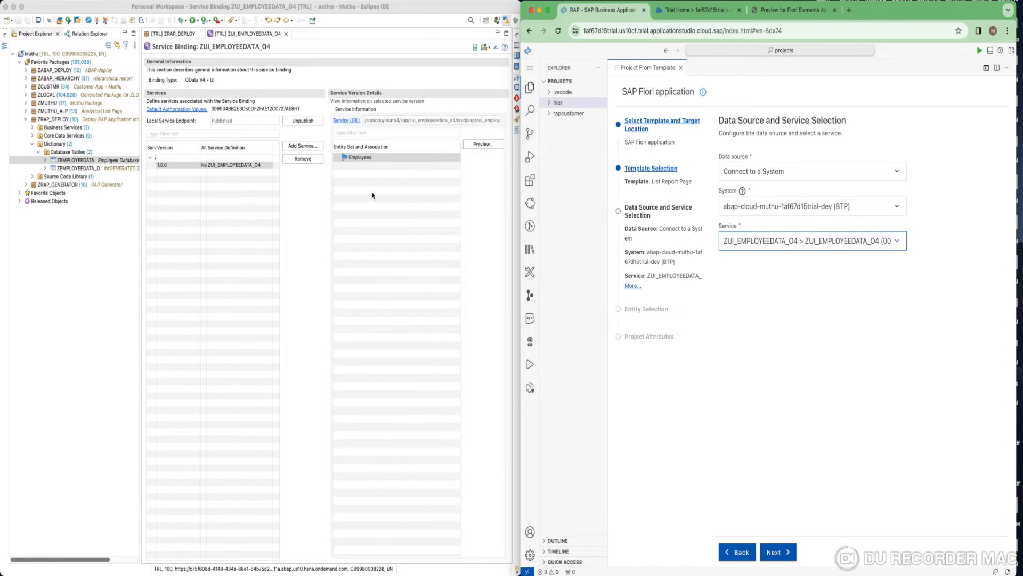
Choose Employees as main entity and accept the default project attributes through to deployment configuration.
left_click(777, 551)
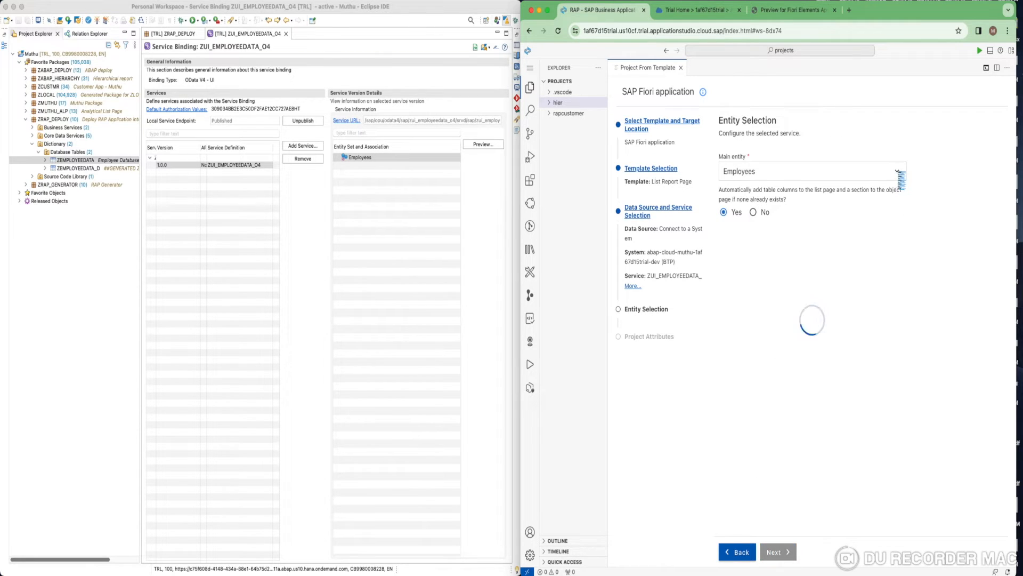
left_click(897, 171)
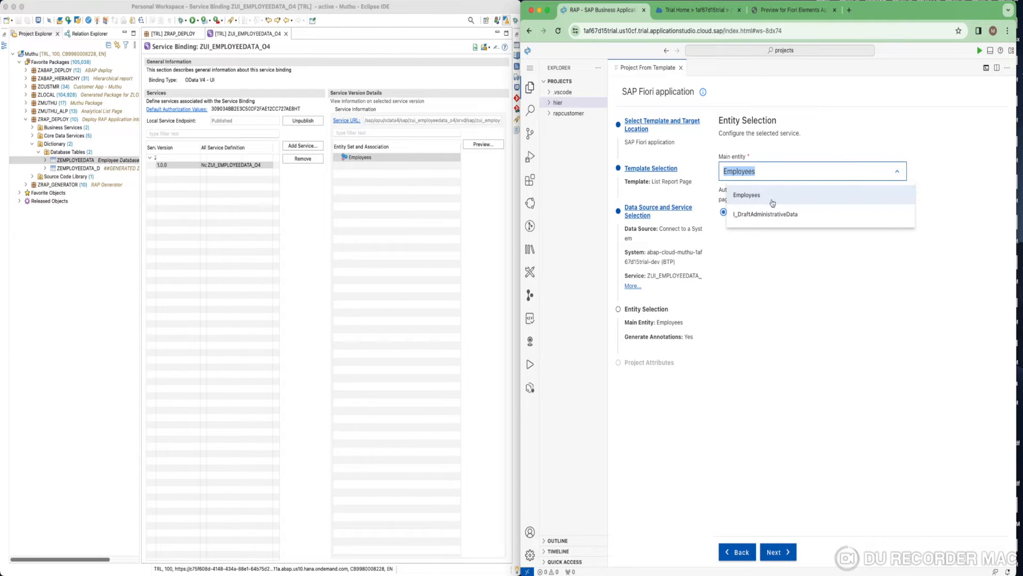
left_click(746, 194)
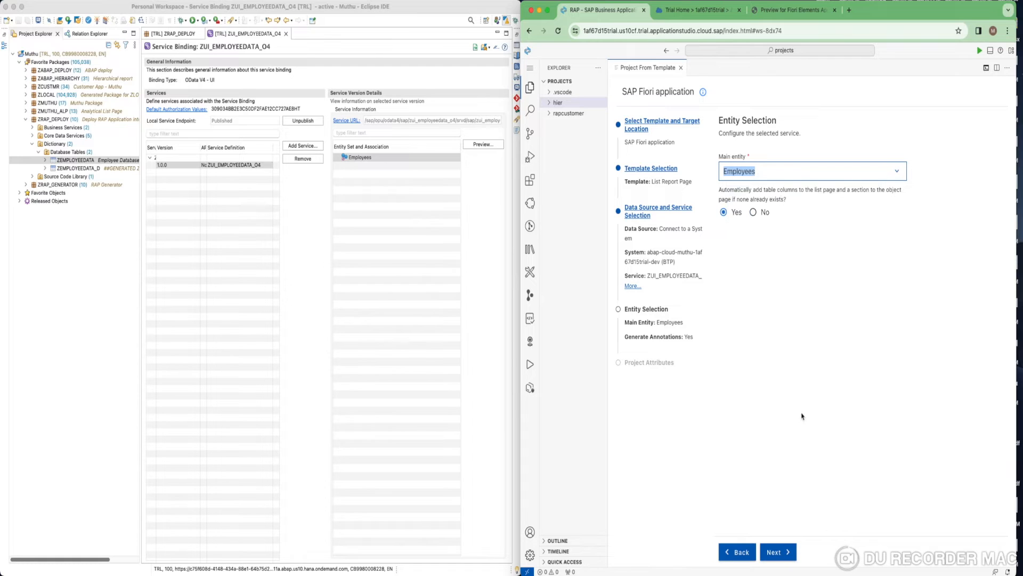
left_click(777, 551)
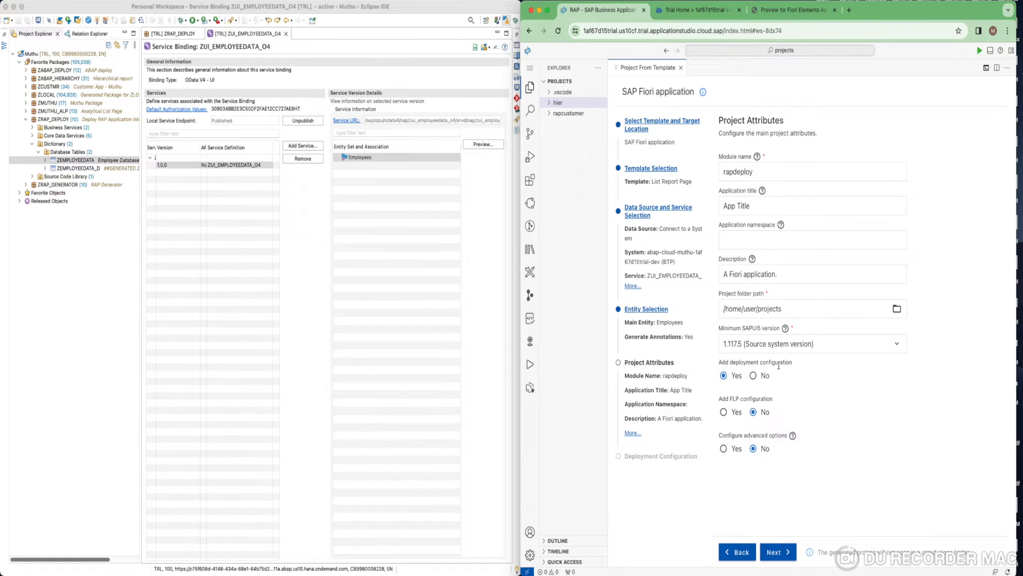
left_click(777, 552)
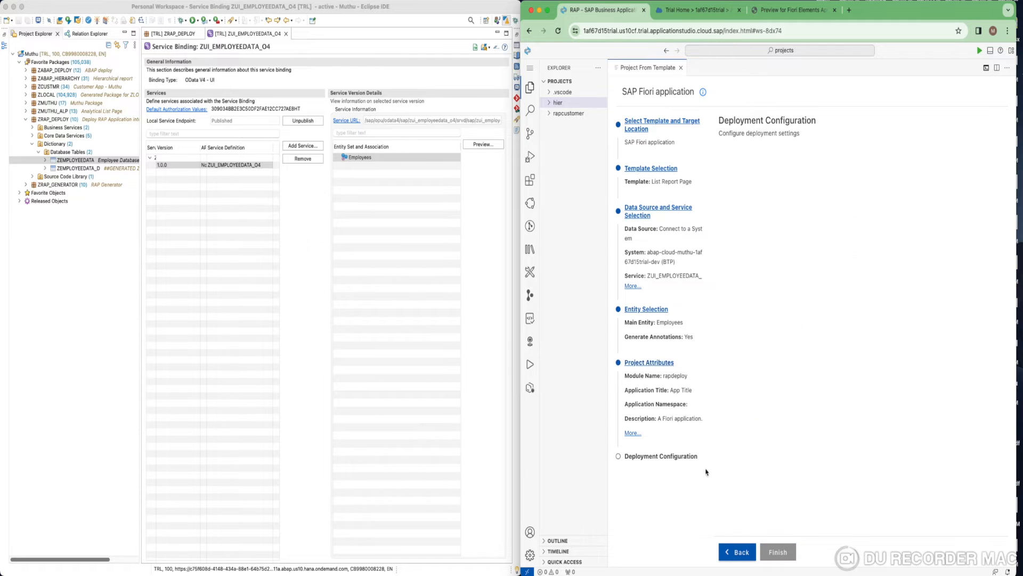
Enter ZRAPDEPLOY as the SAPUI5 ABAP Repository name for the ABAP deployment target.
left_click(661, 455)
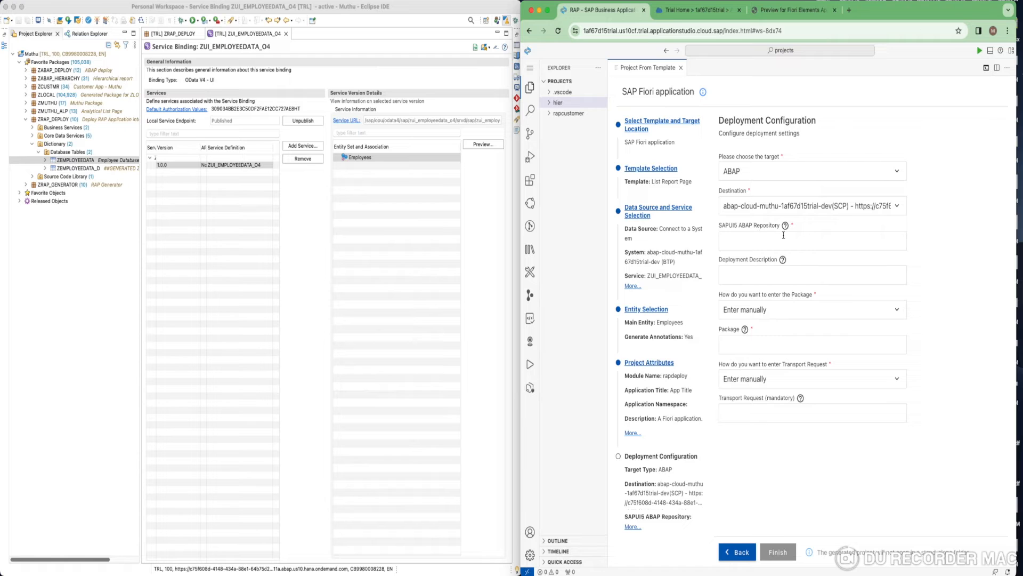
mouse_move(768, 240)
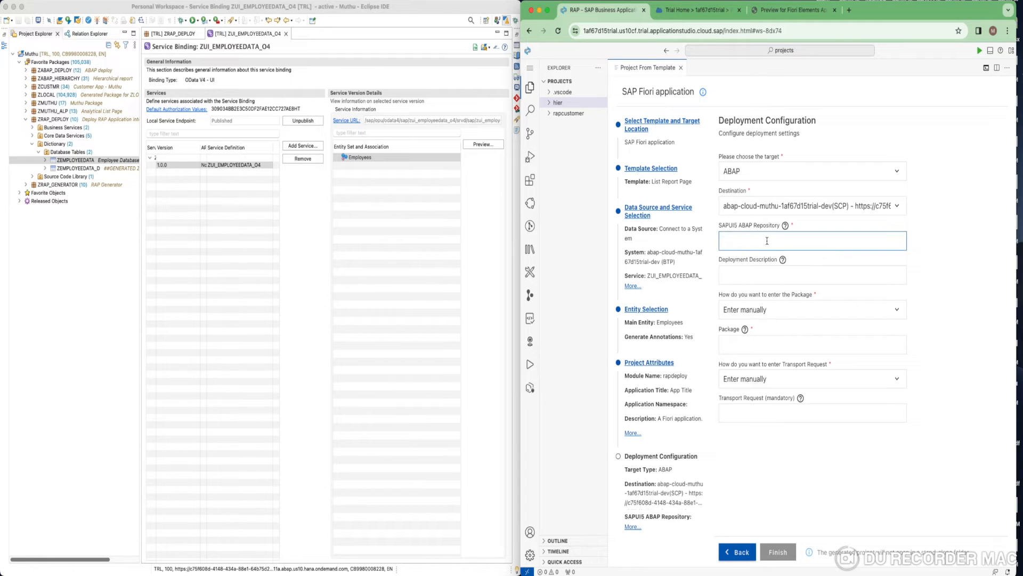
type("Z")
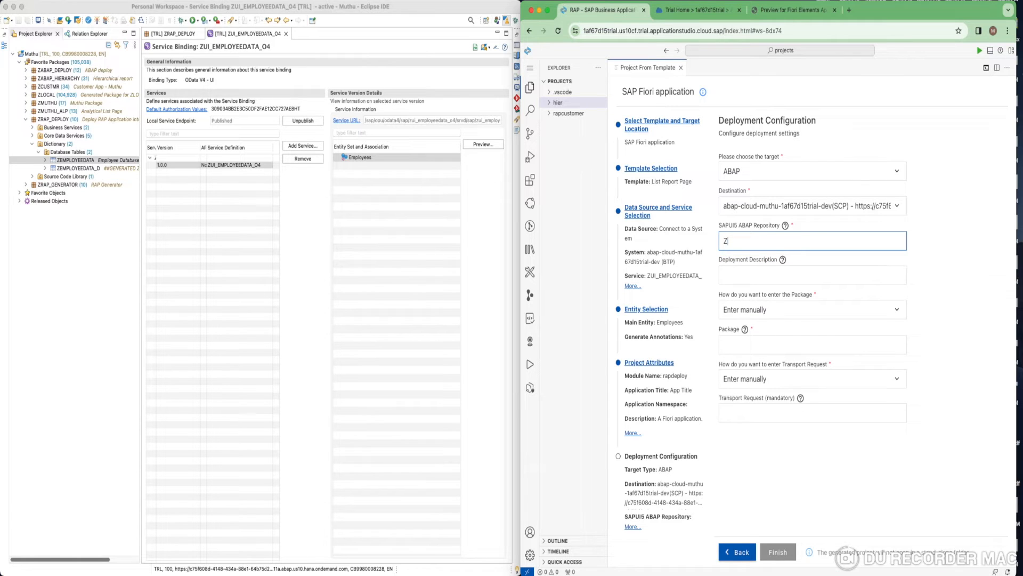
type("RAPDEPLO")
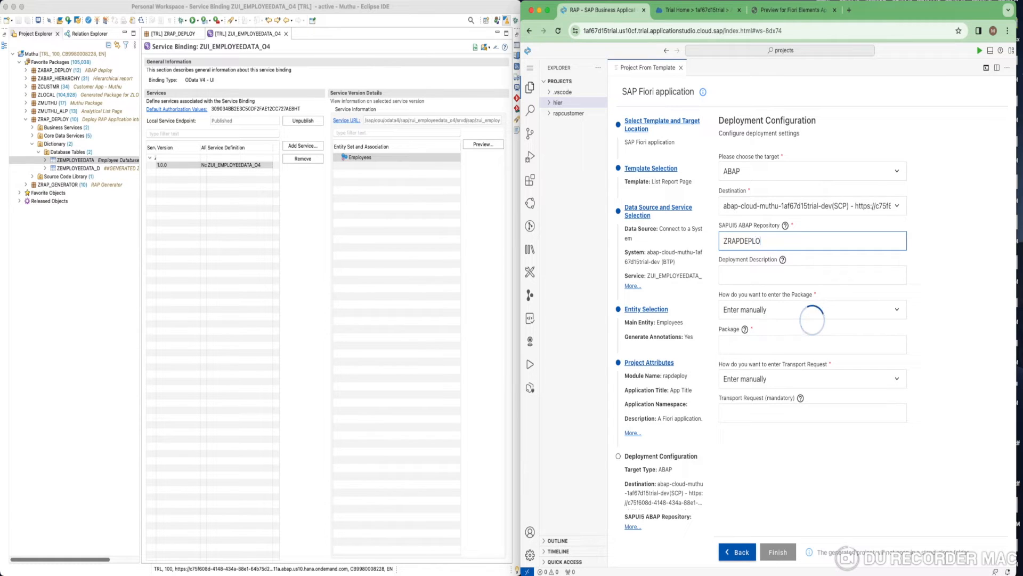
type("Y")
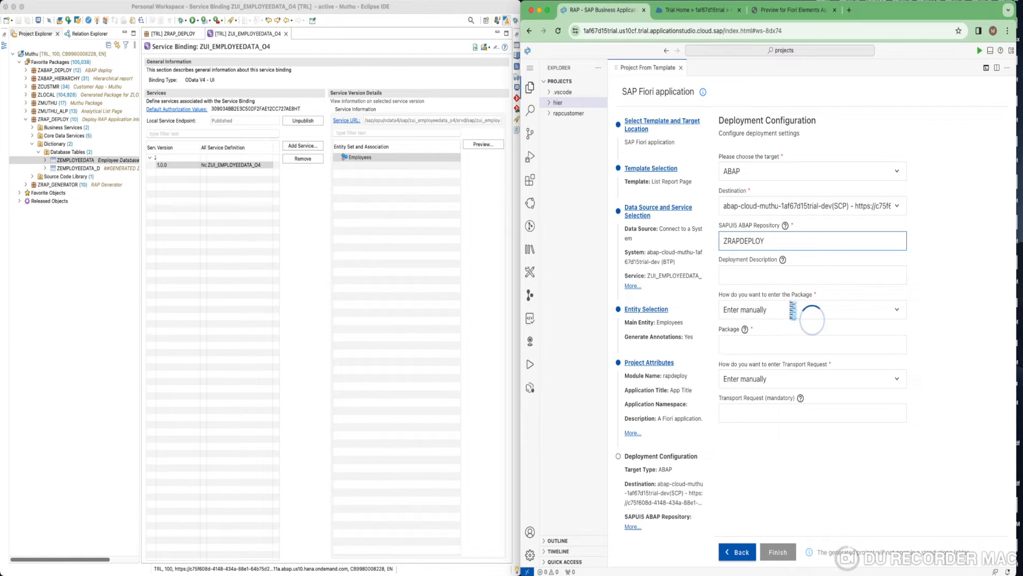
left_click(812, 274)
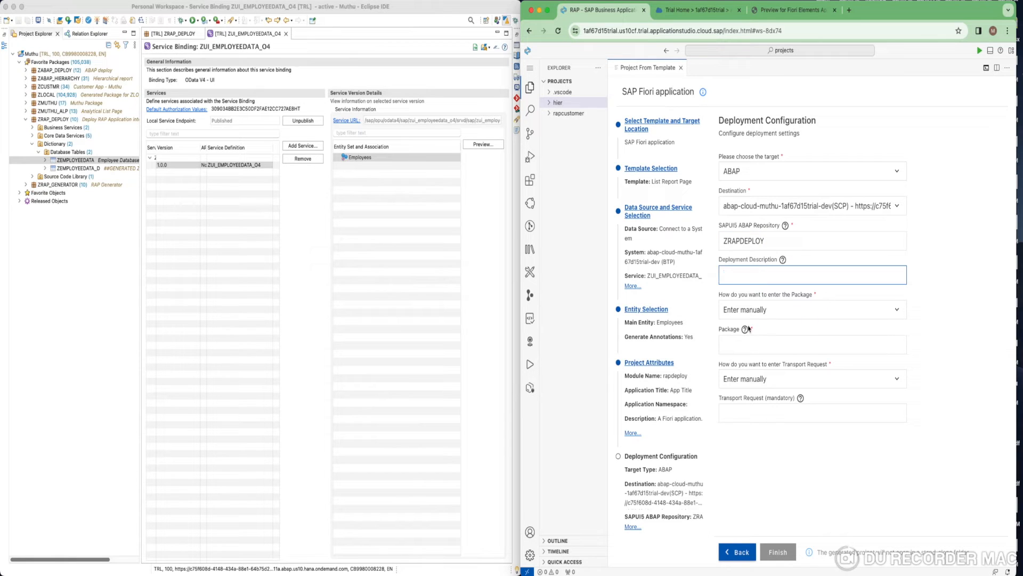
mouse_move(837, 369)
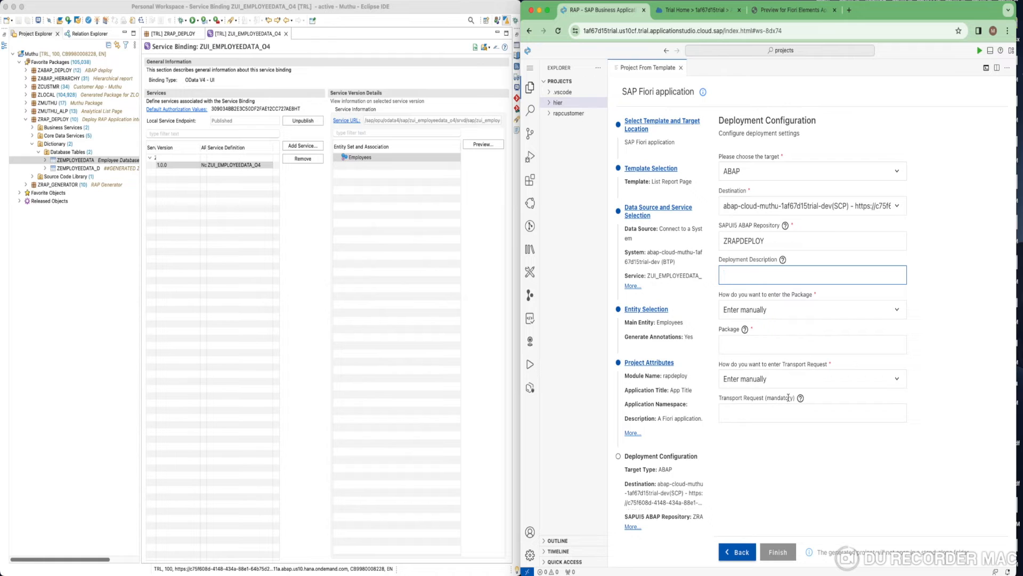
Enter ZRAP_DEPLOY as the deployment package.
left_click(812, 344)
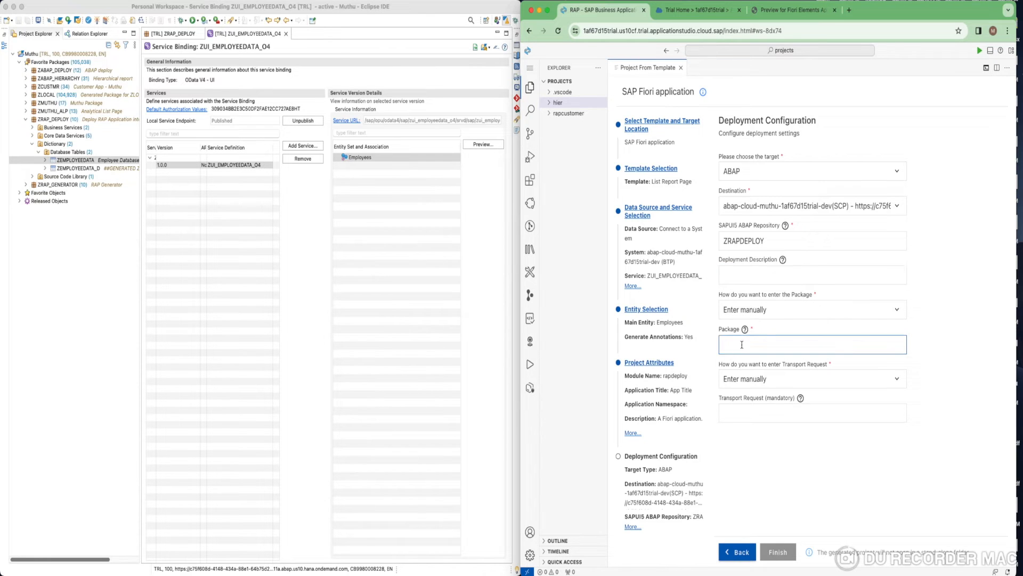
type("ZRAP")
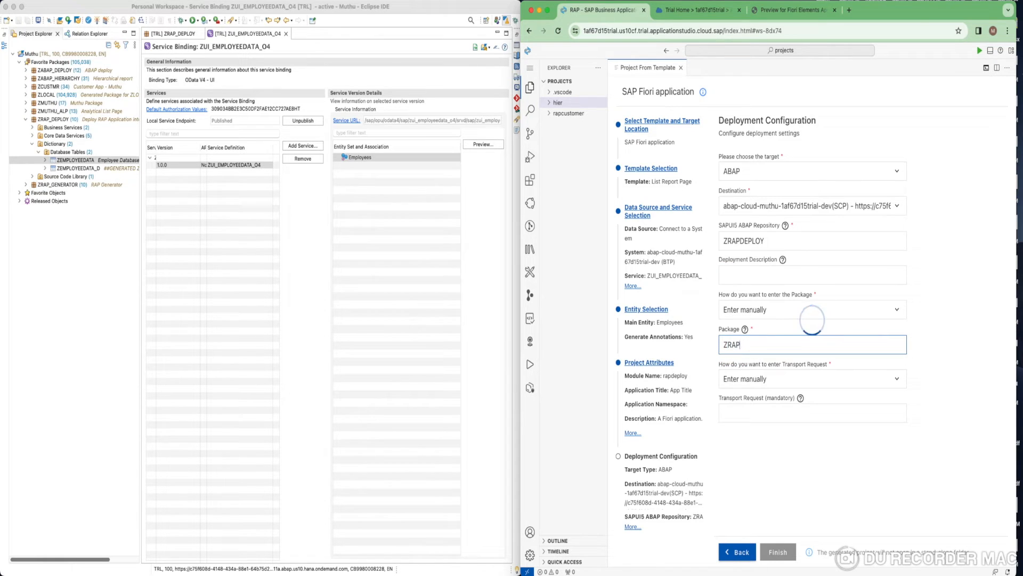
type("_DEPLOY")
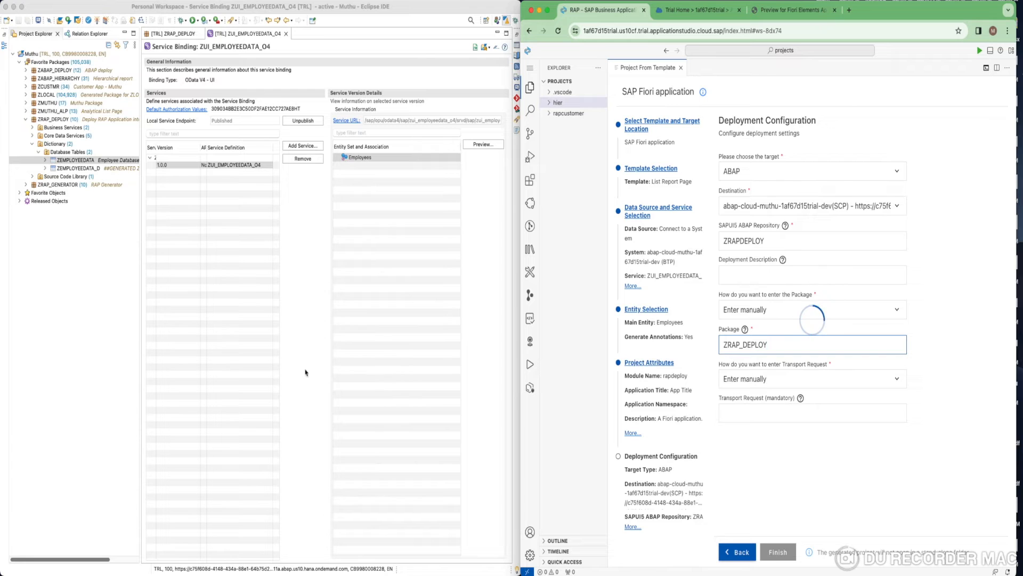
Look up package ZRAP_DEPLOY's transport request in Eclipse ADT and enter TRLK916355 in the form.
left_click(62, 119)
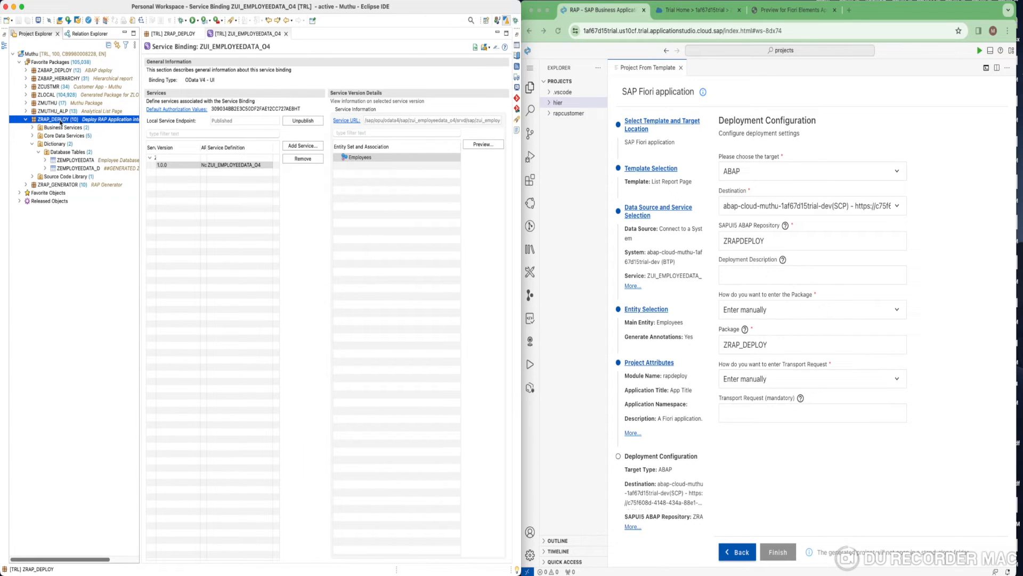
right_click(65, 119)
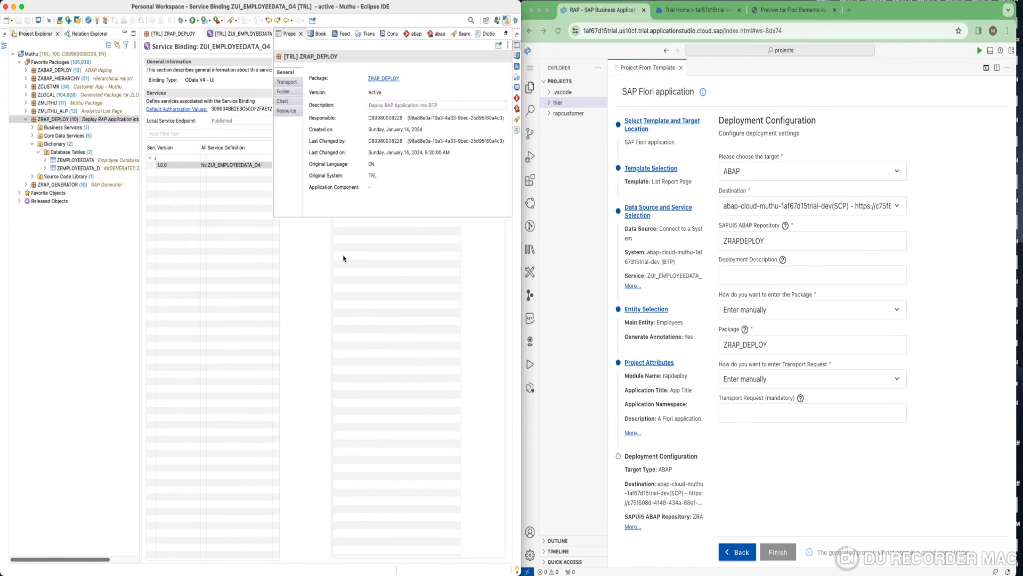
left_click(288, 81)
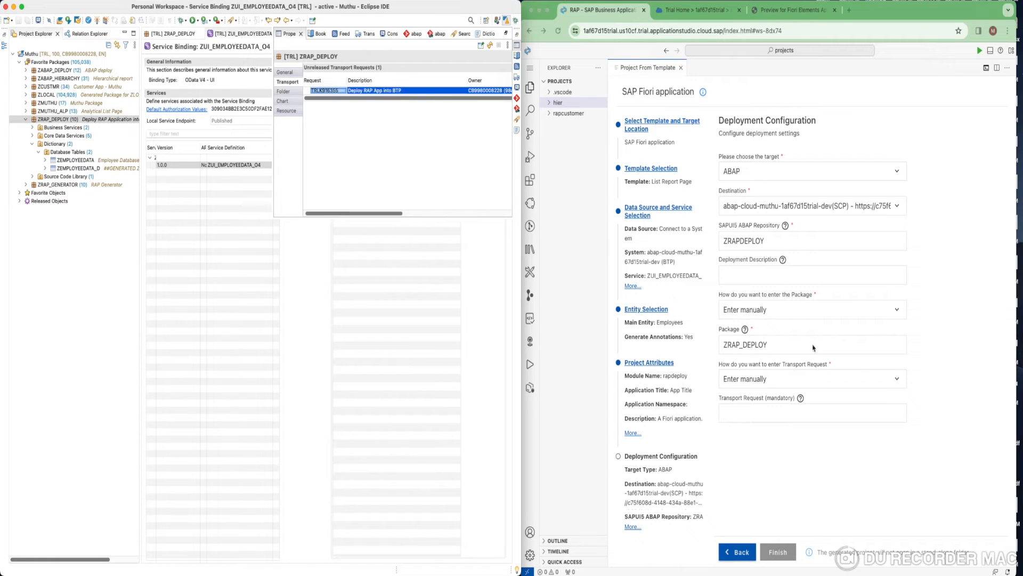
type("TRLK916355")
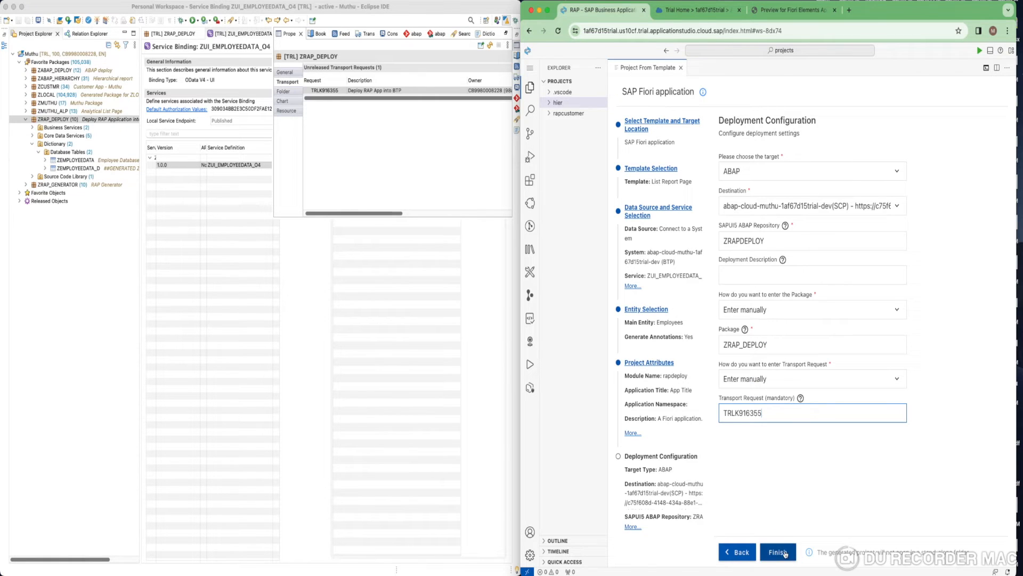
Generate the rapdeploy project and open its Application Information overview.
left_click(778, 551)
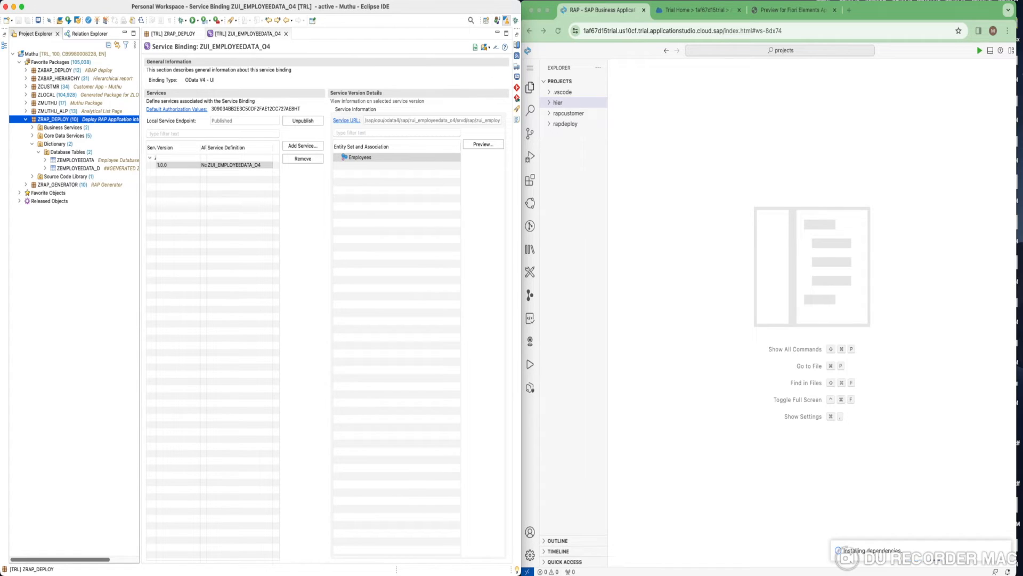
mouse_move(869, 378)
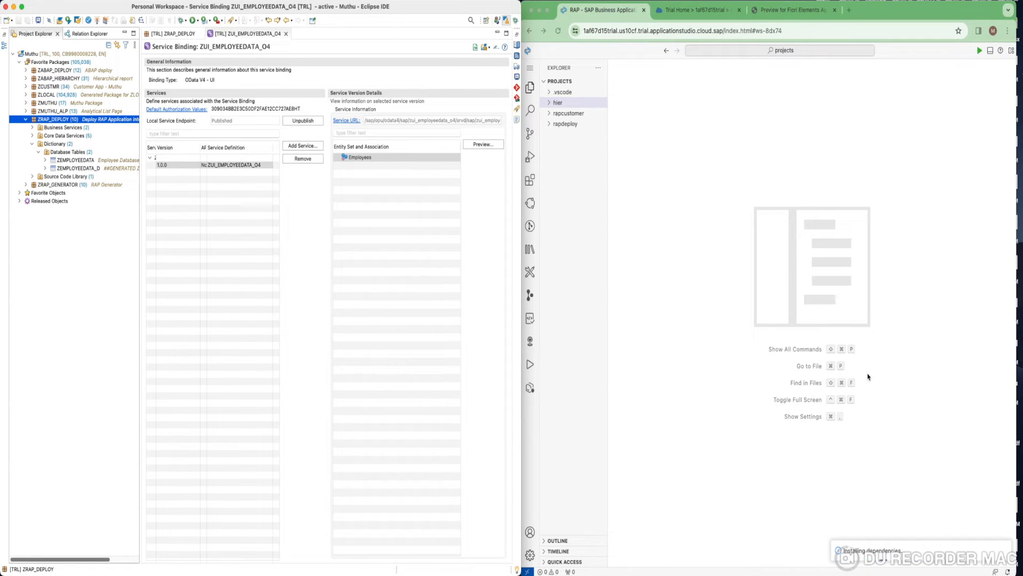
mouse_move(851, 400)
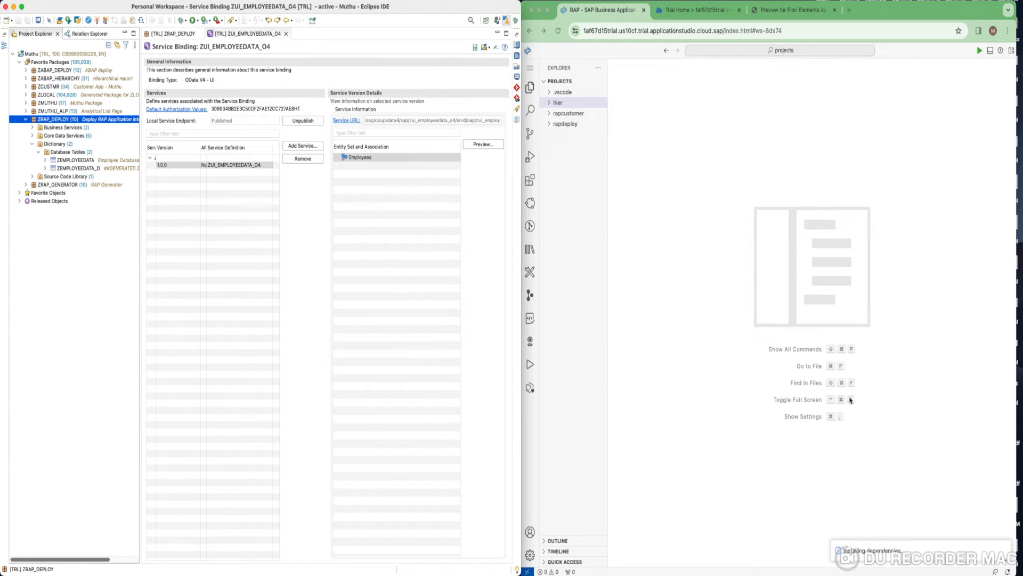
mouse_move(850, 390)
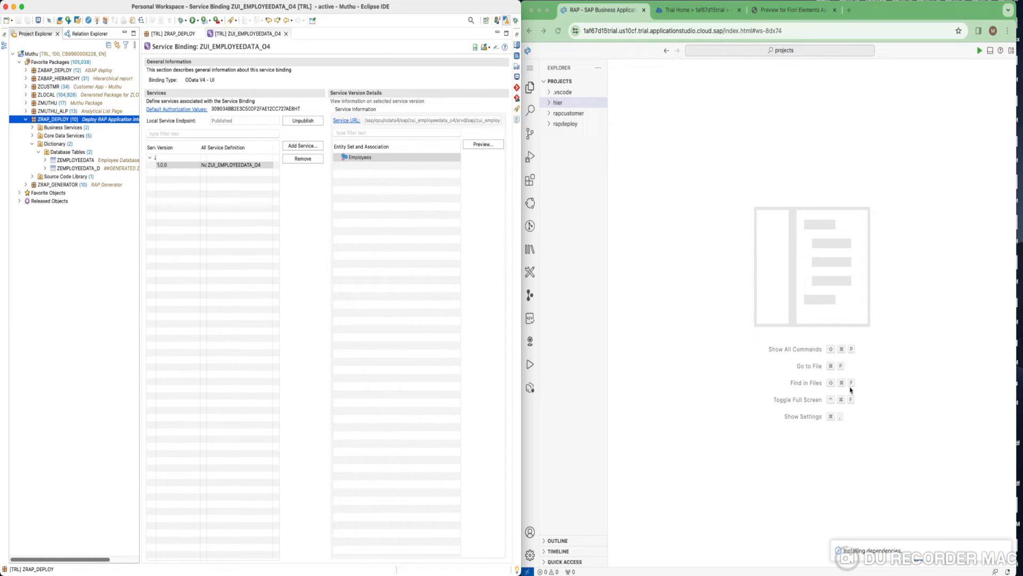
left_click(564, 124)
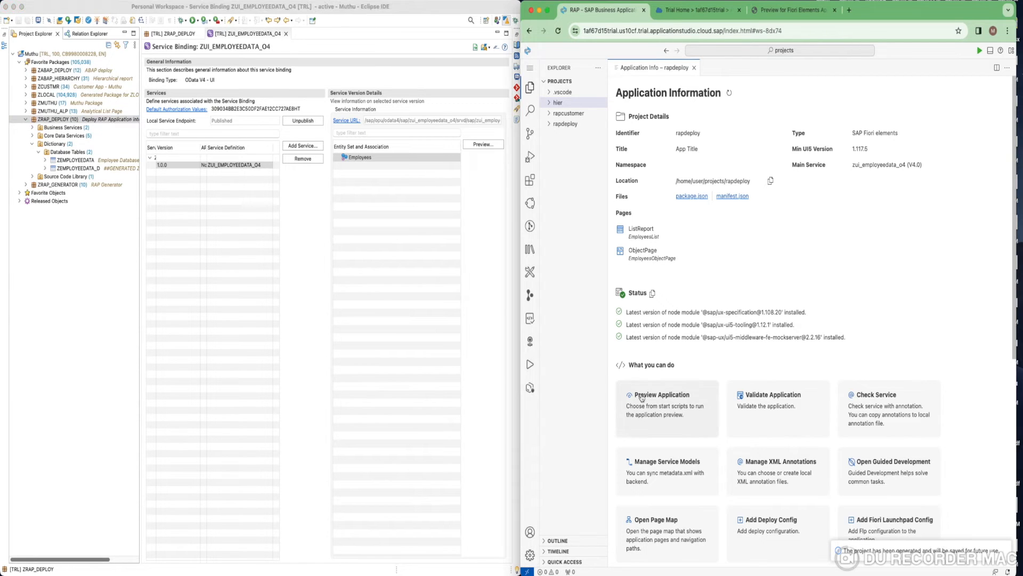
Run the local preview on localhost:8080, load the two employee records, then stop the preview.
left_click(662, 395)
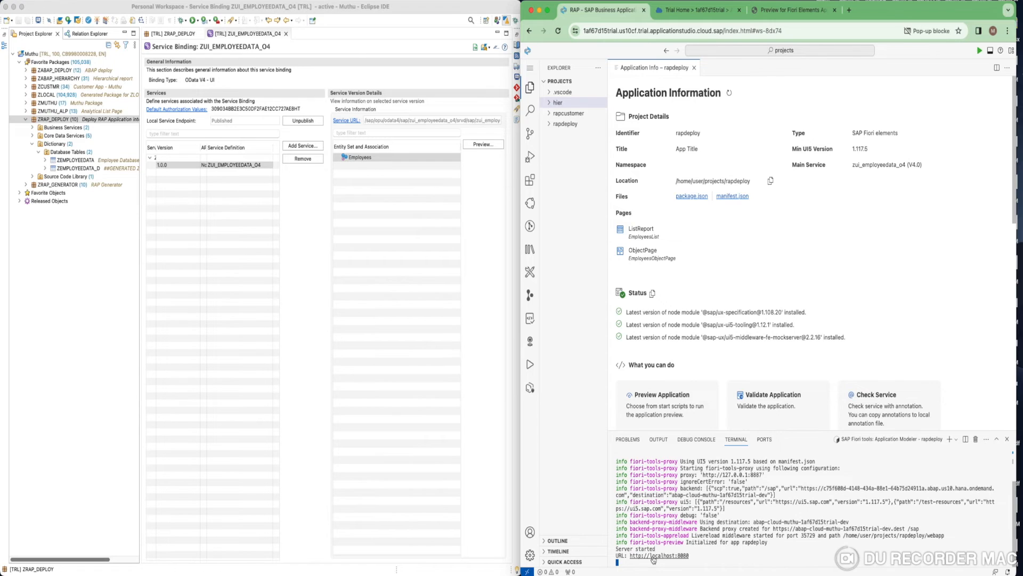
left_click(659, 554)
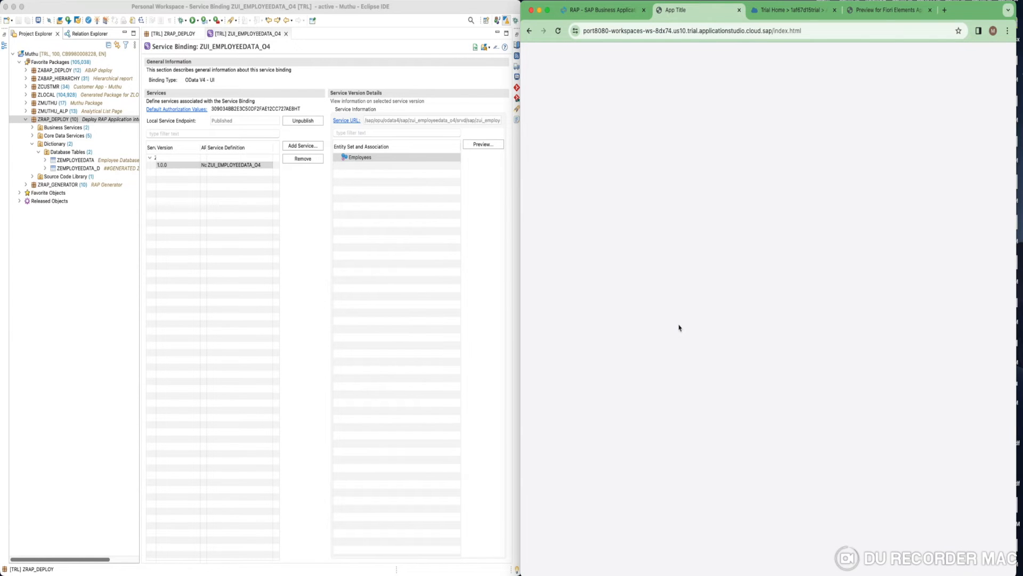
mouse_move(677, 317)
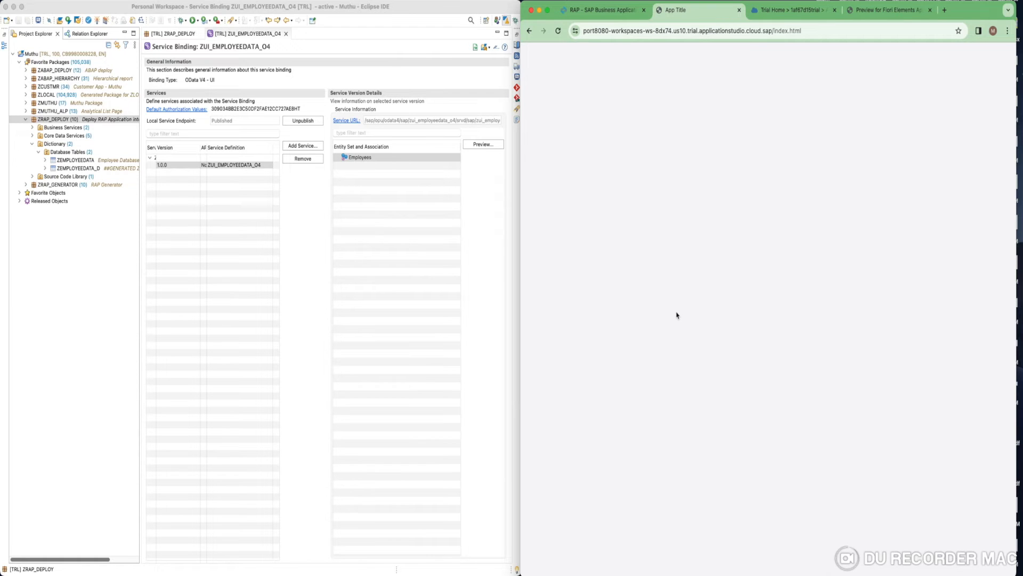
left_click(481, 144)
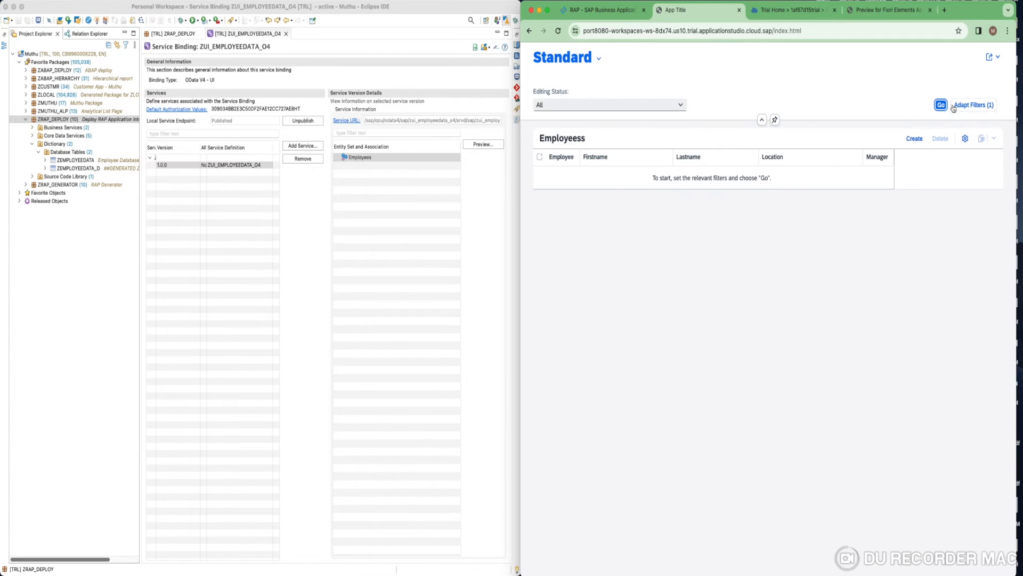
left_click(941, 104)
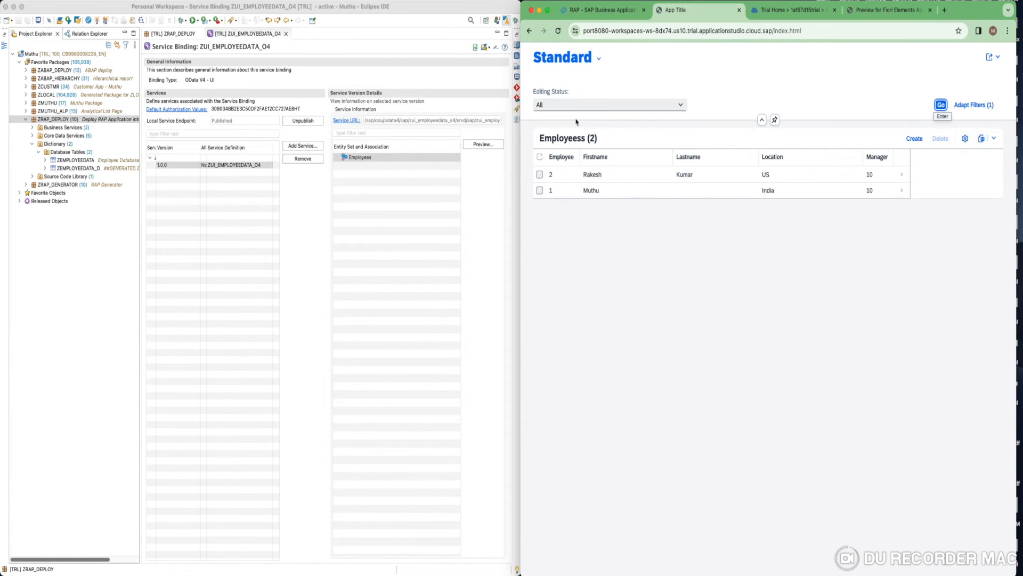
mouse_move(824, 117)
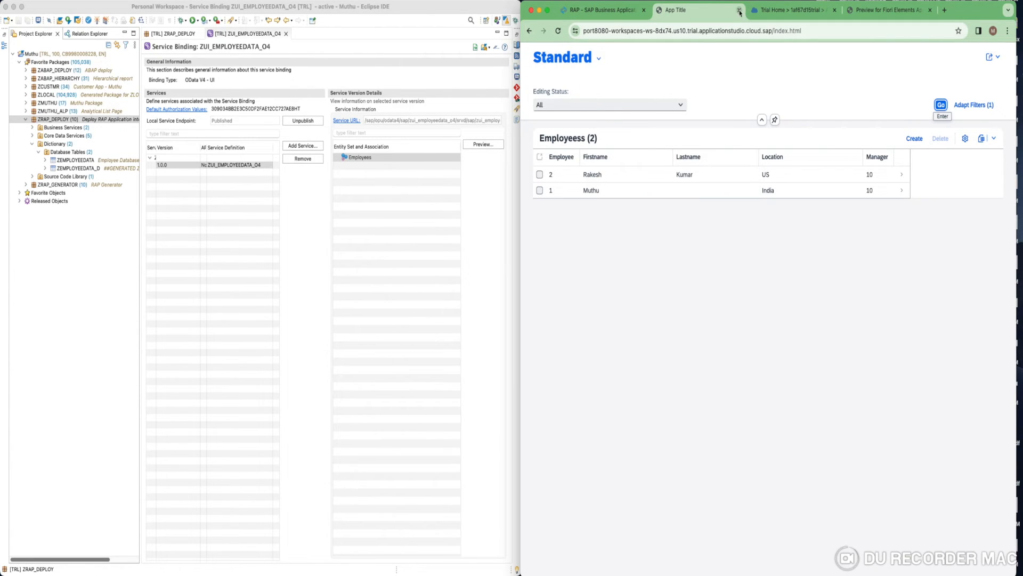
left_click(739, 11)
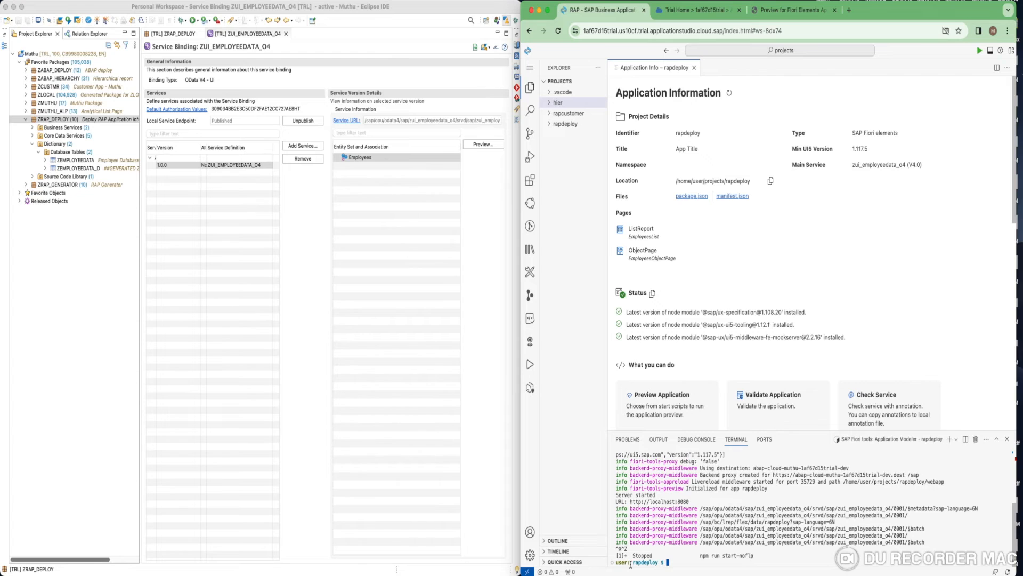
Clear the terminal, close Application Info, and peek into the rapdeploy webapp folder.
type("clear")
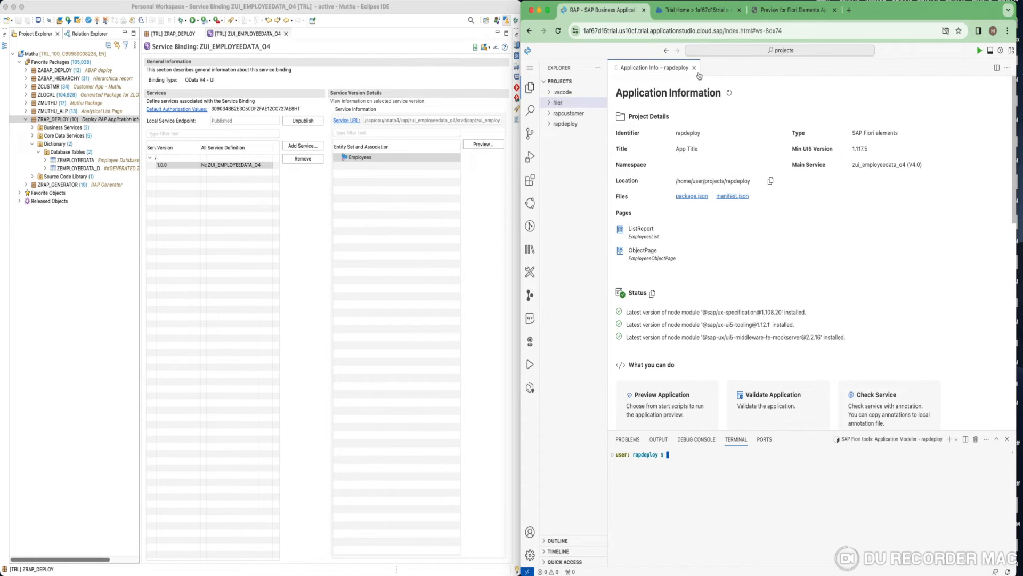
left_click(566, 123)
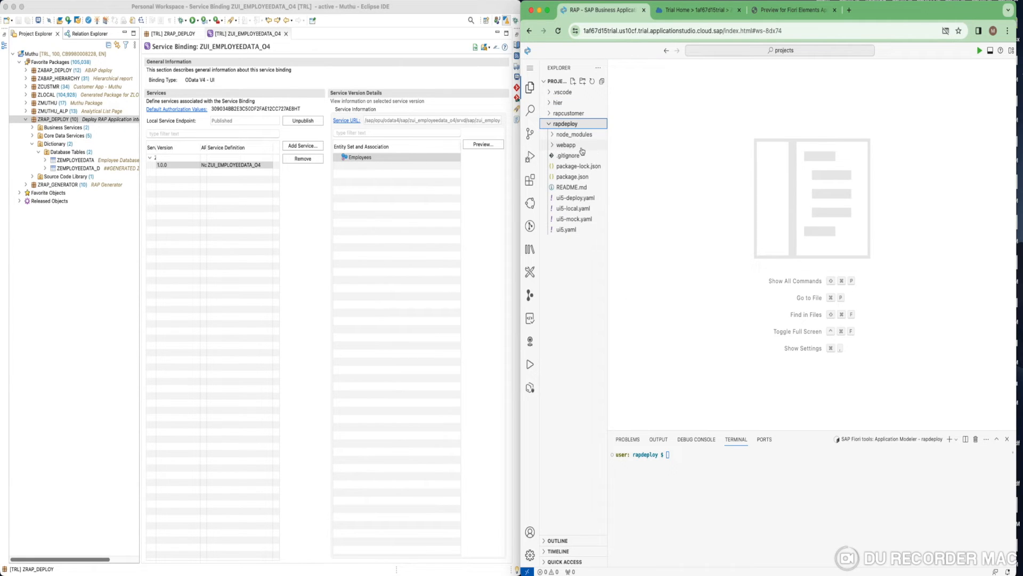
left_click(566, 144)
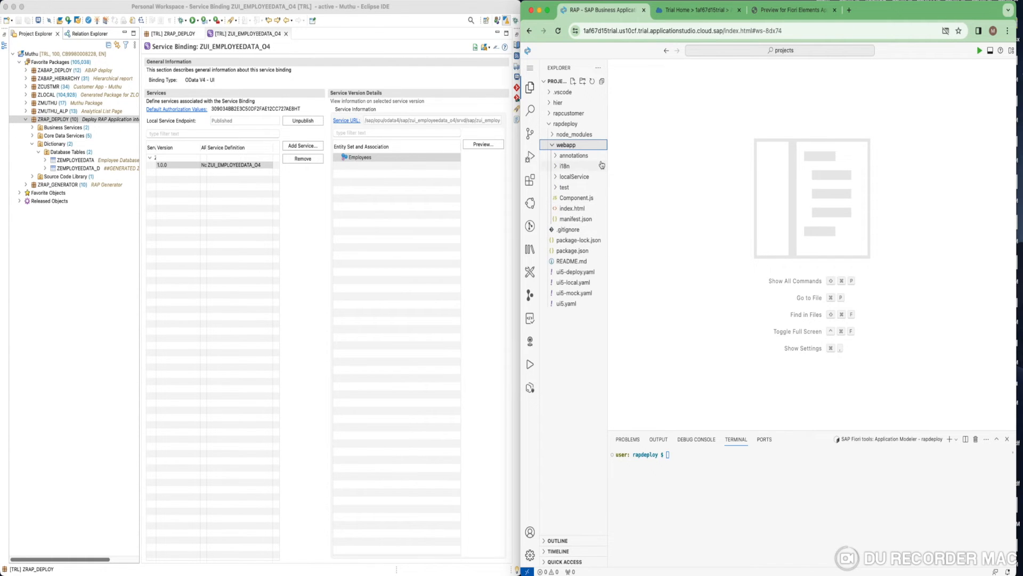
left_click(567, 144)
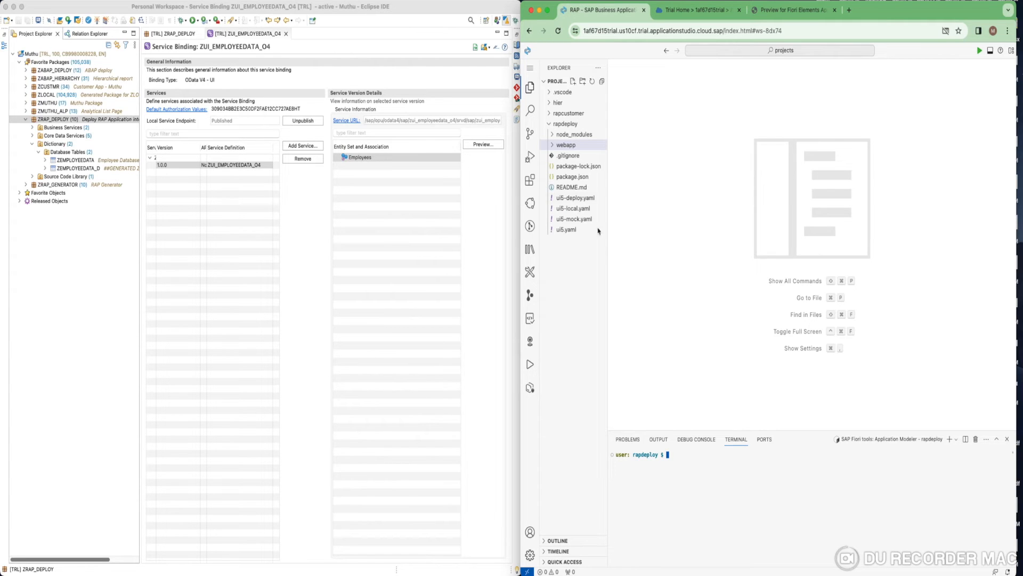
mouse_move(567, 155)
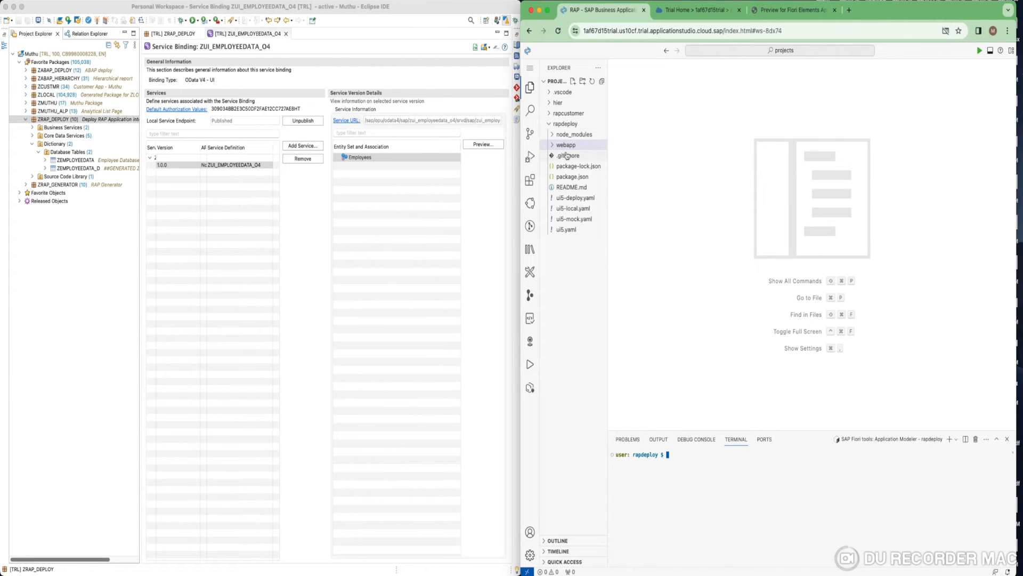
mouse_move(566, 155)
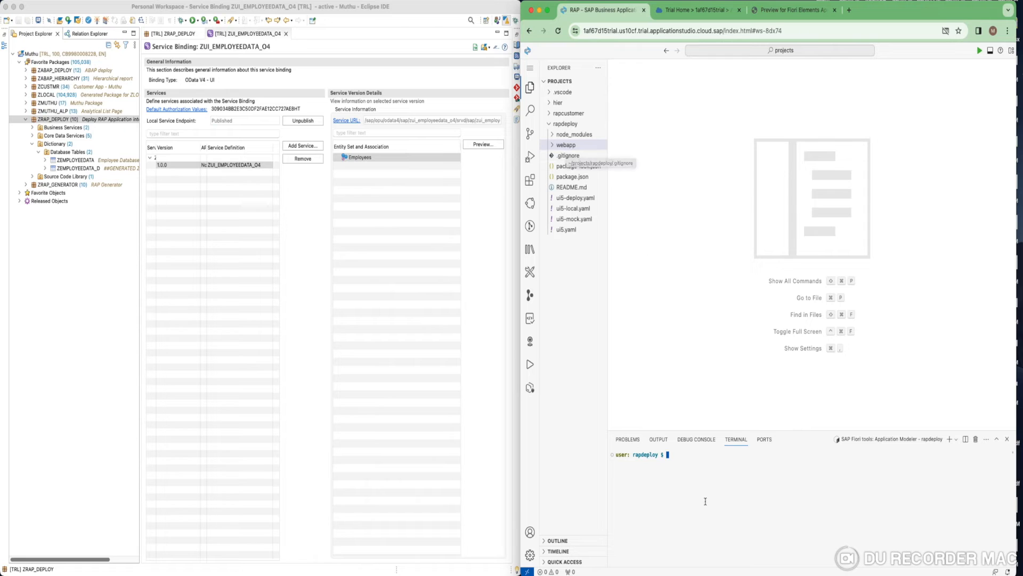
mouse_move(682, 468)
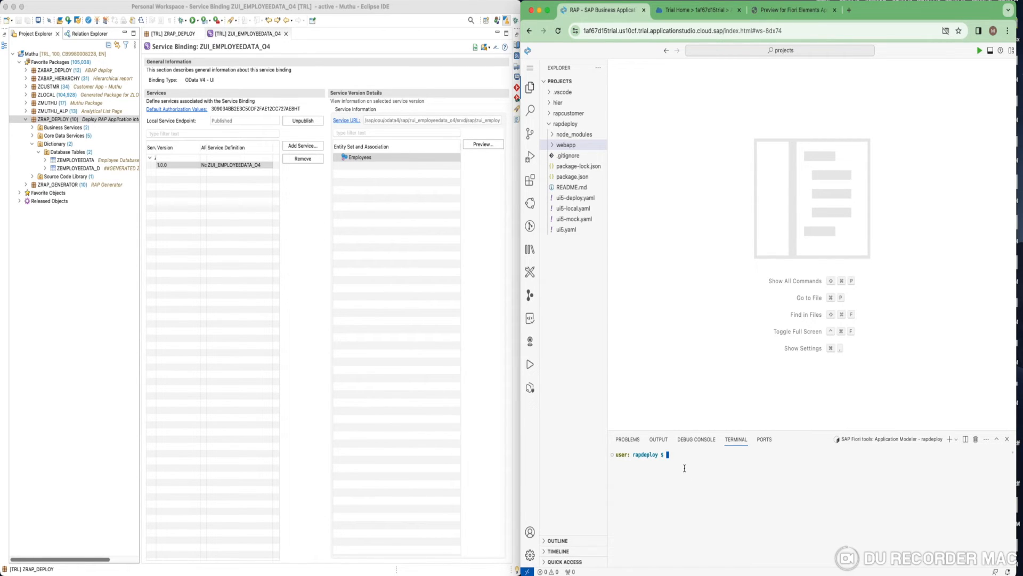
Run npm run build, inspect the generated dist folder, then deploy as ZRAPDEPLOY to ABAP.
type("npm")
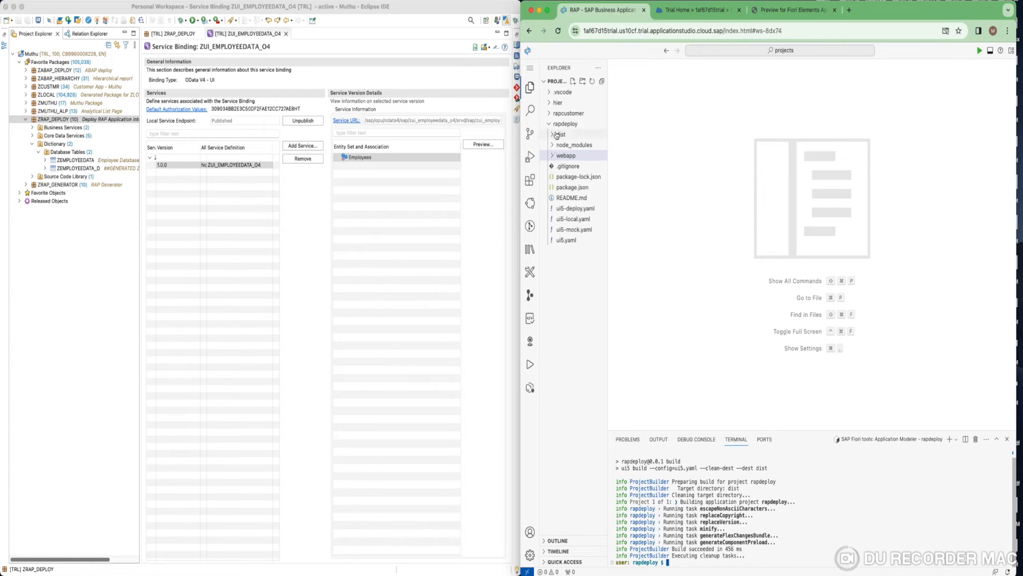
left_click(559, 134)
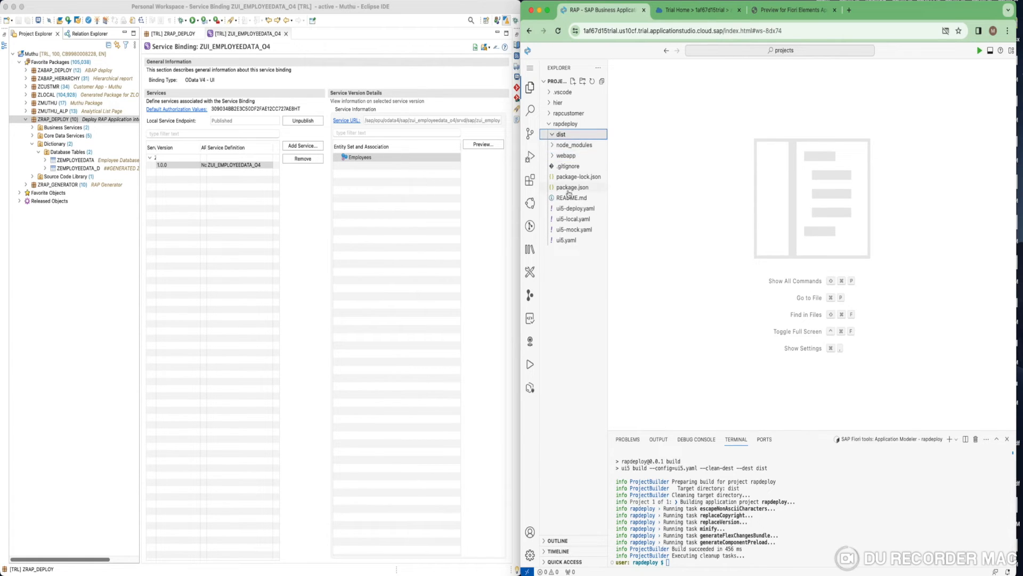
left_click(561, 134)
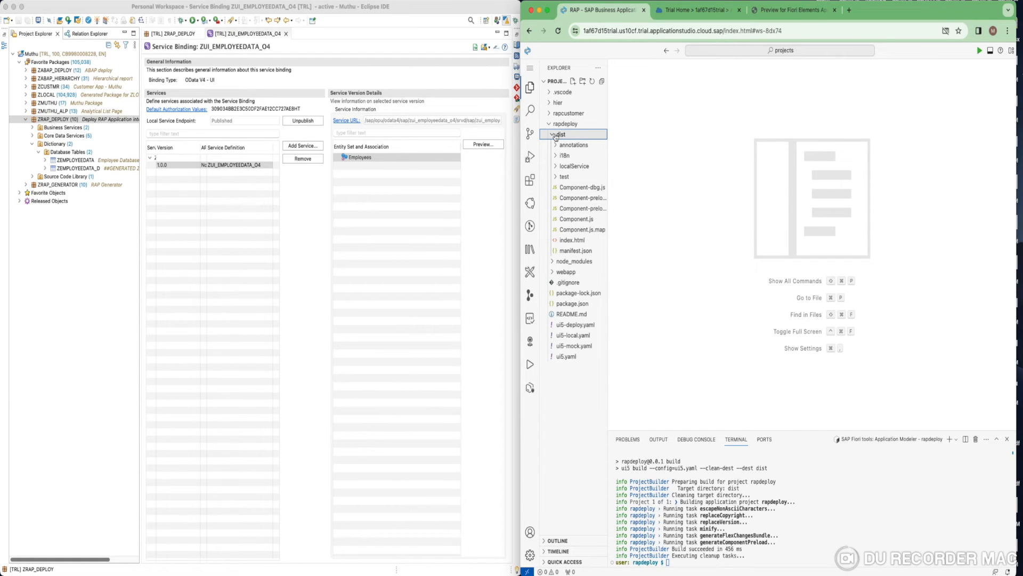
left_click(560, 135)
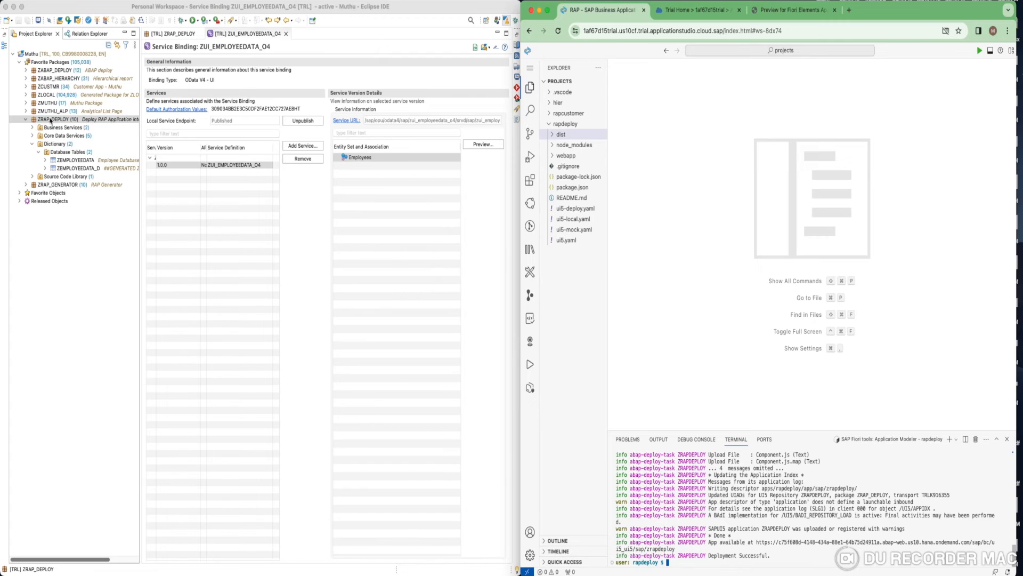
Refresh package ZRAP_DEPLOY and expand its BSP Library to reveal the ZRAPDEPLOY application.
right_click(58, 119)
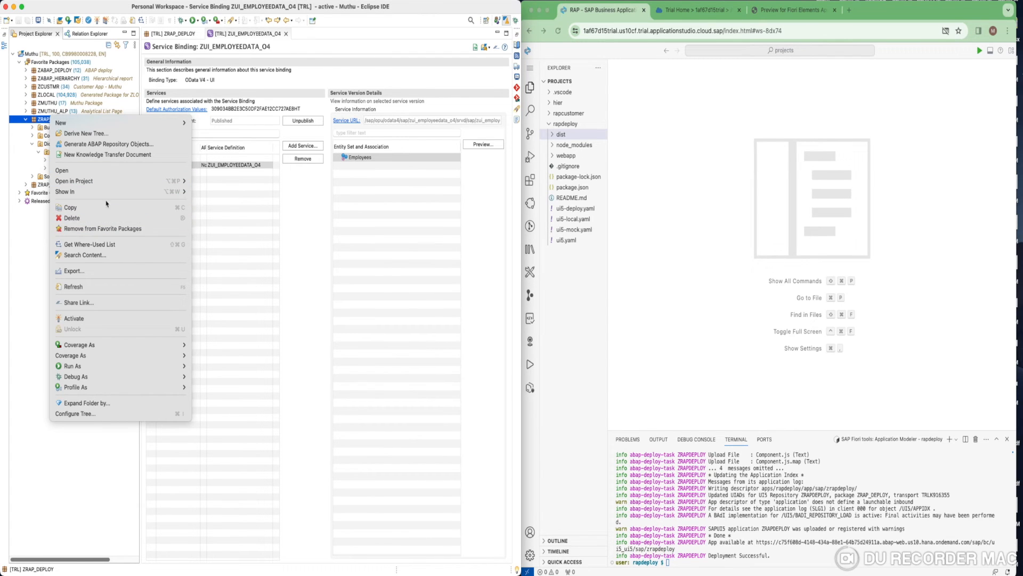
mouse_move(73, 286)
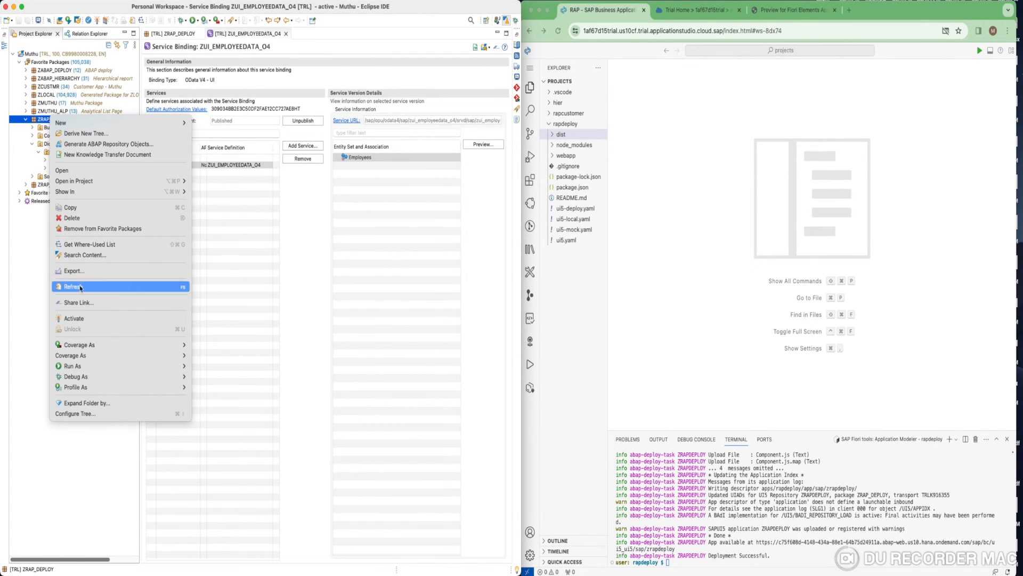
left_click(72, 286)
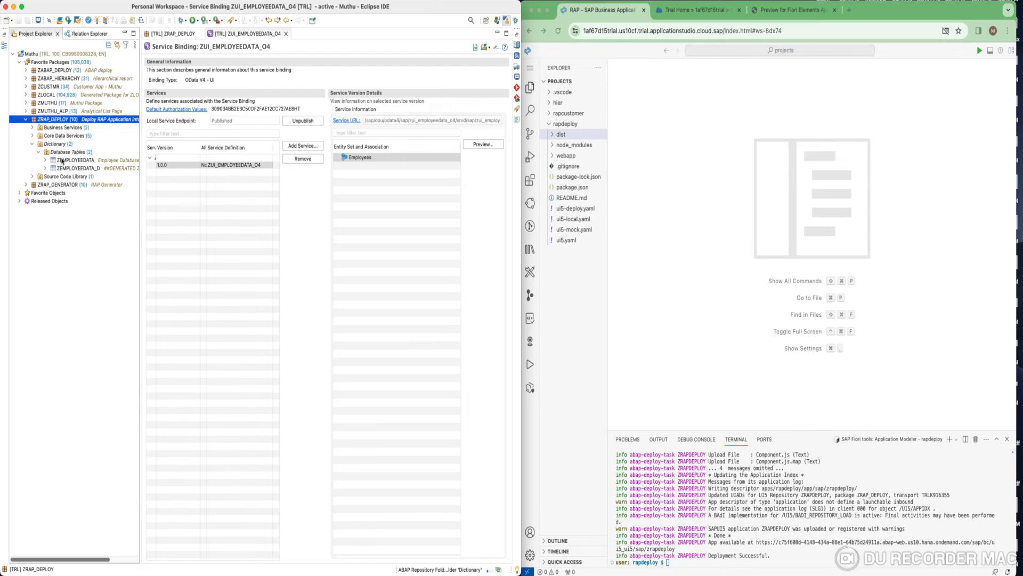
left_click(24, 118)
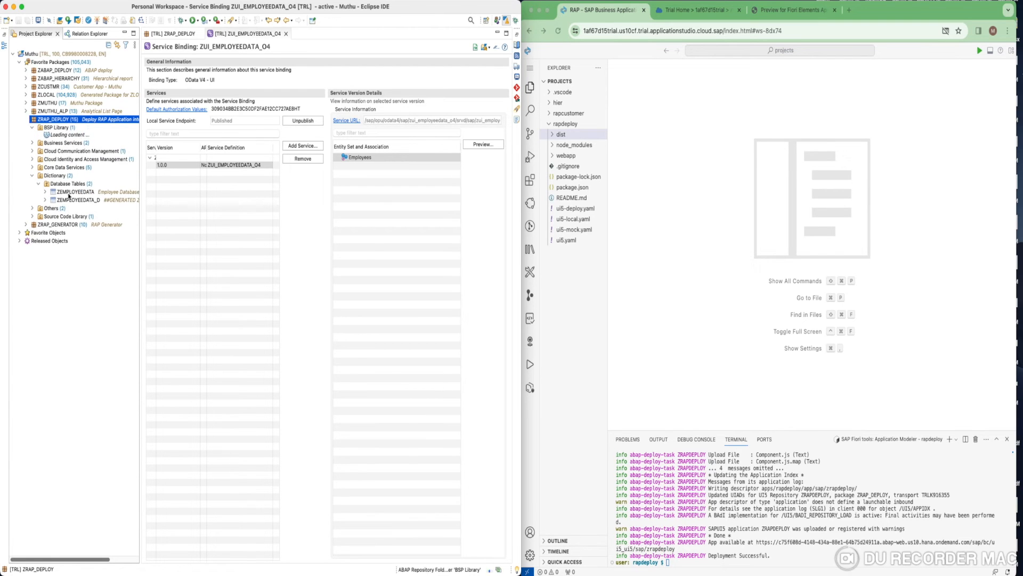
left_click(33, 126)
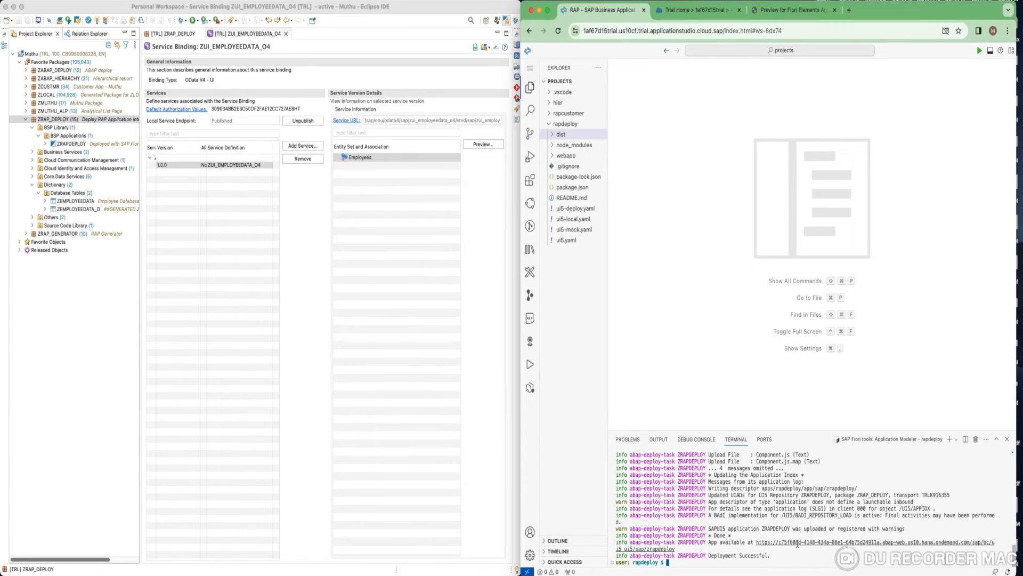
Load the /sap/bc/ui5_ui5/sap/zrapdeploy URL and get a 403 Forbidden page from UCON.
left_click(774, 543)
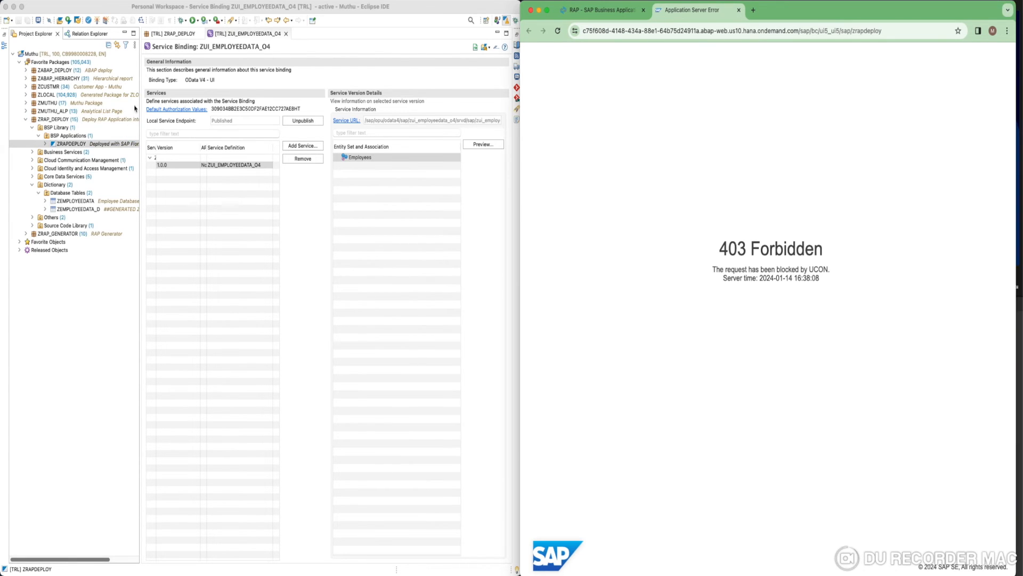
mouse_move(130, 157)
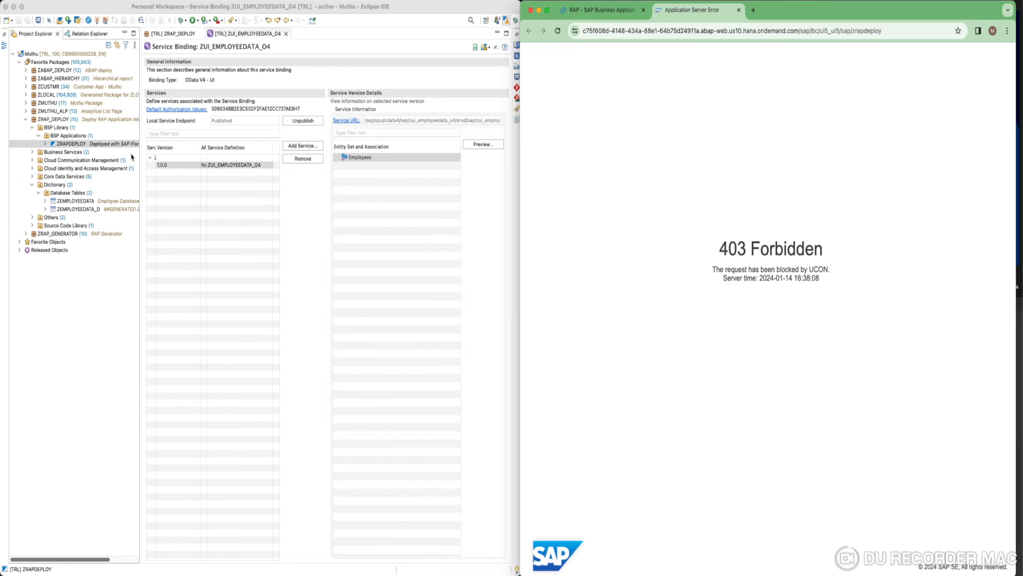
Start a new ABAP repository object in ZRAP_DEPLOY, filtering 'iam' to choose IAM App.
left_click(172, 33)
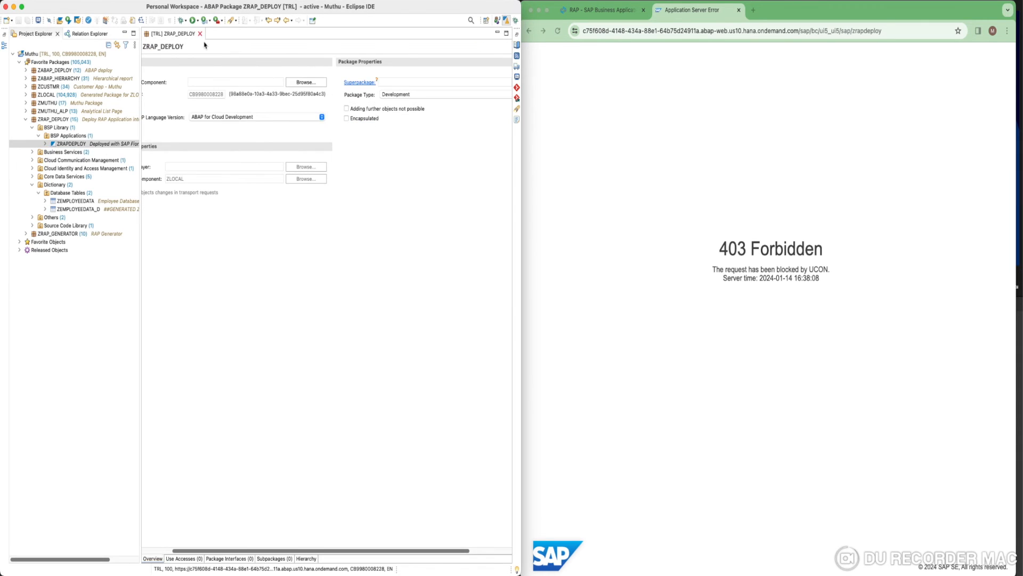
right_click(58, 119)
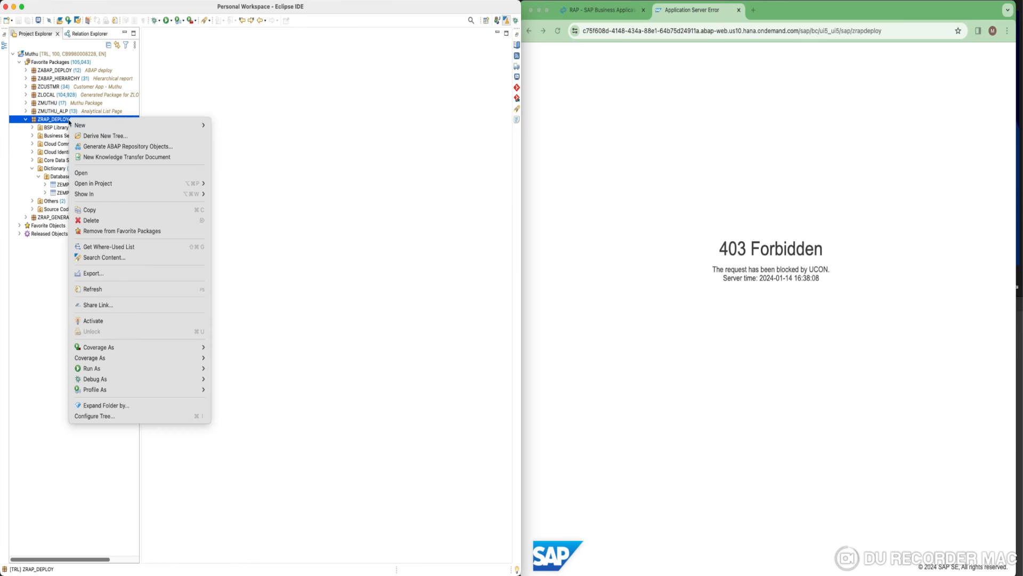
left_click(129, 146)
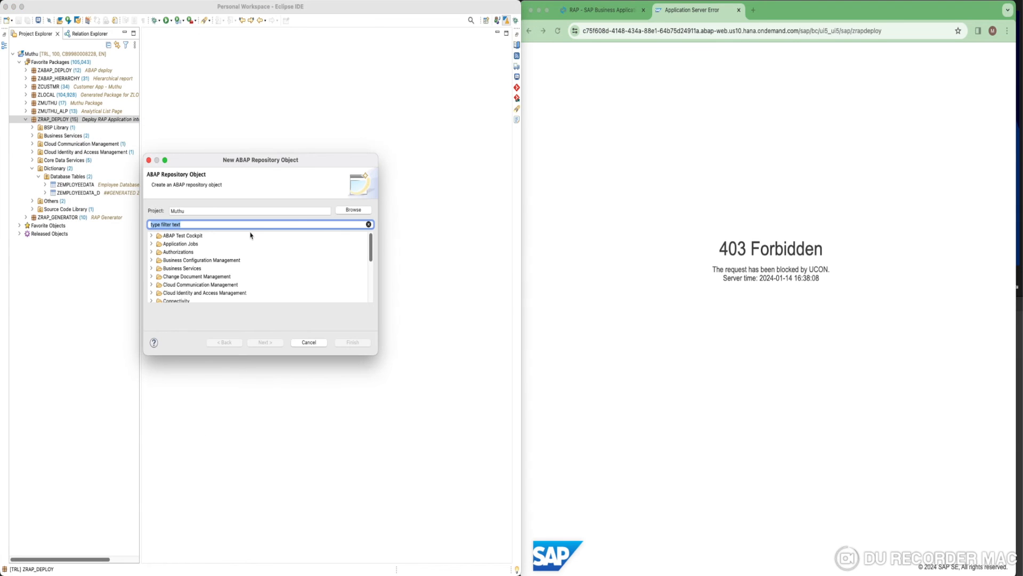
type("iam")
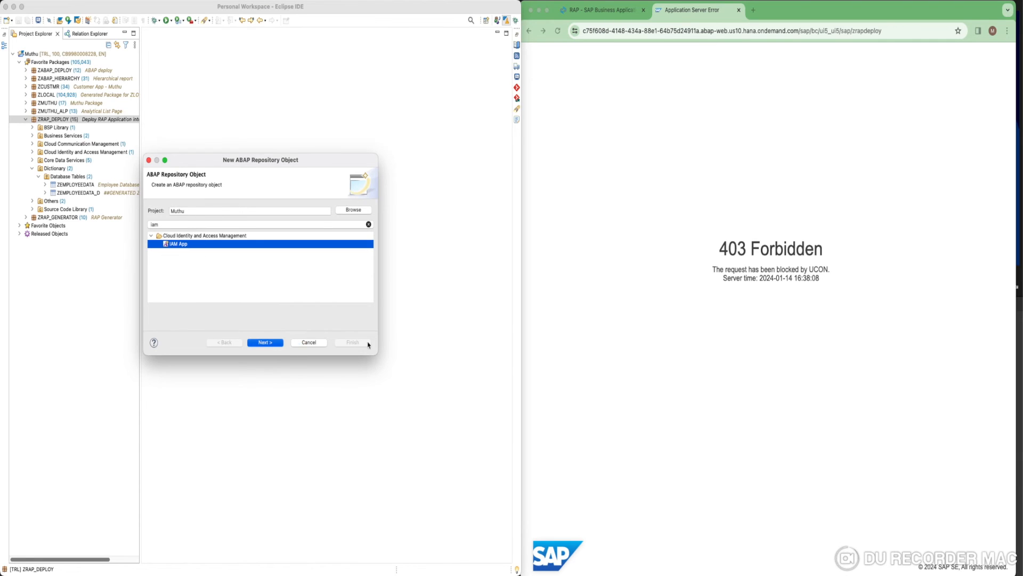
left_click(264, 342)
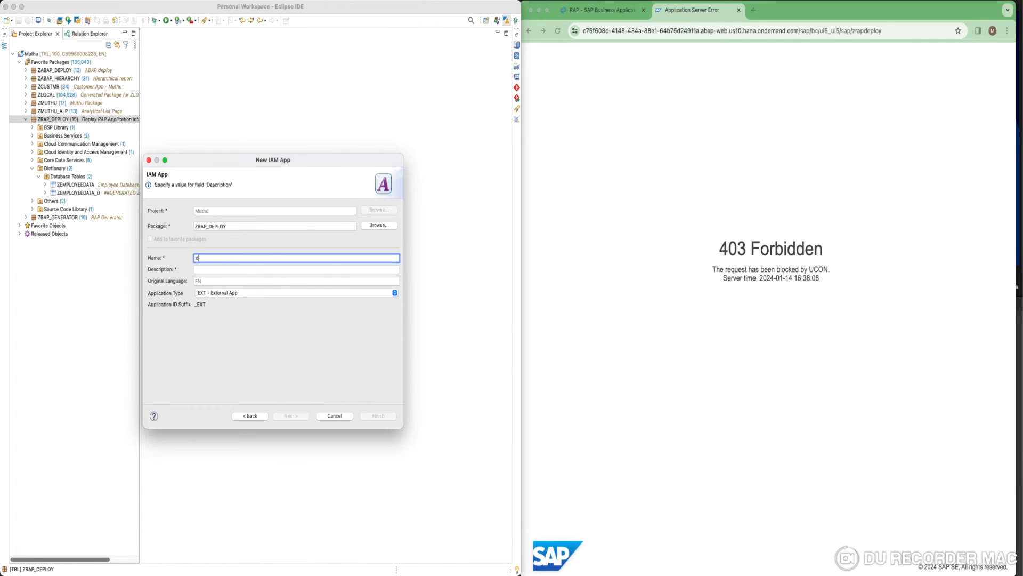
Name the app ZIAM_RAP_DEPLOY_EXT with description 'IAM App for RAP Deploy'.
type("ZIAM_")
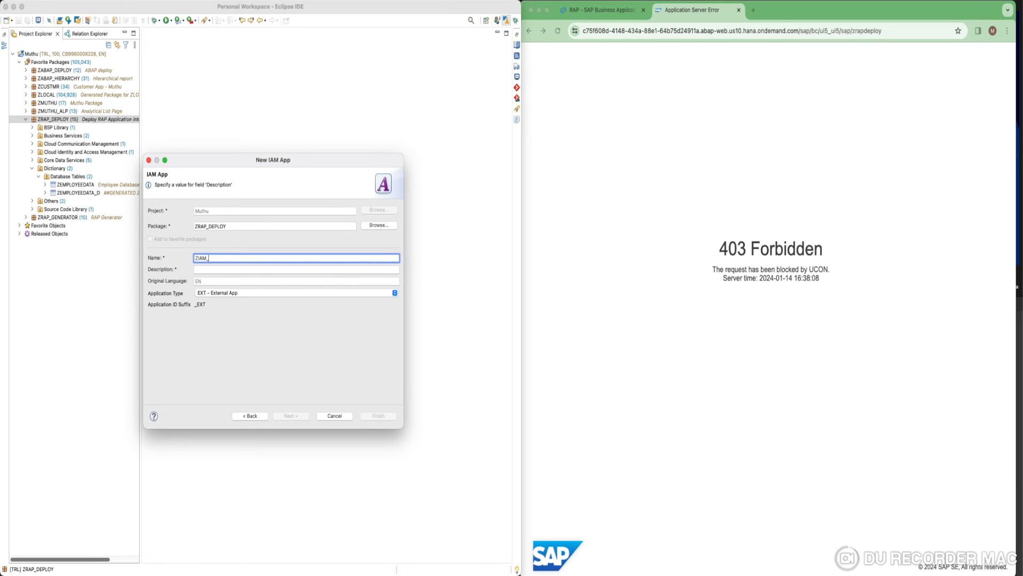
type("RAP_DEPL")
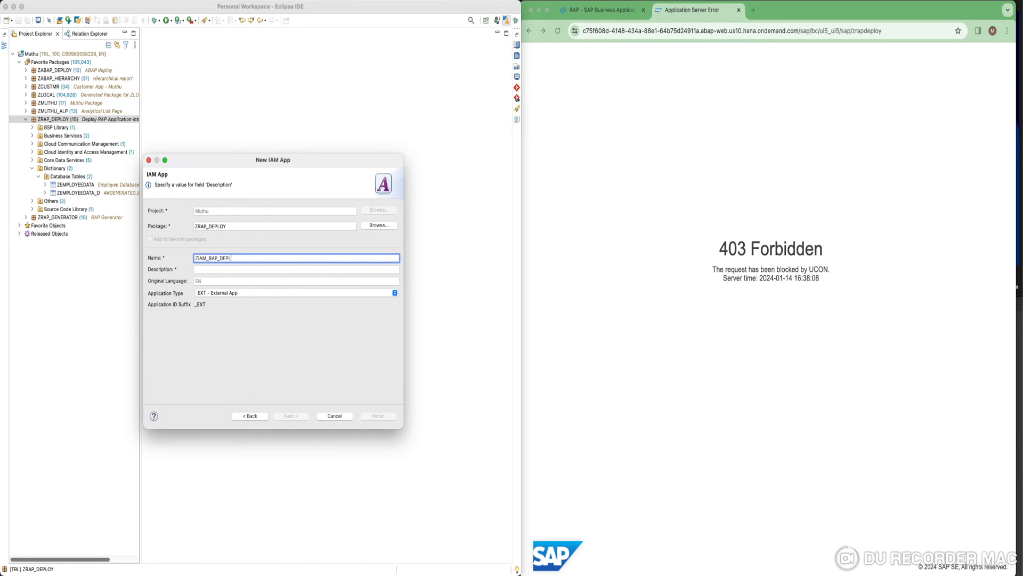
left_click(295, 269)
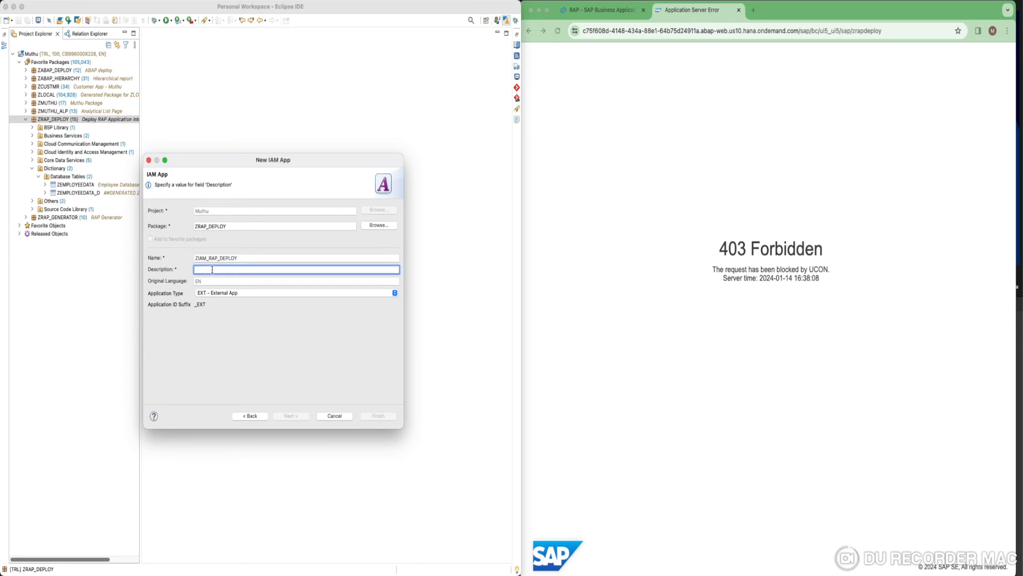
type("IAM App for Customer")
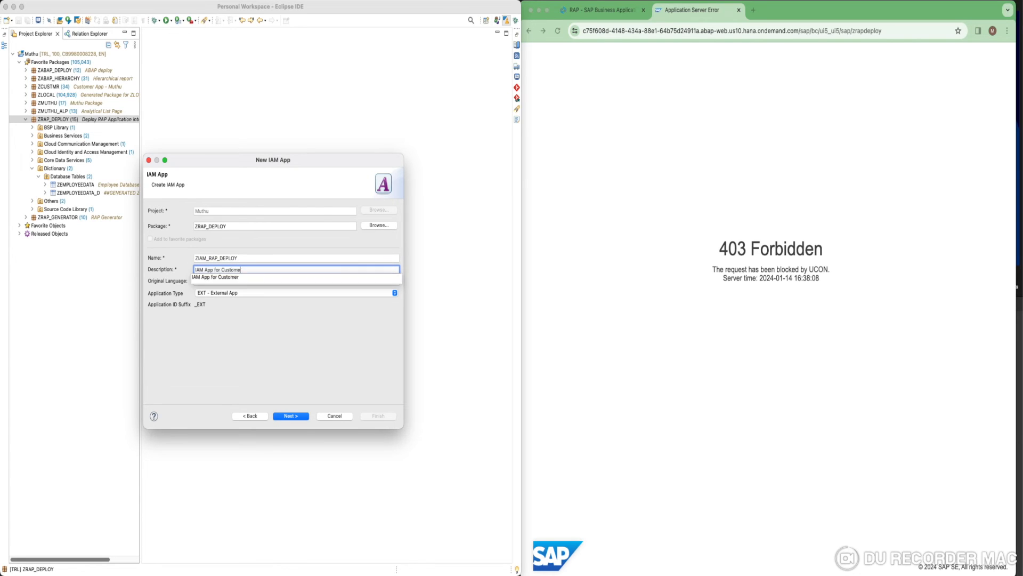
type("IAM App for RA")
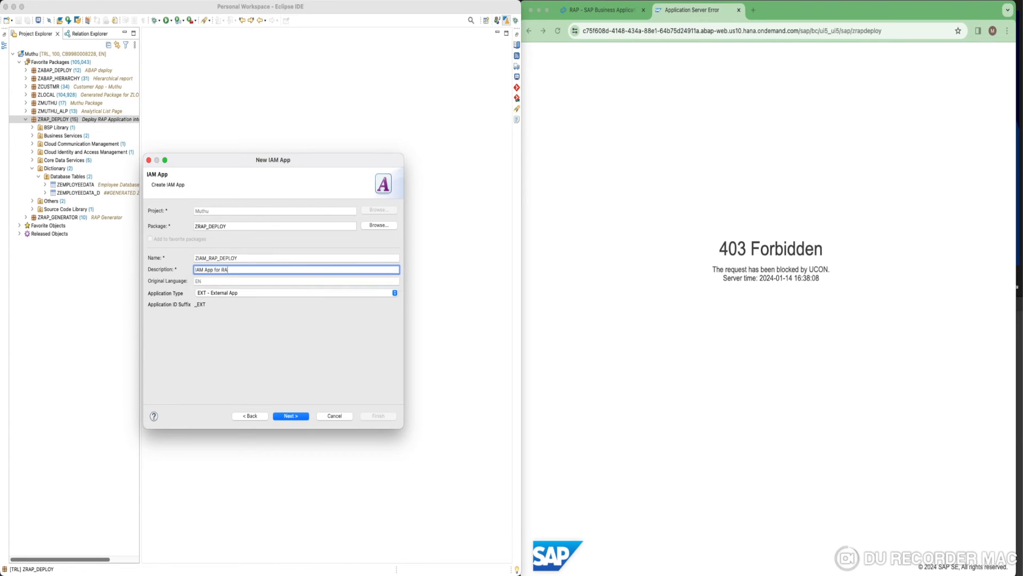
type("P Deploy")
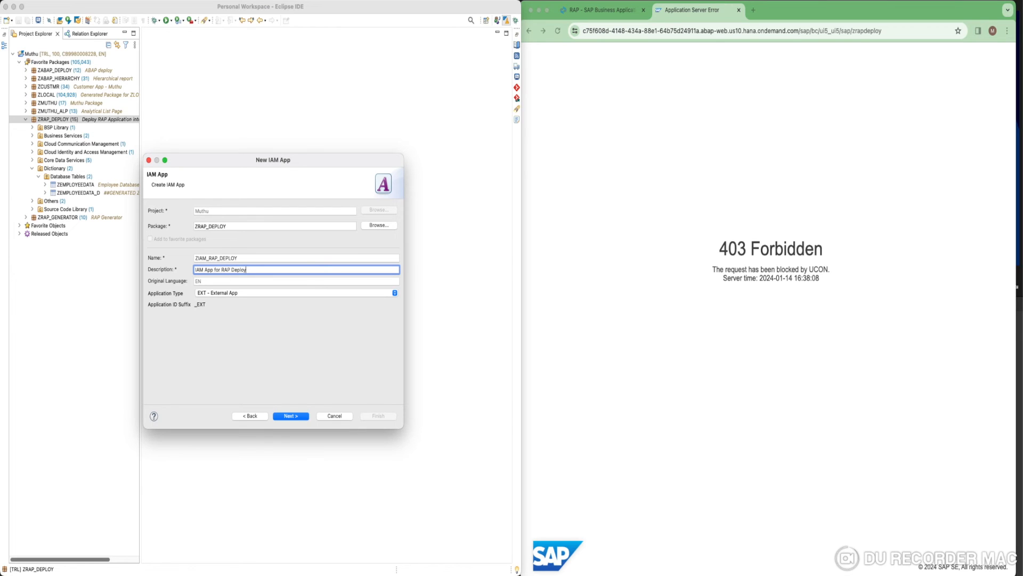
mouse_move(208, 297)
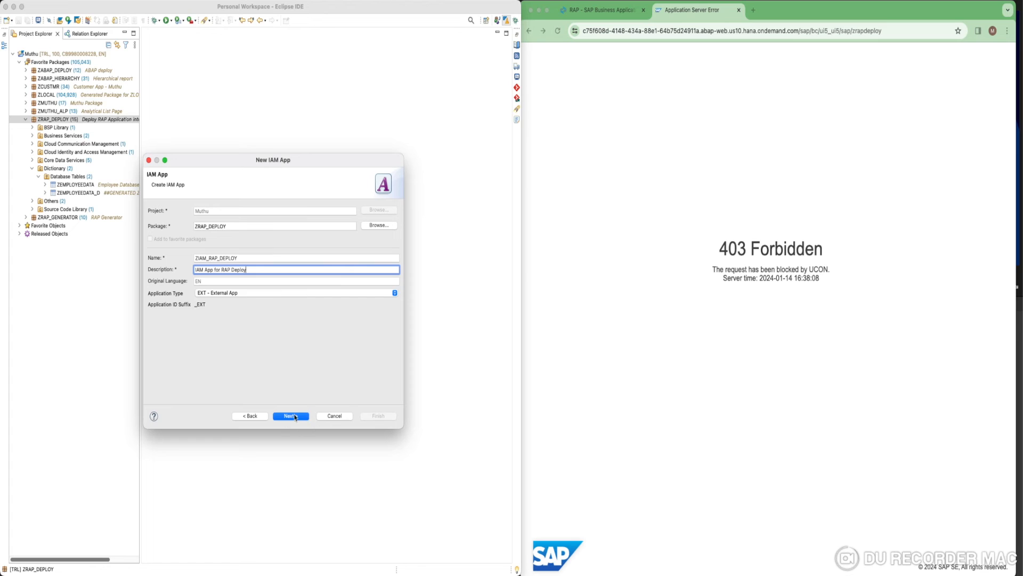
Assign the existing transport request and finish creating the IAM app.
left_click(290, 416)
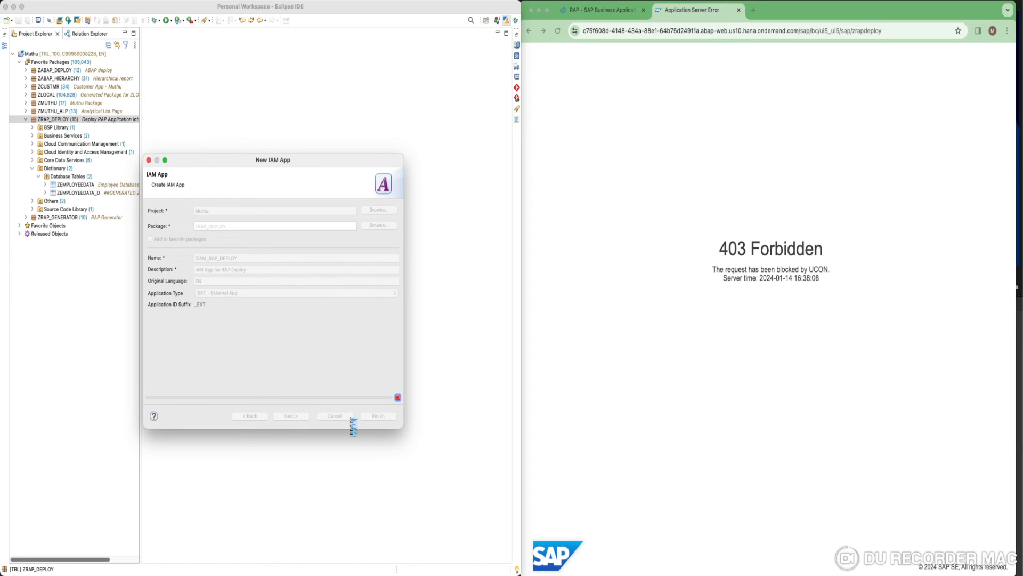
left_click(290, 415)
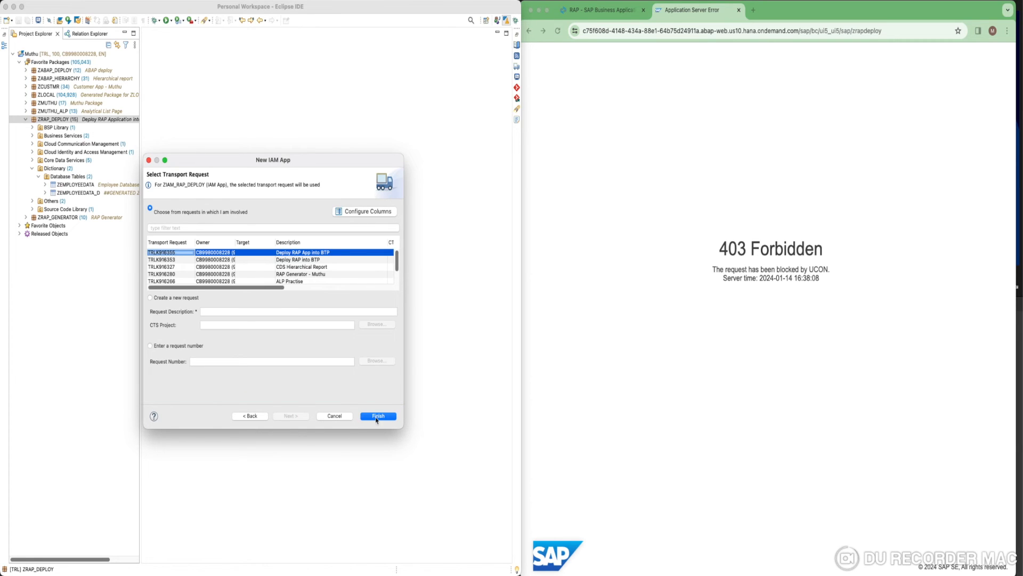
left_click(378, 415)
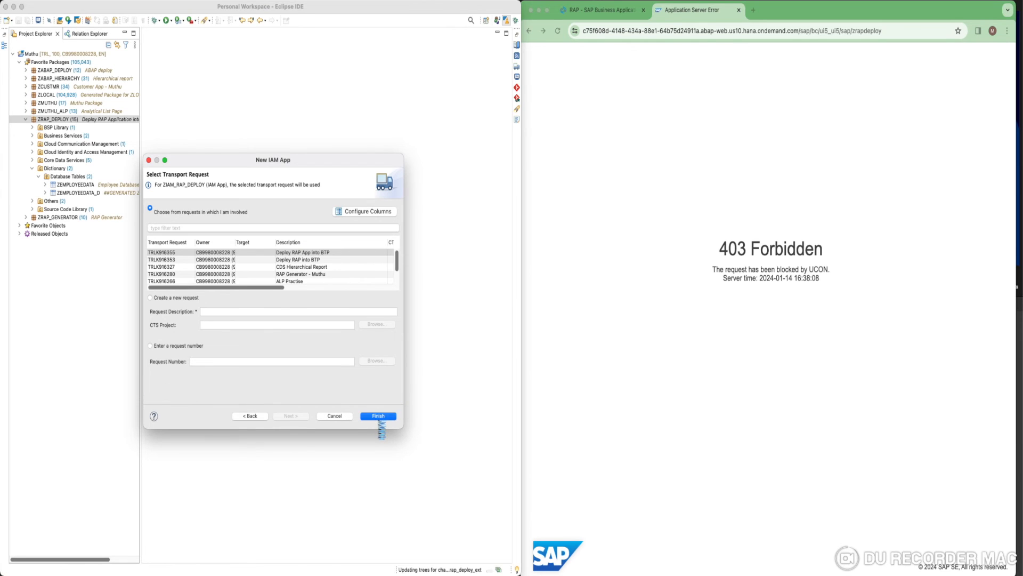
left_click(377, 416)
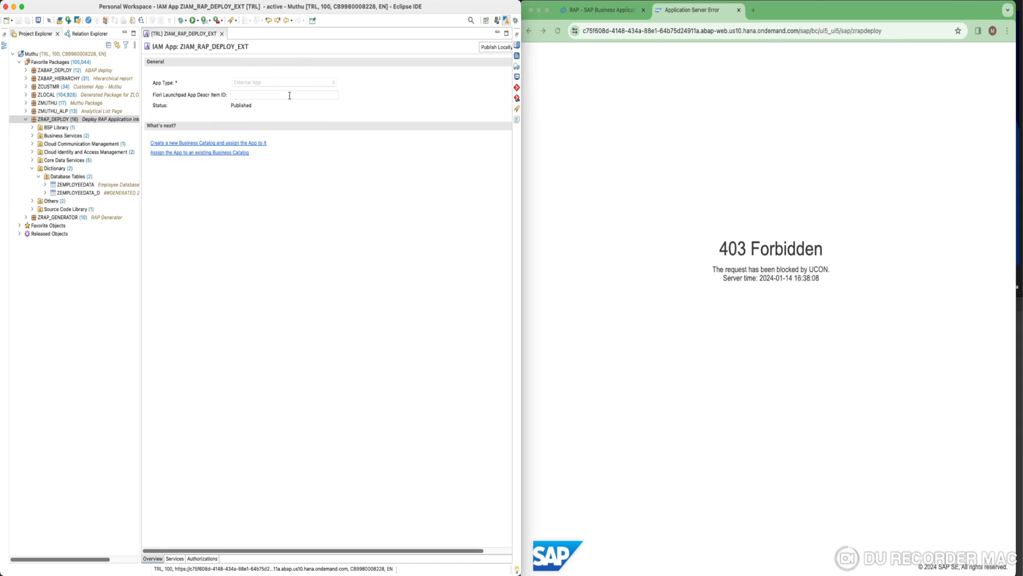
mouse_move(209, 129)
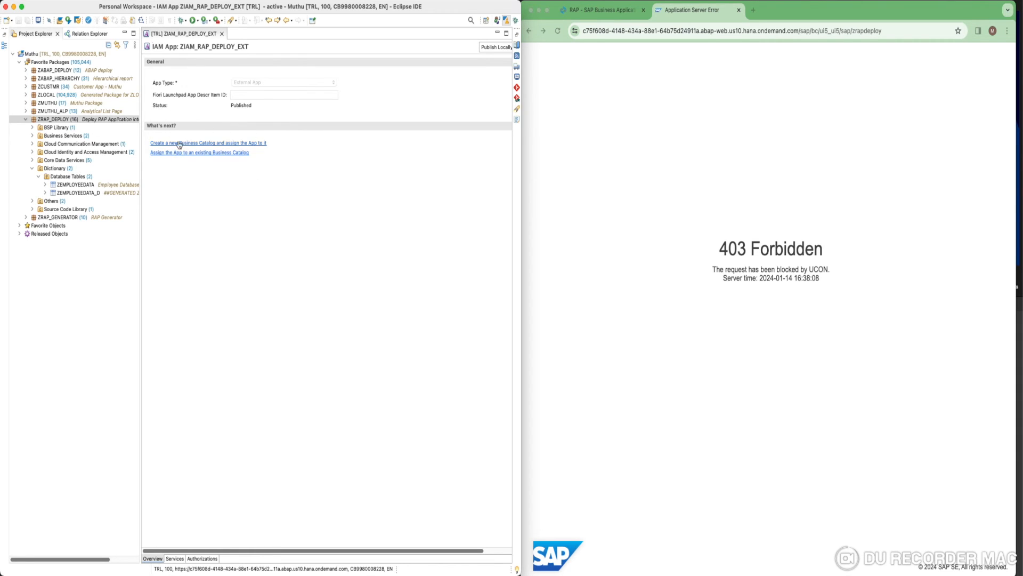
mouse_move(254, 147)
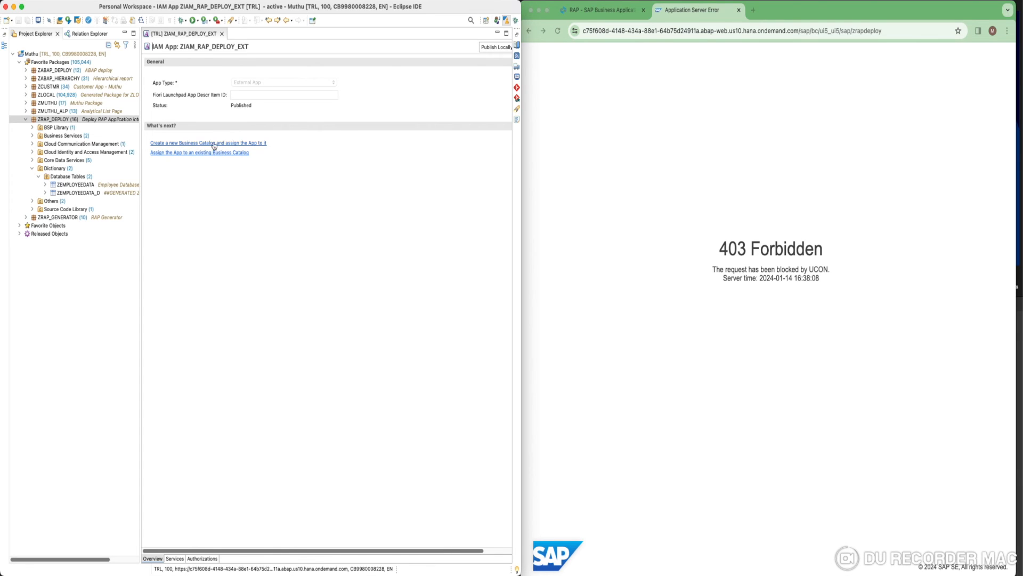
Create business catalog ZBC_RAP_DEPLOY, 'Business Catalog for RAP Deploy', on the existing transport.
left_click(208, 142)
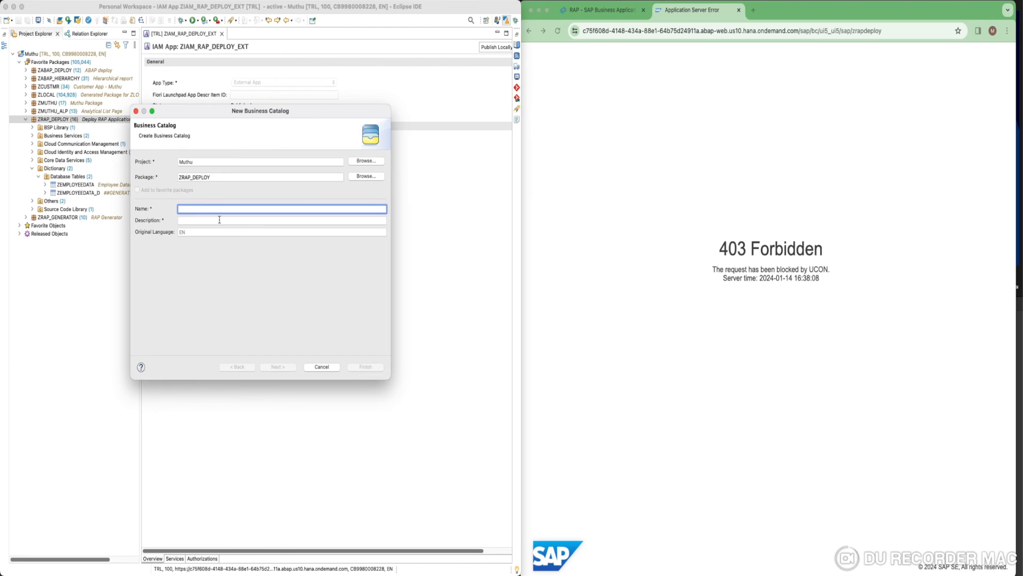
type("zc")
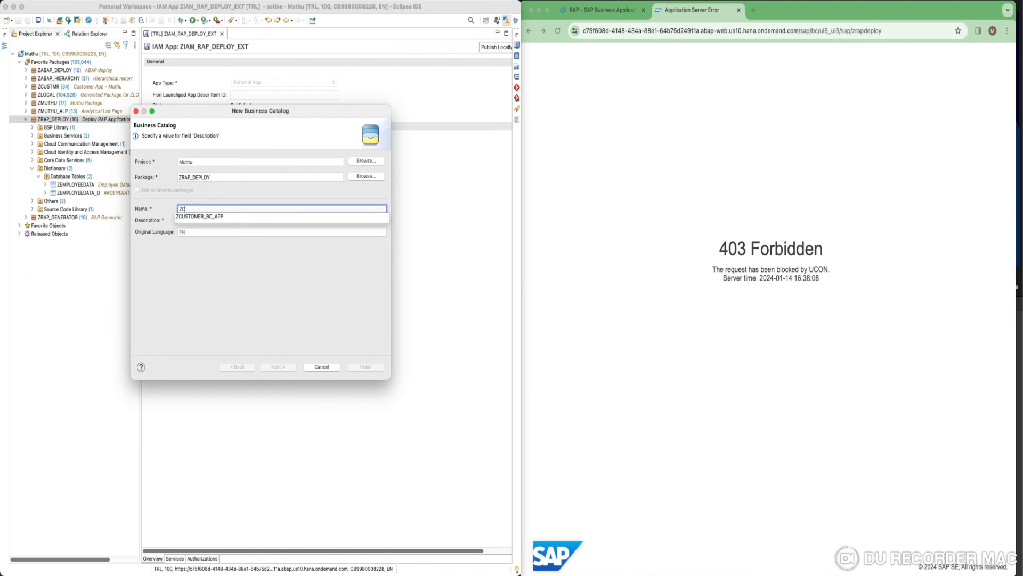
type("ZBC_IA")
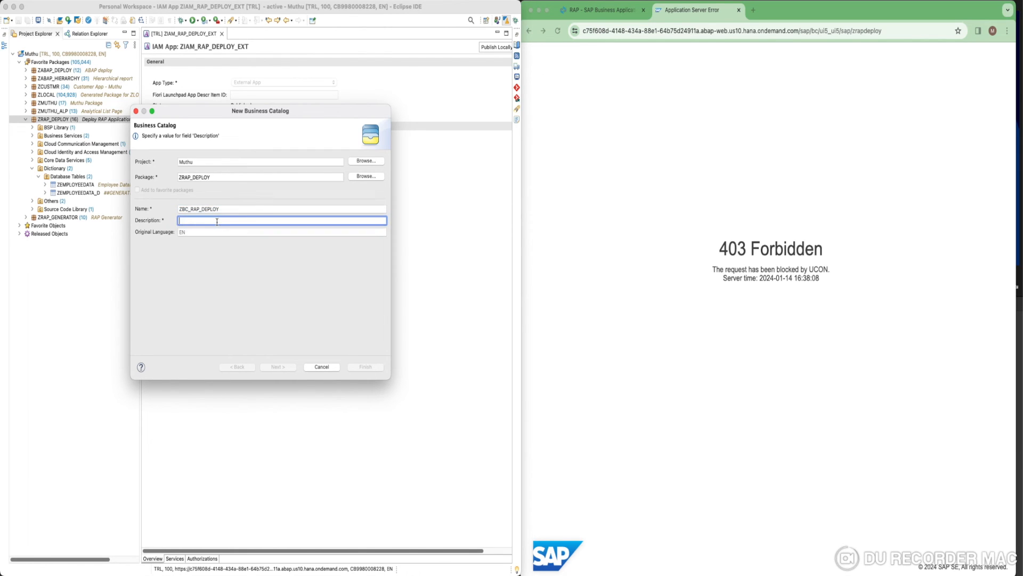
type("Business Catalog for RAP Deploy")
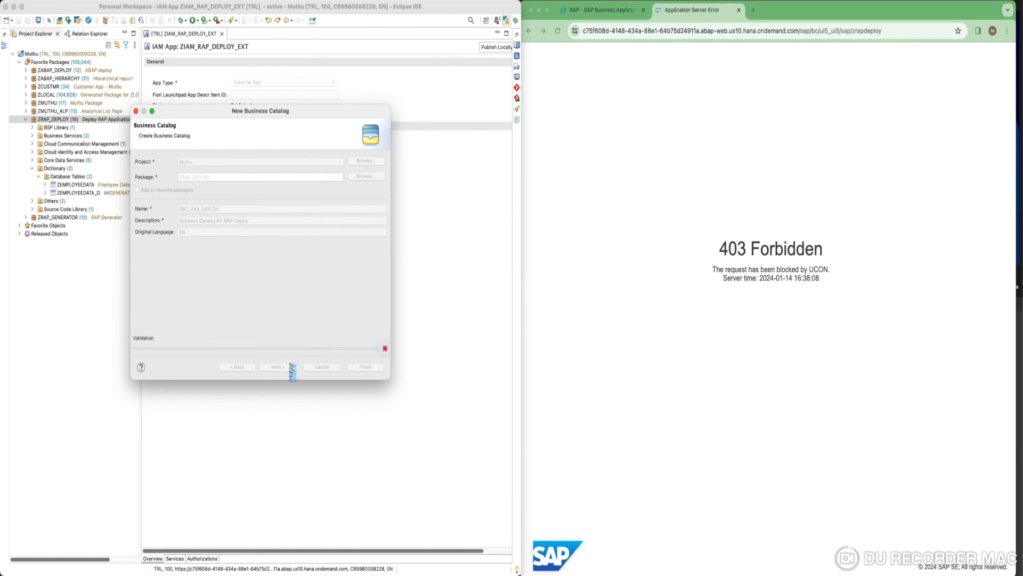
left_click(275, 365)
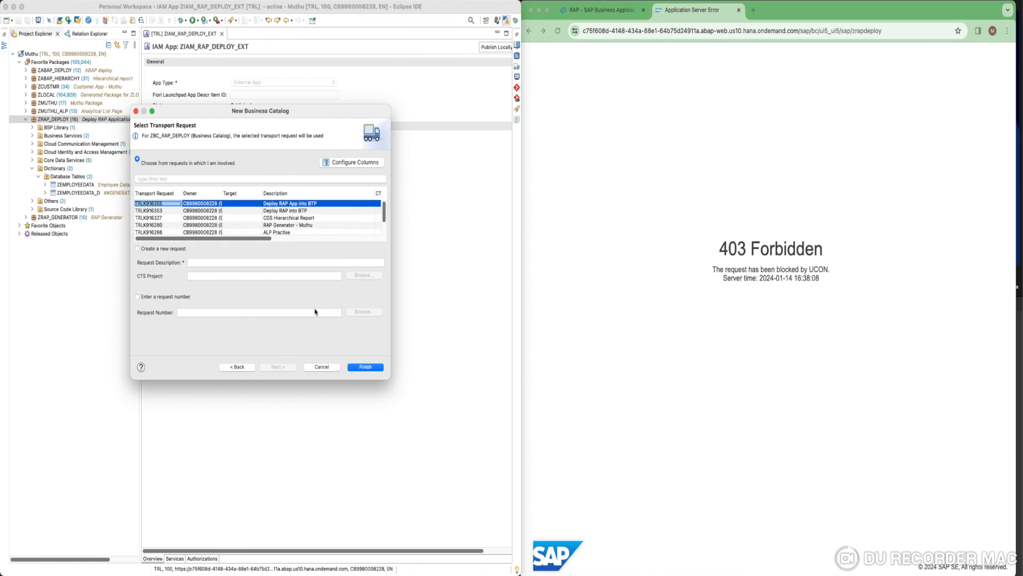
left_click(365, 366)
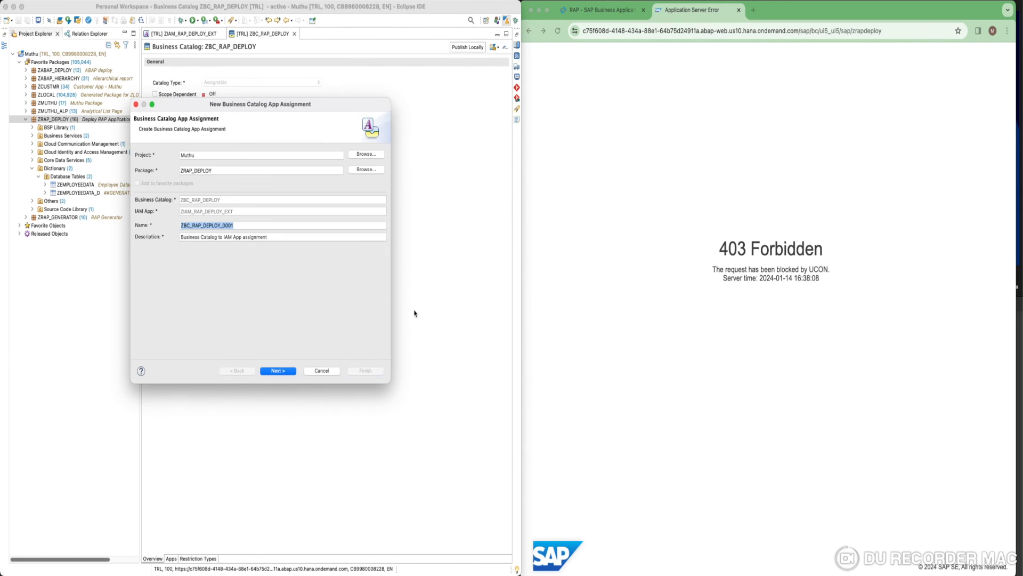
Finish assignment ZBC_RAP_DEPLOY_0001 on the Deploy RAP App into BTP transport request.
left_click(281, 225)
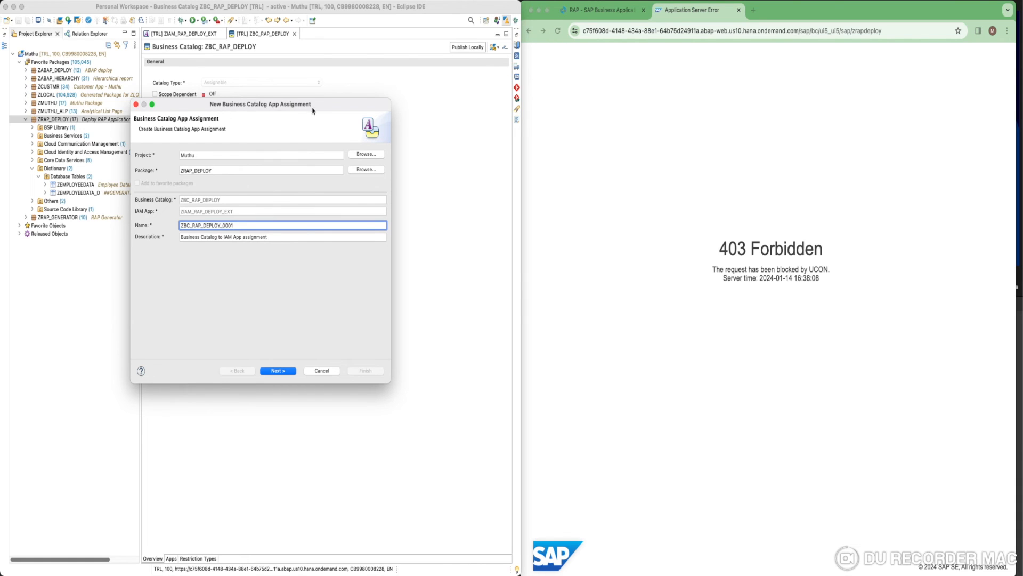
mouse_move(314, 127)
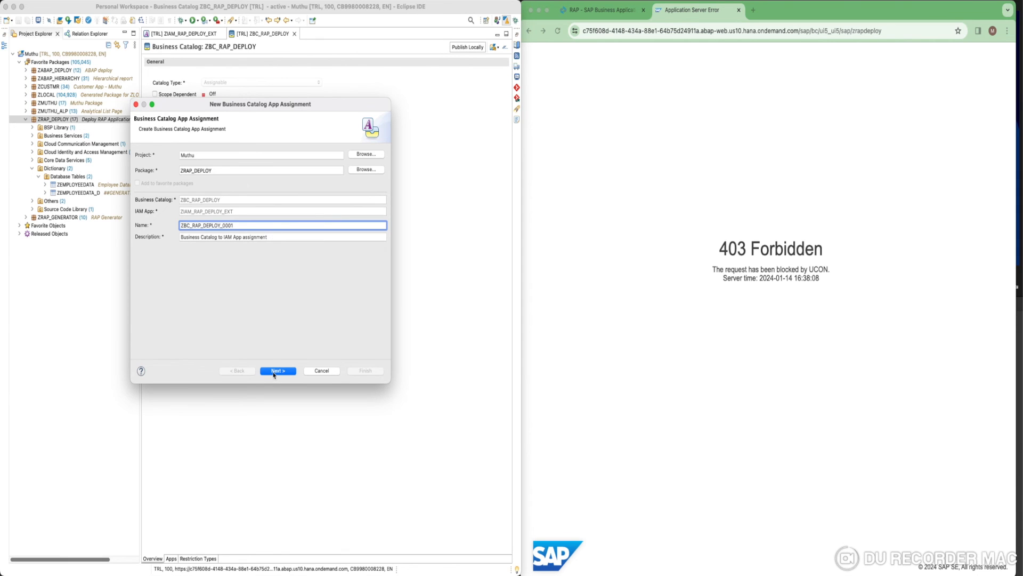
left_click(277, 371)
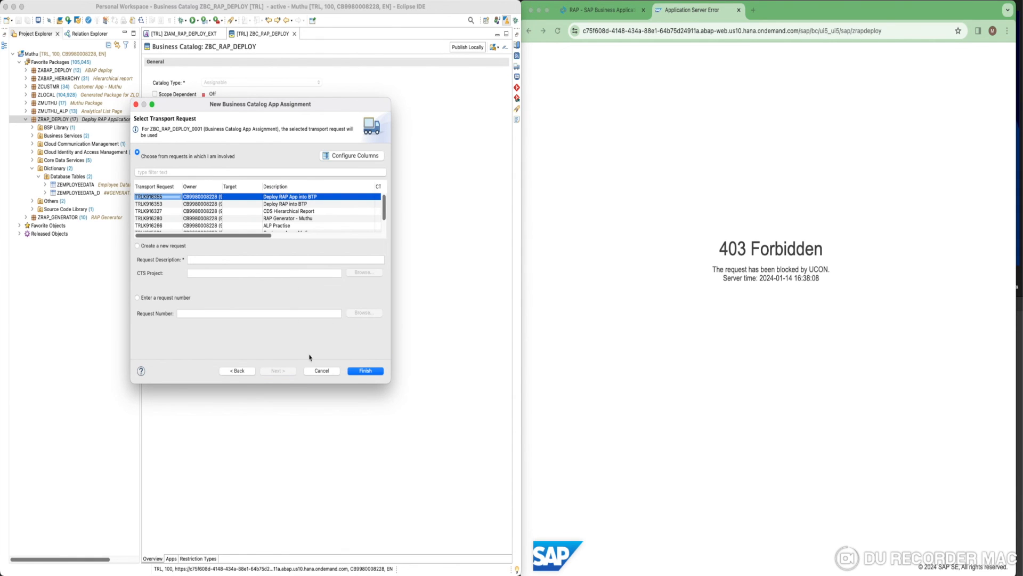
left_click(364, 371)
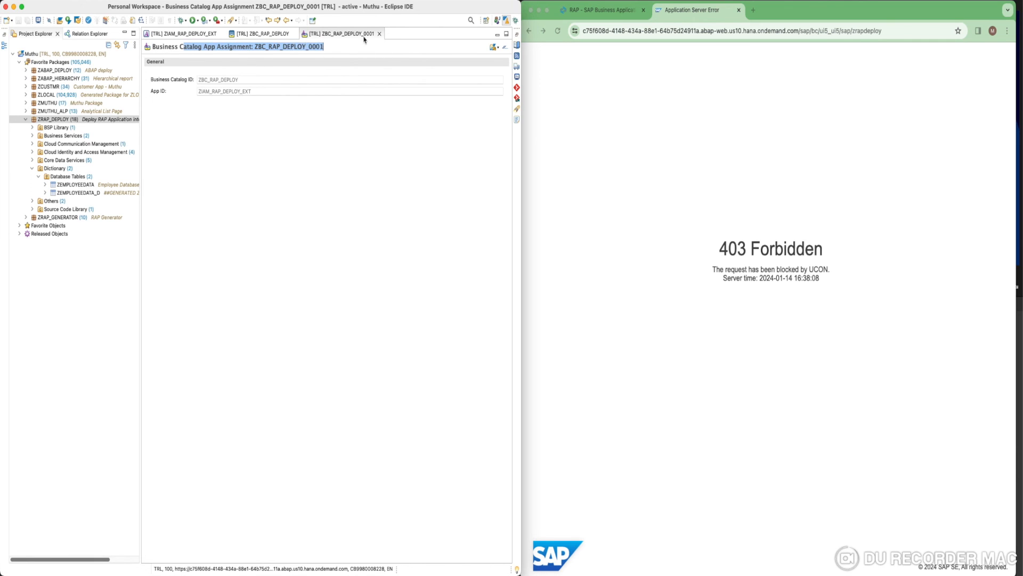
Return to IAM app ZIAM_RAP_DEPLOY_EXT's Services list and briefly start the Add Service dialog.
left_click(261, 33)
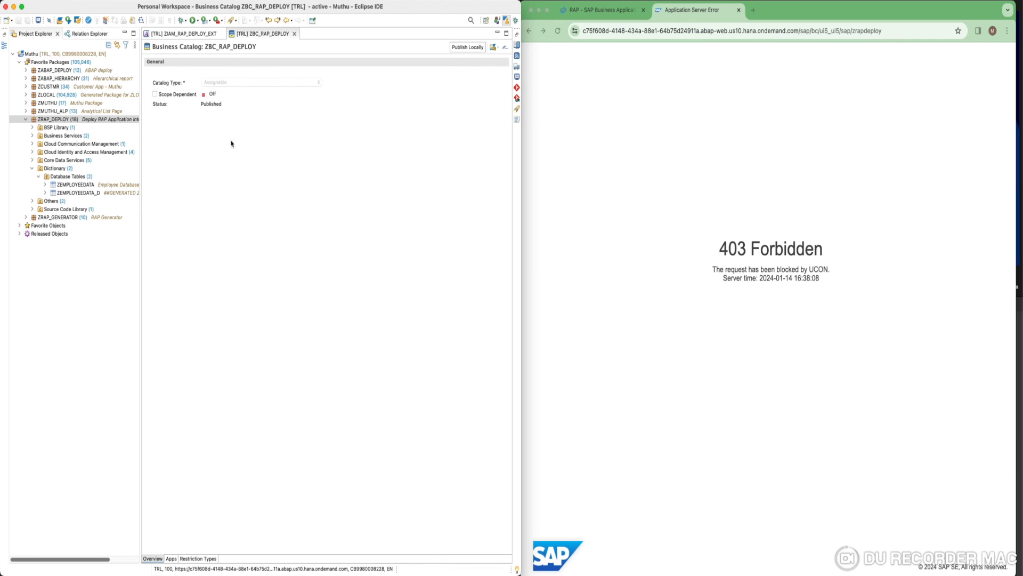
left_click(185, 33)
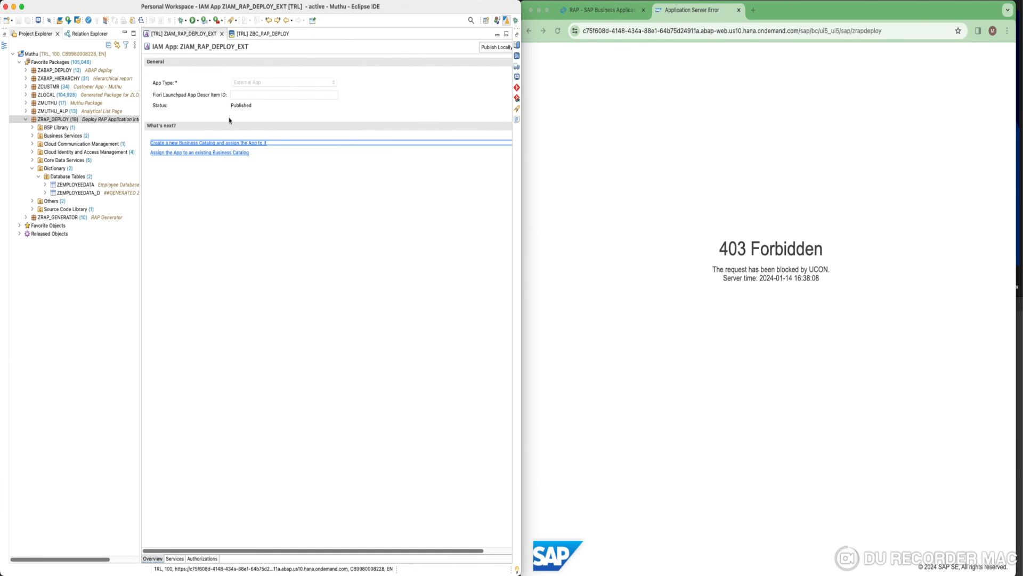
mouse_move(202, 41)
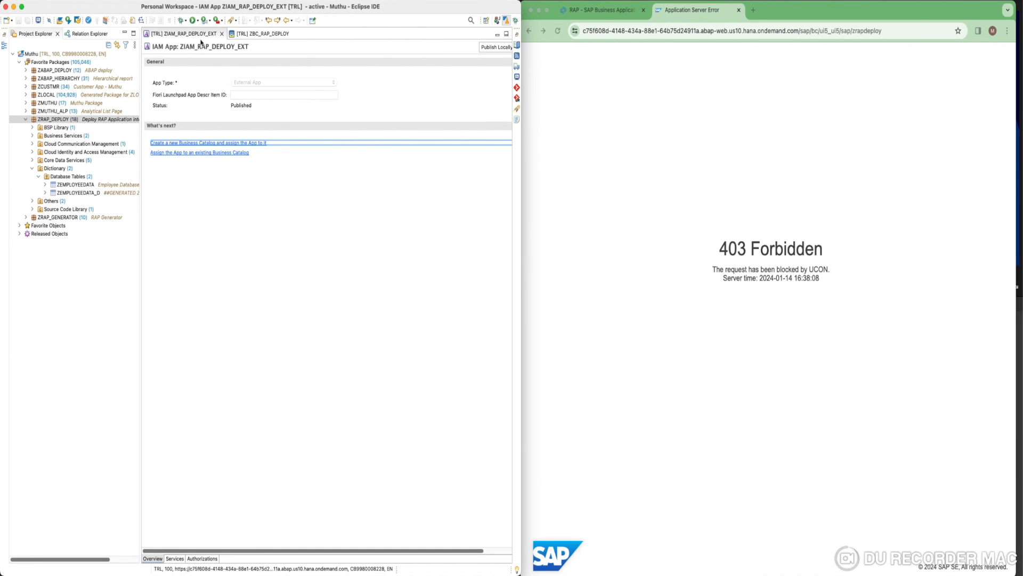
mouse_move(204, 332)
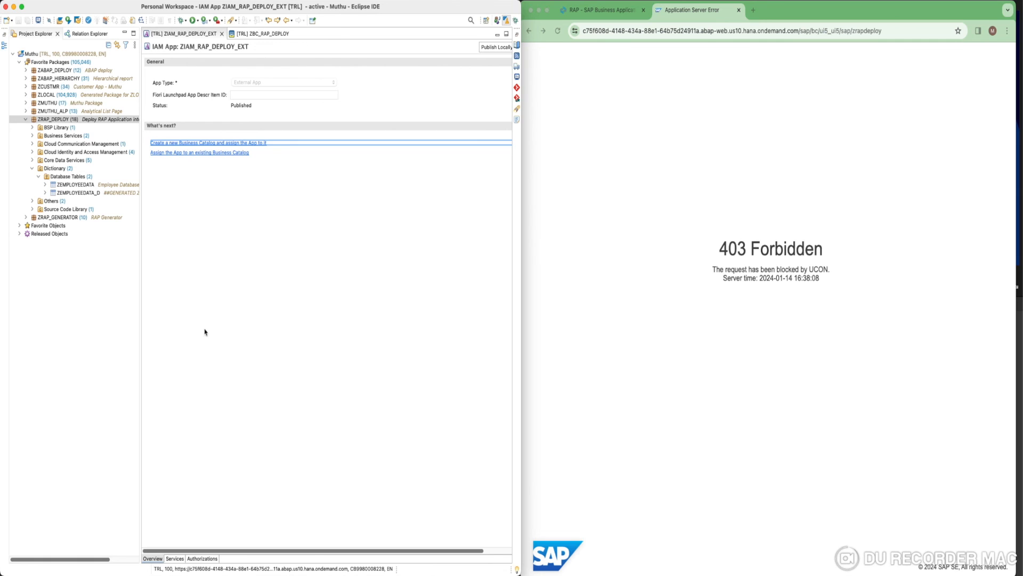
left_click(174, 557)
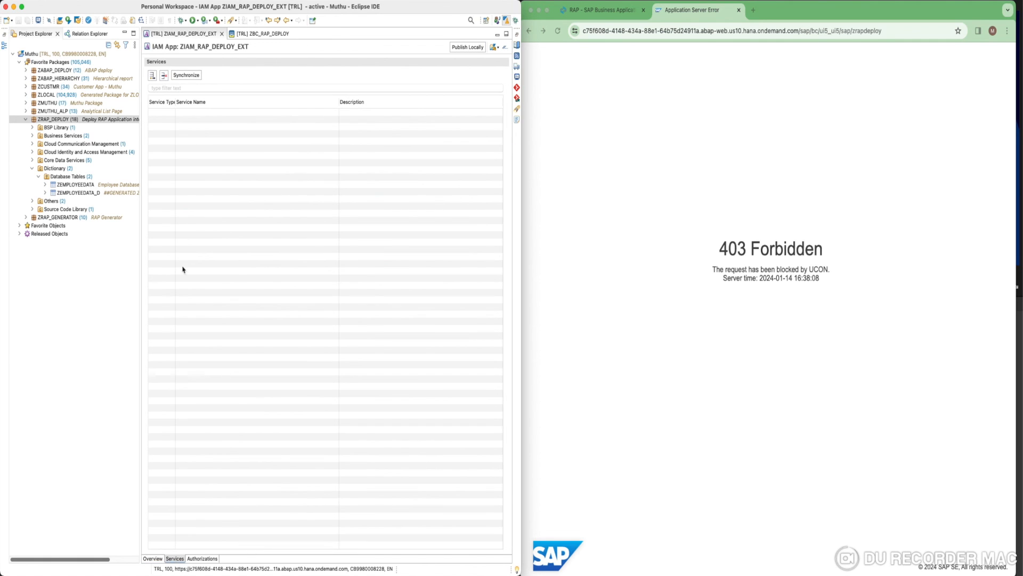
mouse_move(208, 139)
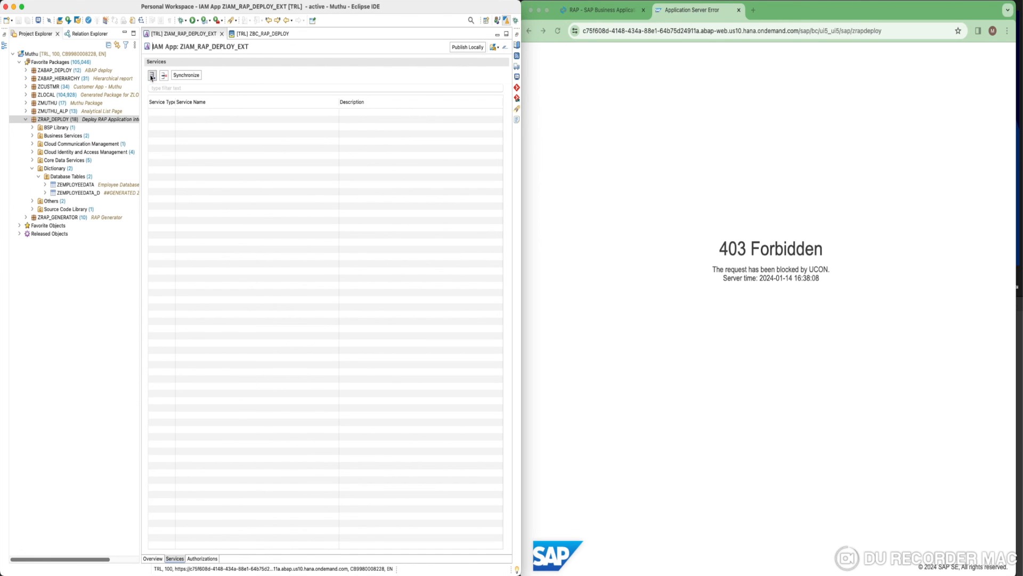
left_click(151, 75)
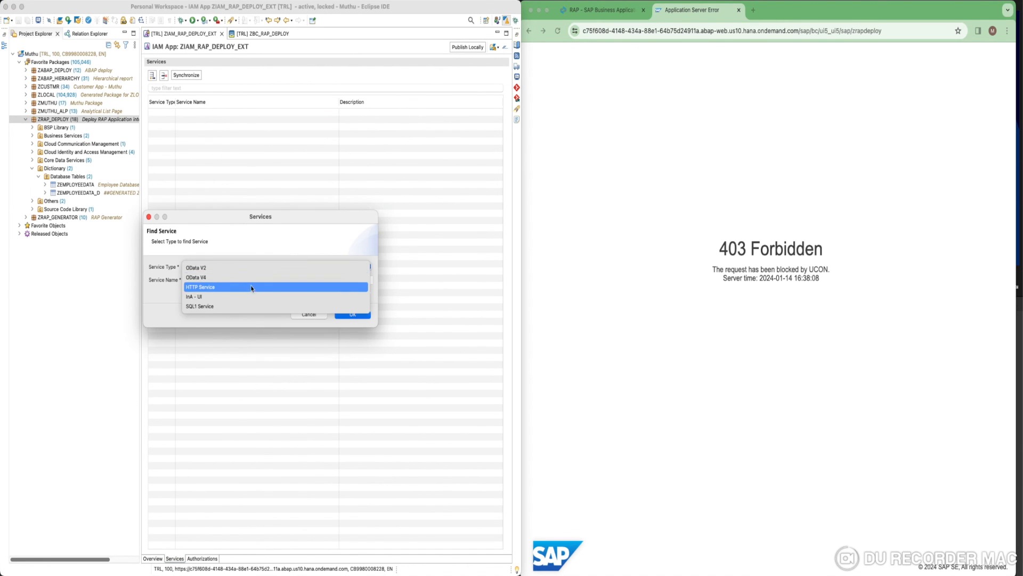
left_click(196, 277)
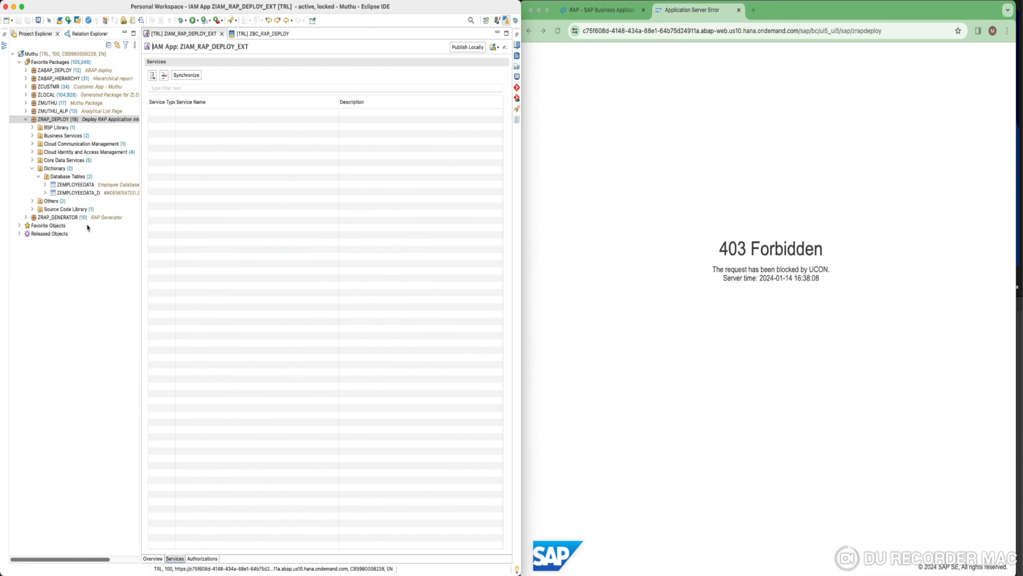
Look up service binding ZUI_EMPLOYEEDATA_O4 and add it as an OData V4 service.
left_click(32, 136)
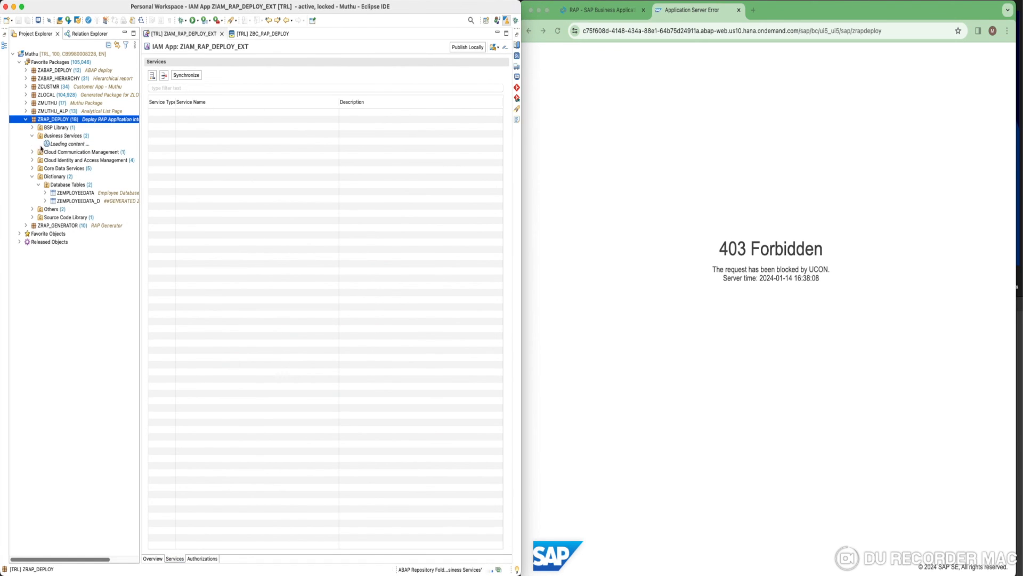
left_click(31, 135)
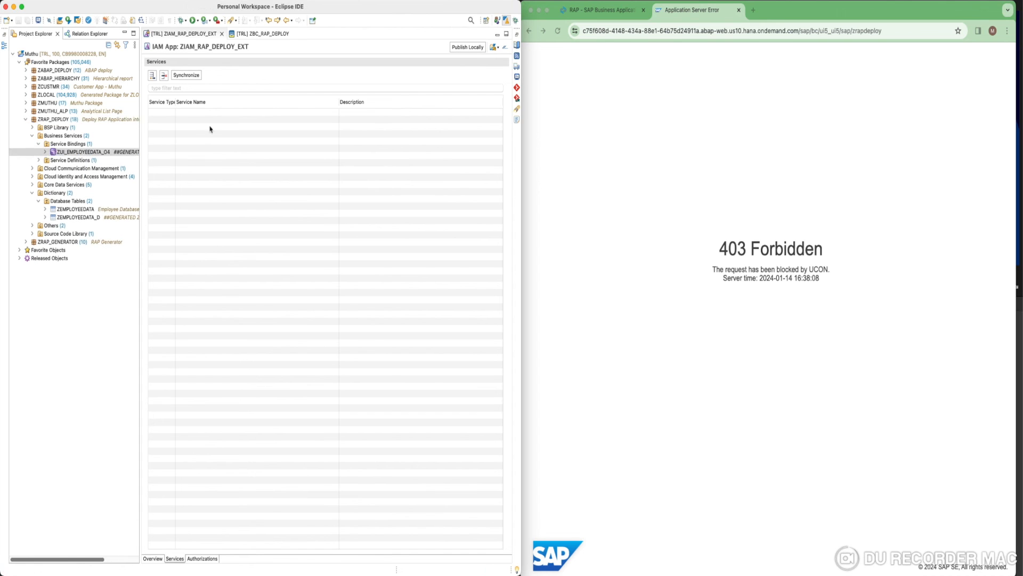
double_click(86, 152)
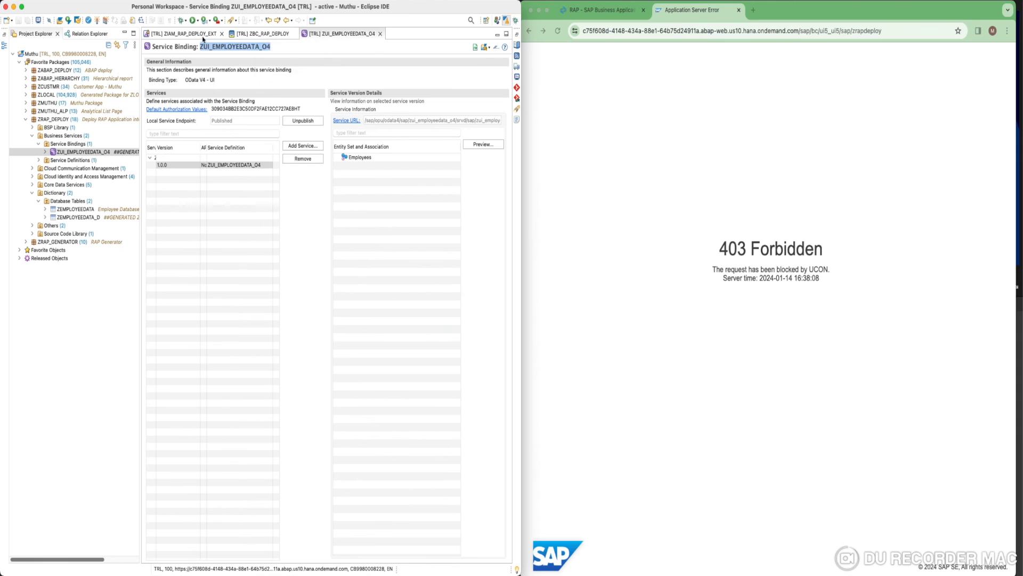
left_click(274, 266)
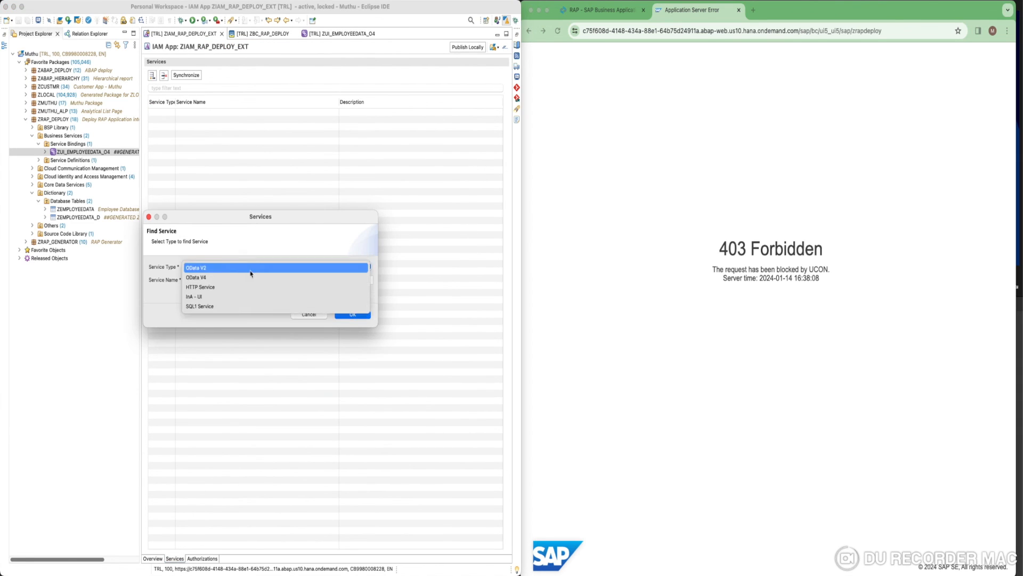
left_click(196, 277)
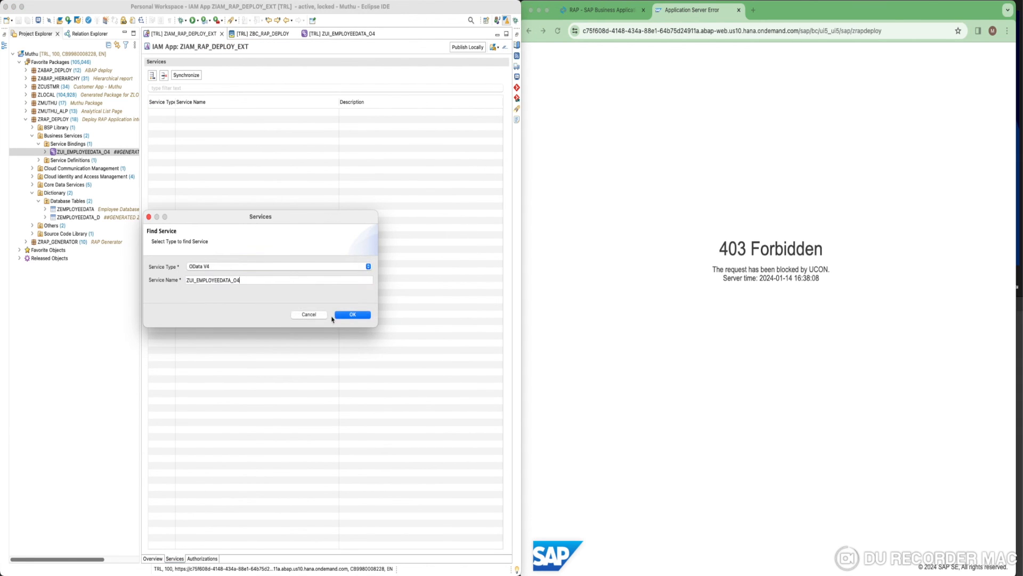
left_click(352, 313)
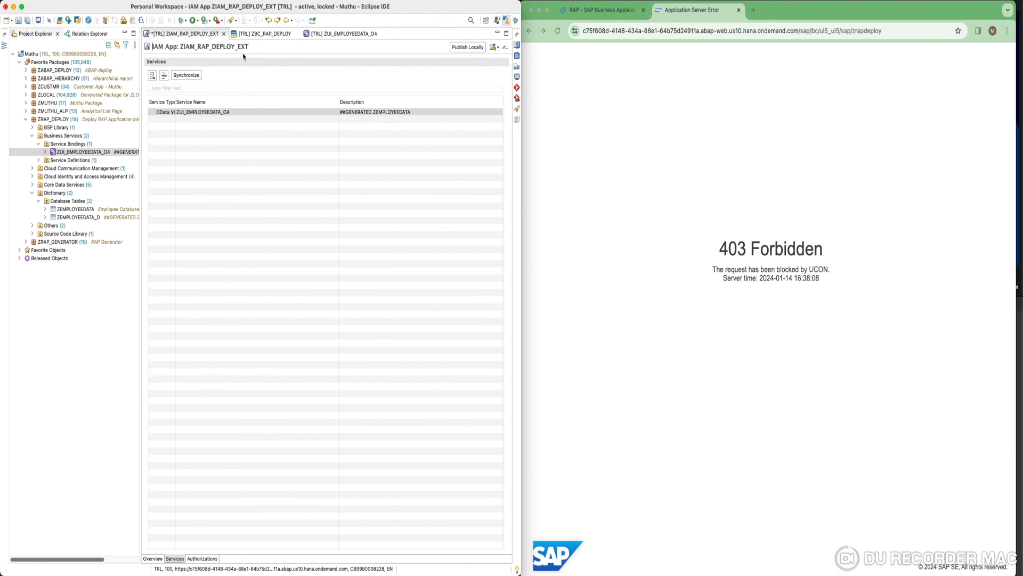
Save ZIAM_RAP_DEPLOY_EXT with its new service and publish it locally.
left_click(467, 45)
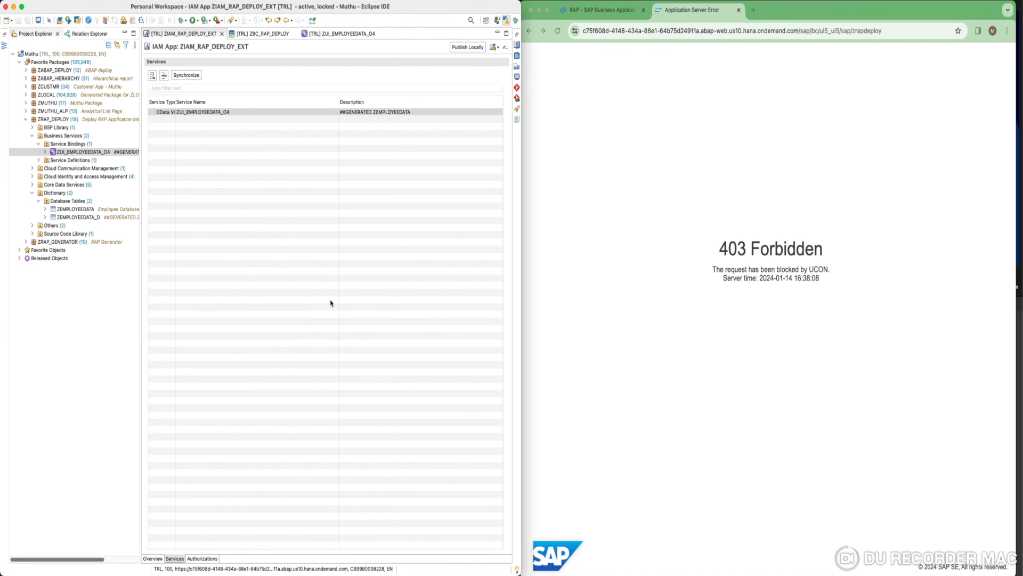
left_click(467, 46)
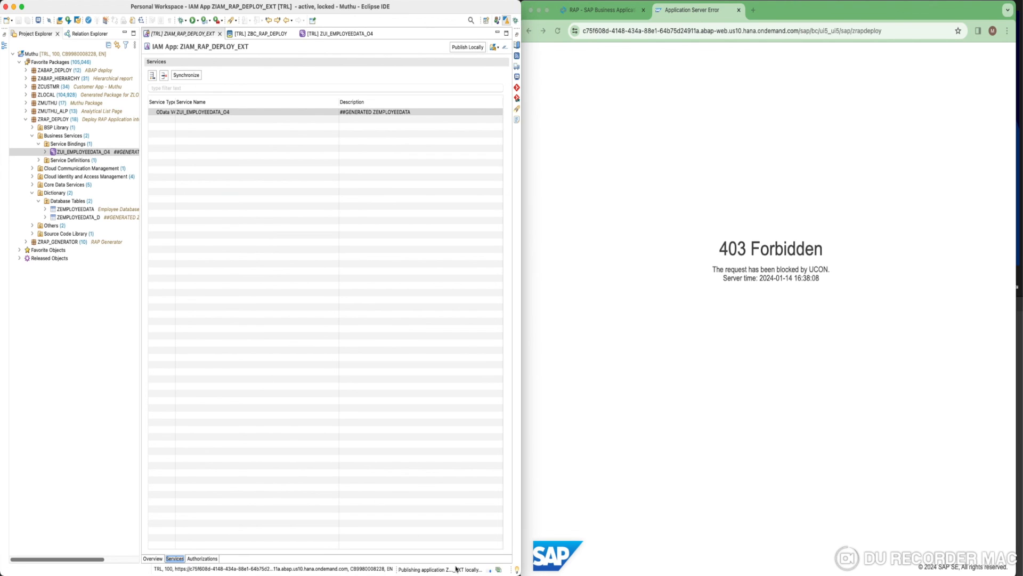
mouse_move(361, 242)
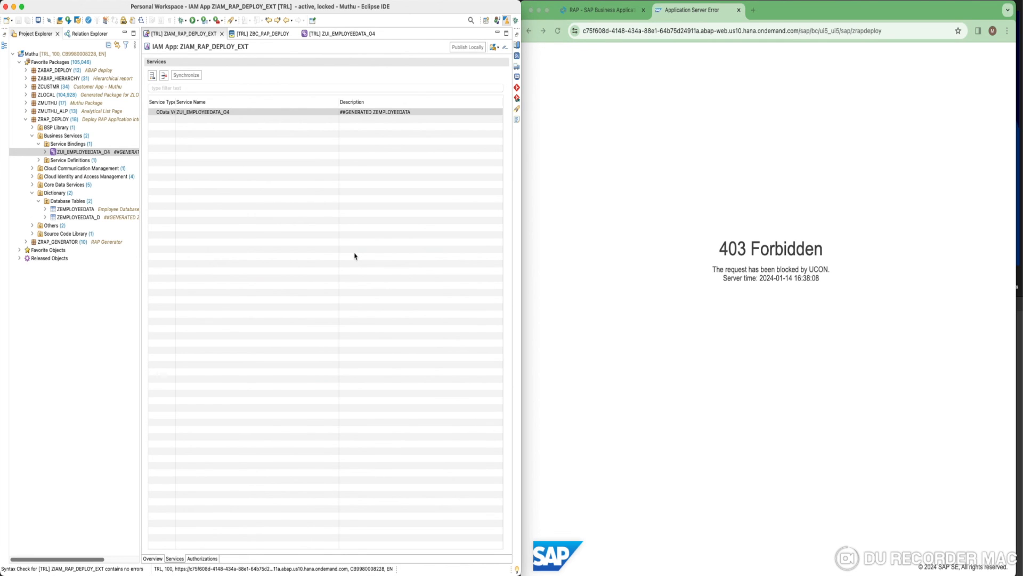
Reload the zrapdeploy app, load employees Rakesh and Muthu via Go, and open one record.
left_click(558, 31)
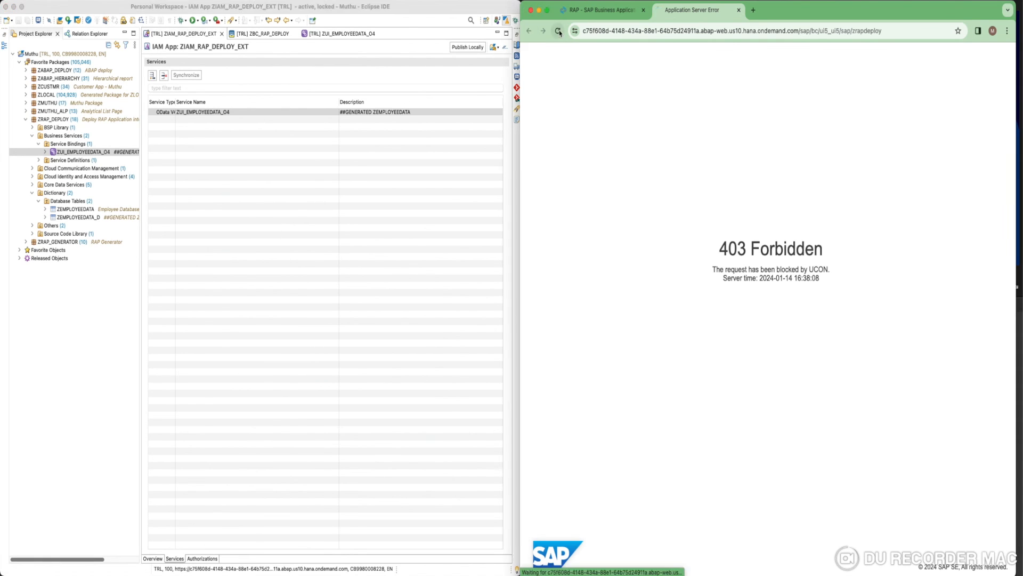
left_click(556, 31)
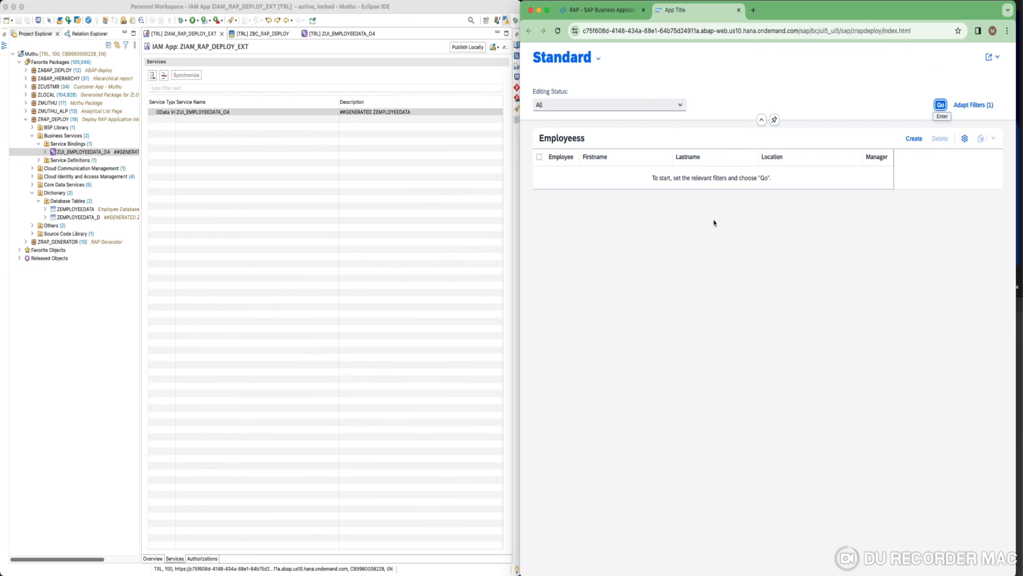
mouse_move(703, 202)
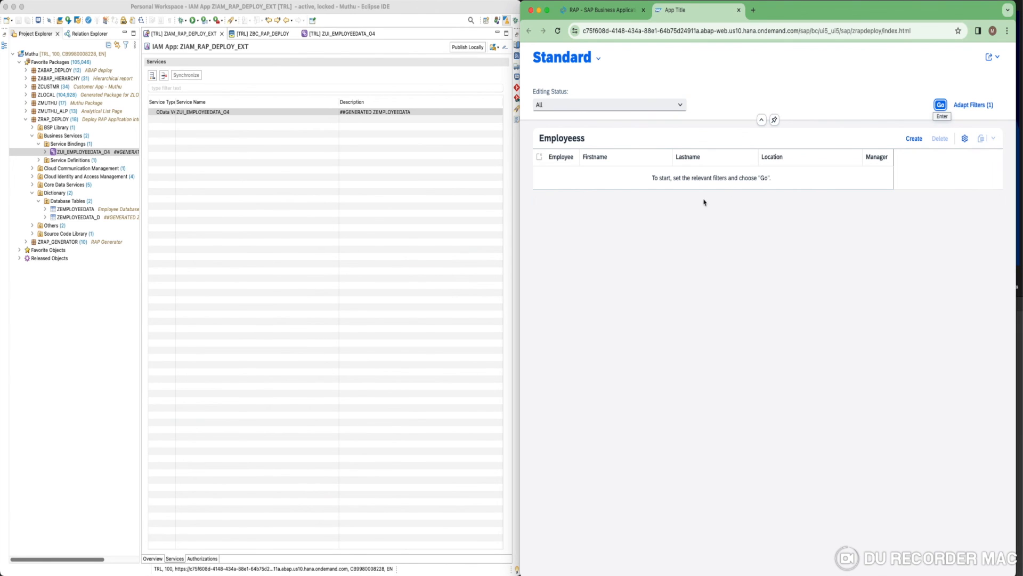
left_click(940, 104)
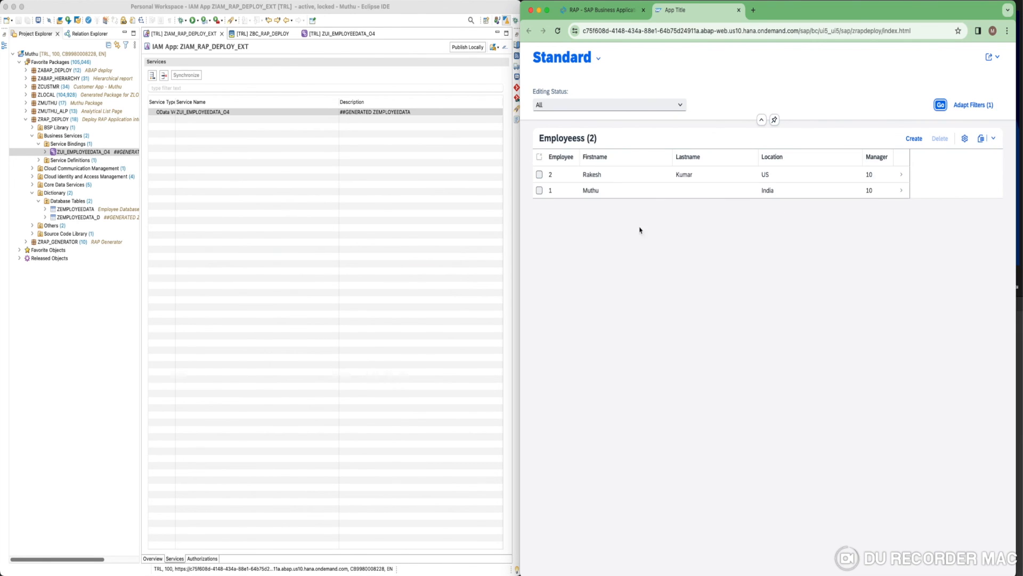
left_click(902, 190)
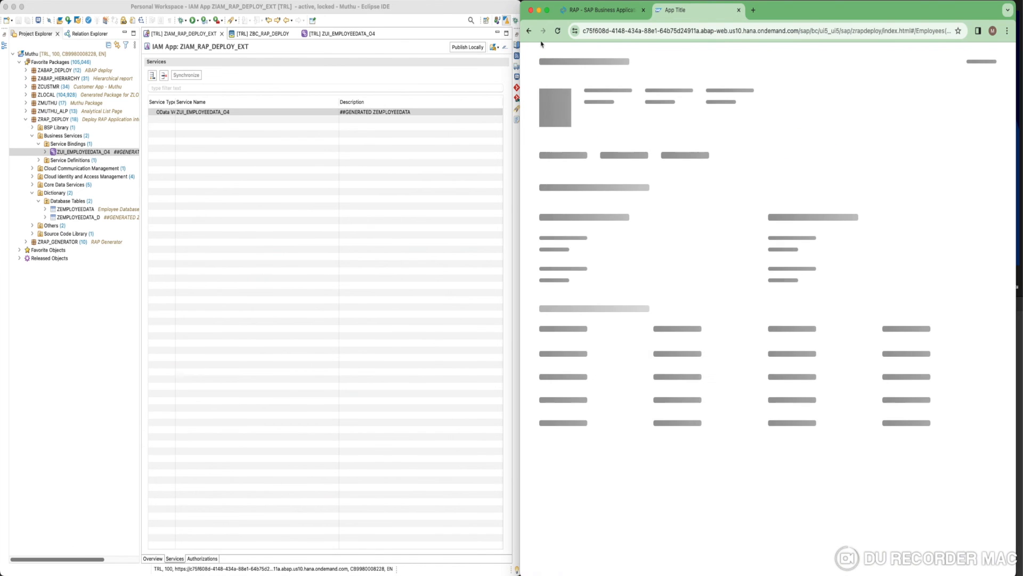